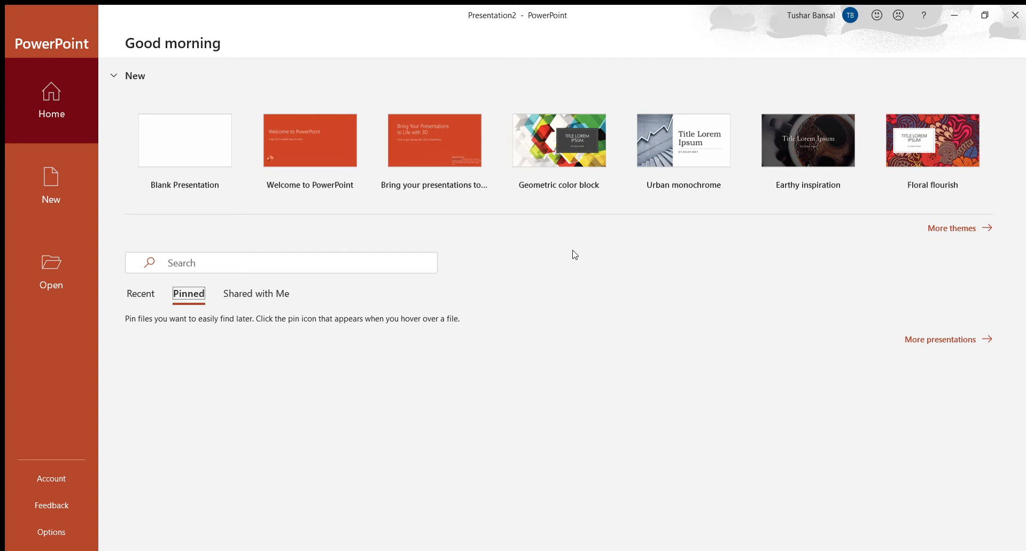
{"action": "mouse_move", "coordinate": [309, 151]}
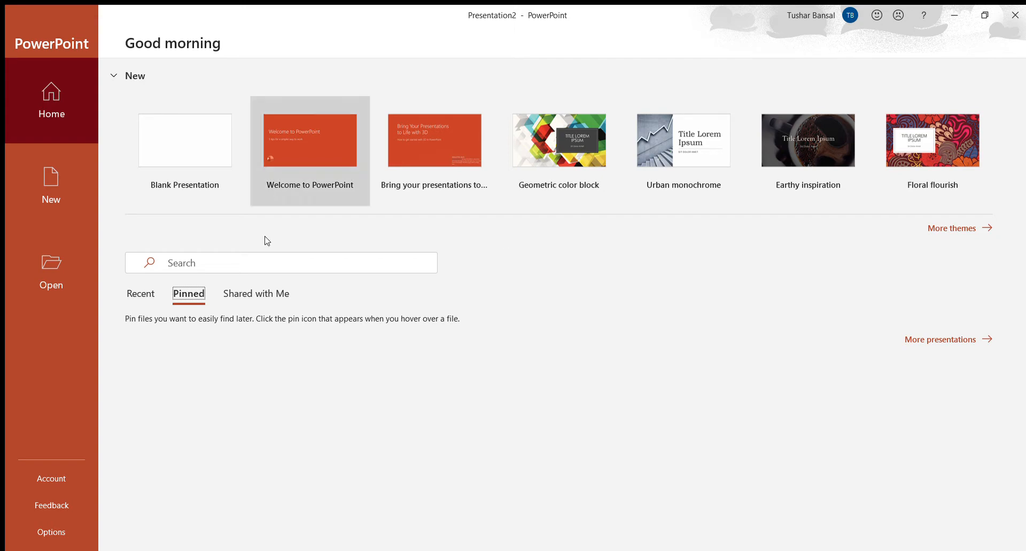
{"action": "mouse_move", "coordinate": [549, 397]}
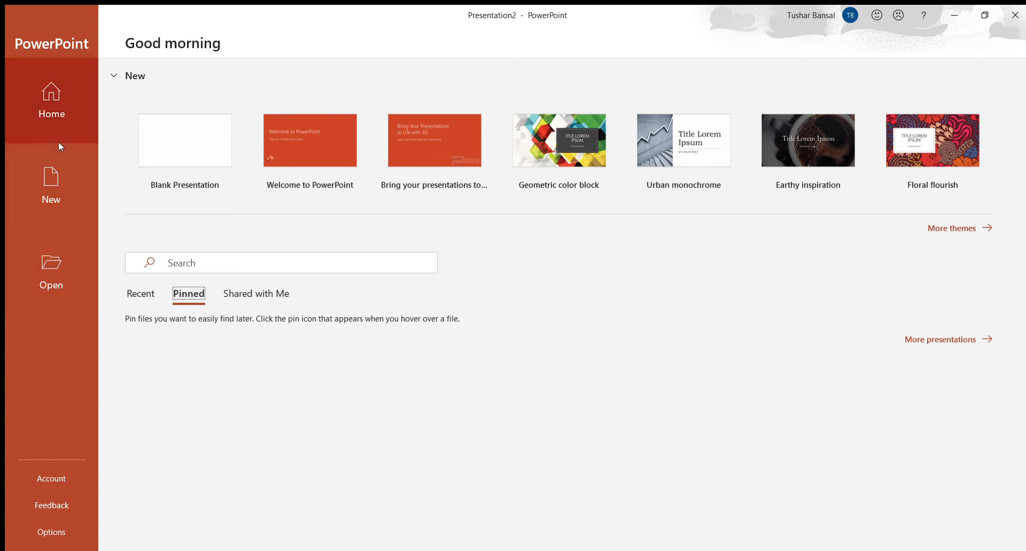
{"action": "mouse_move", "coordinate": [138, 59]}
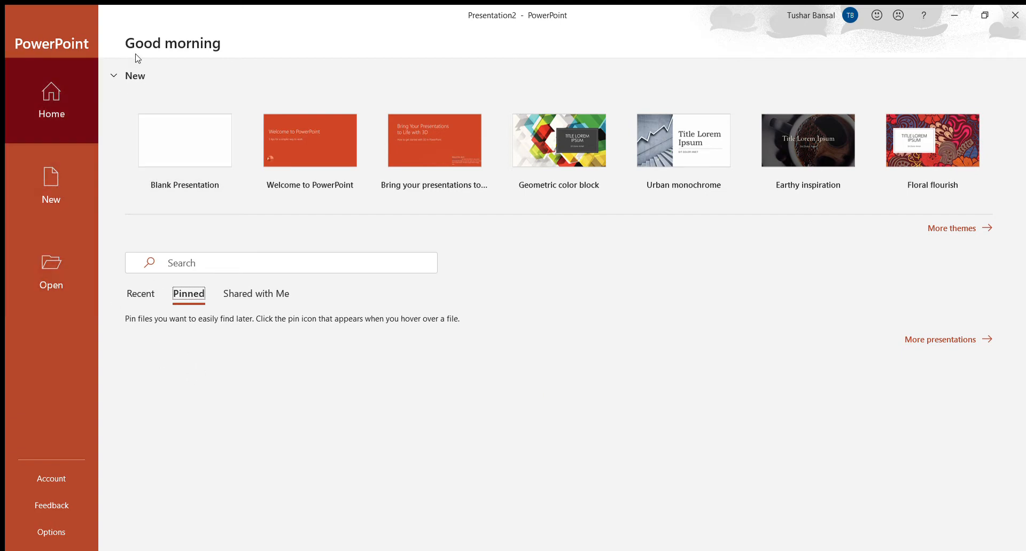
{"action": "mouse_move", "coordinate": [230, 374]}
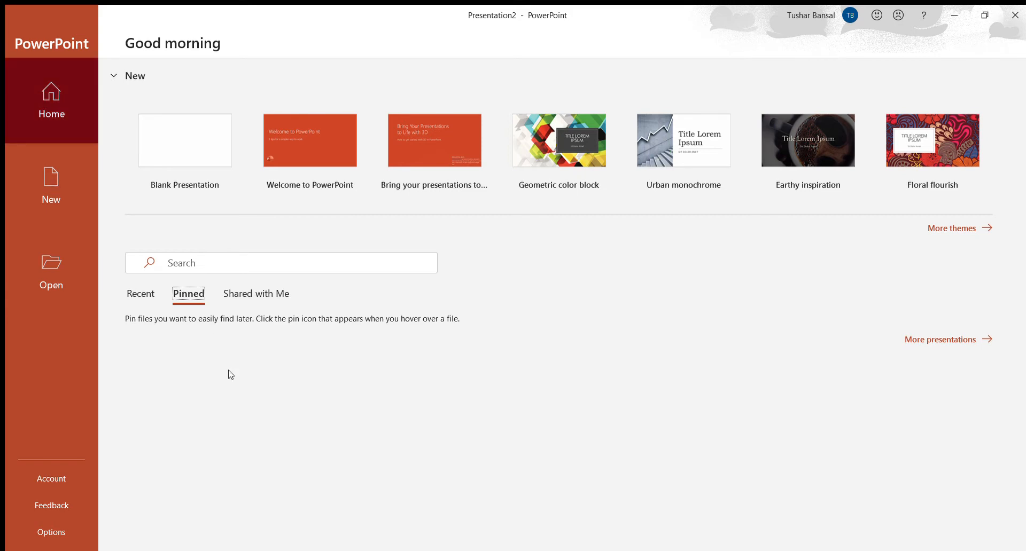
{"action": "mouse_move", "coordinate": [157, 406]}
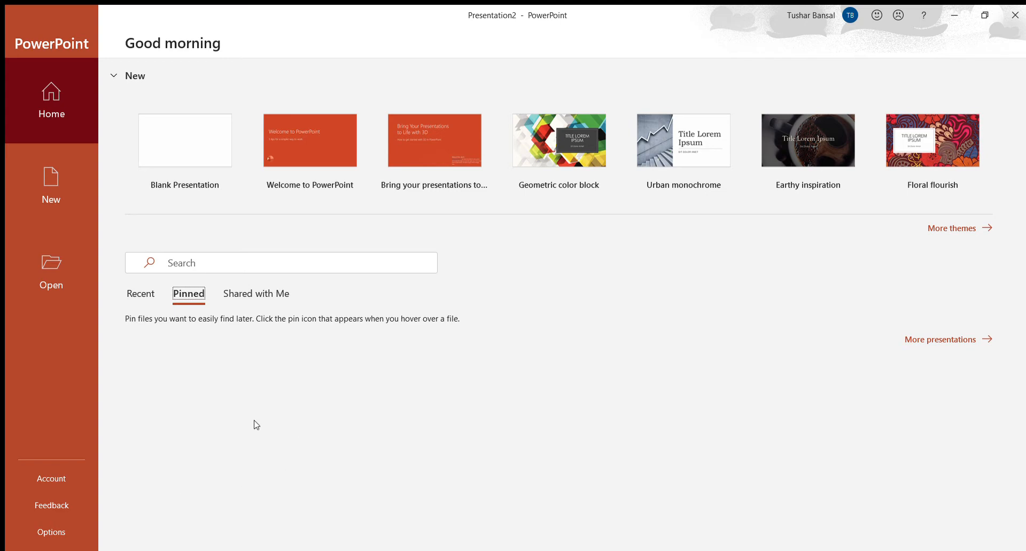
{"action": "mouse_move", "coordinate": [596, 291]}
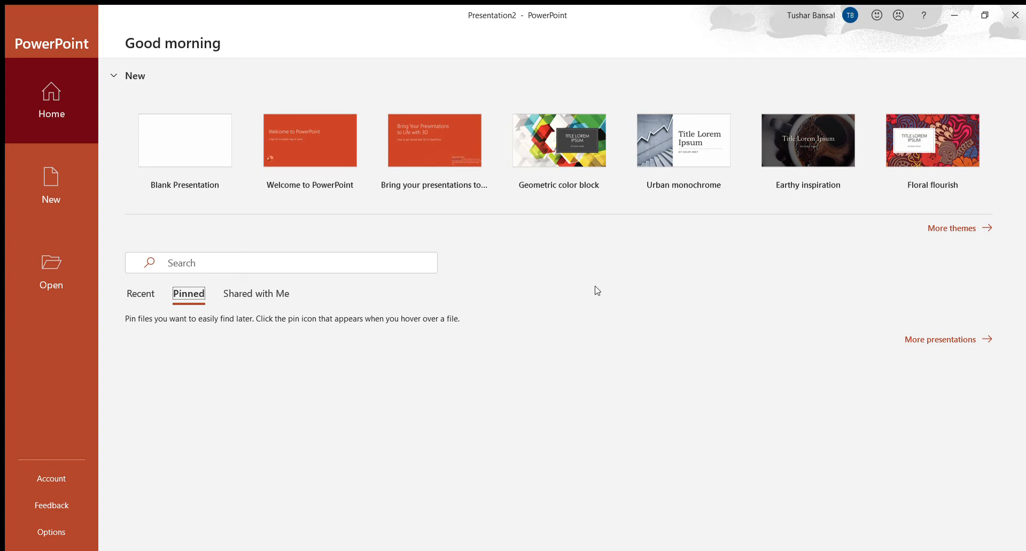
{"action": "mouse_move", "coordinate": [807, 151]}
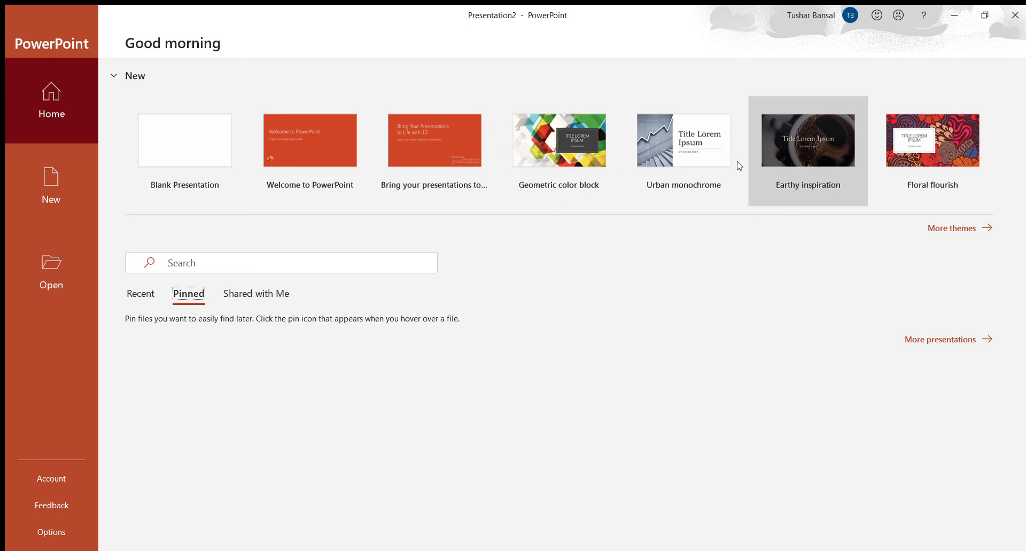
{"action": "mouse_move", "coordinate": [677, 353]}
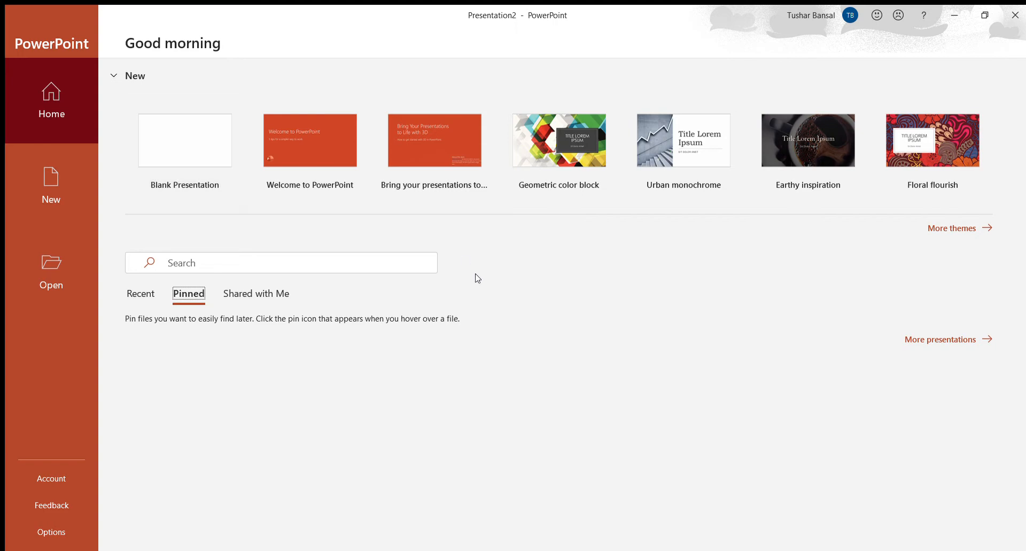
{"action": "mouse_move", "coordinate": [478, 282]}
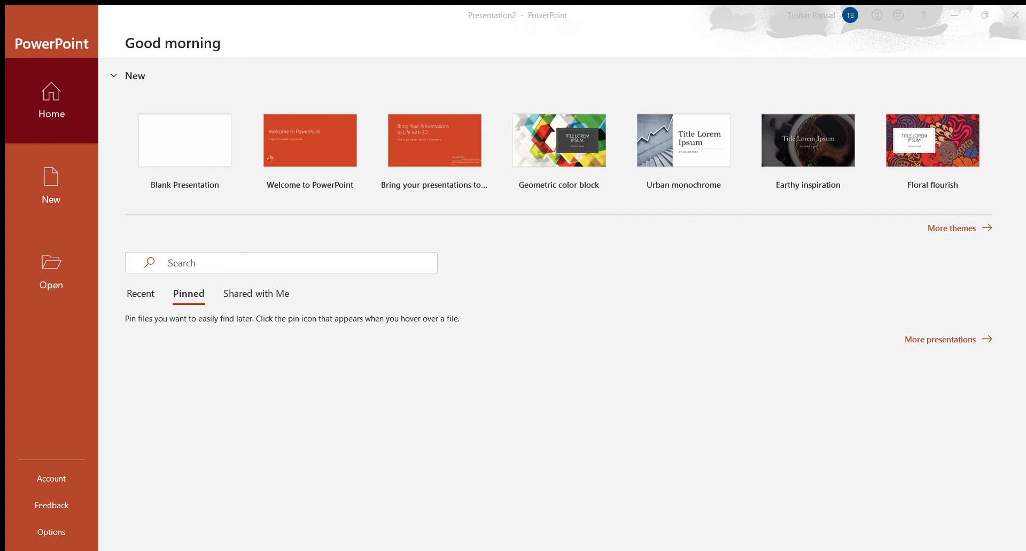
{"action": "mouse_move", "coordinate": [509, 516]}
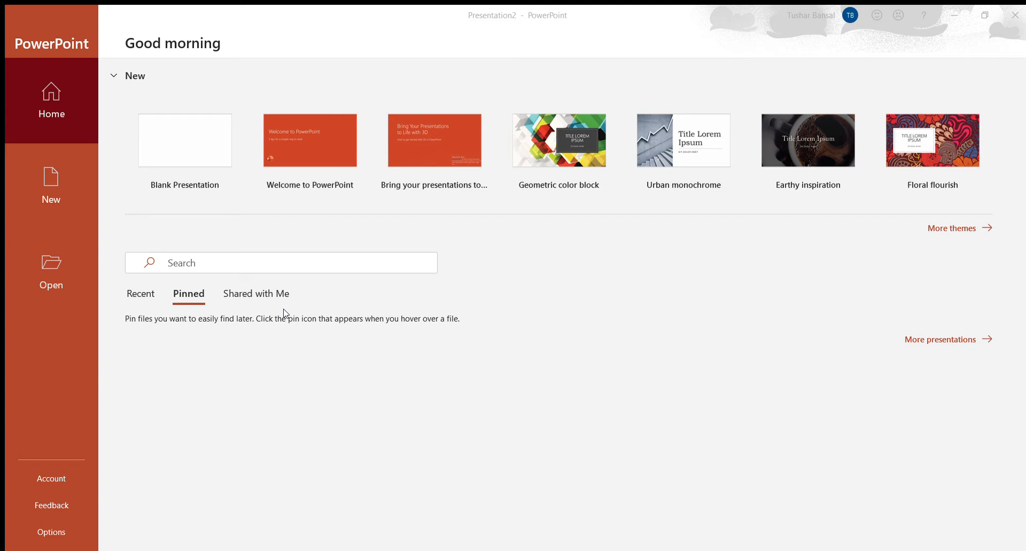
{"action": "mouse_move", "coordinate": [107, 147]}
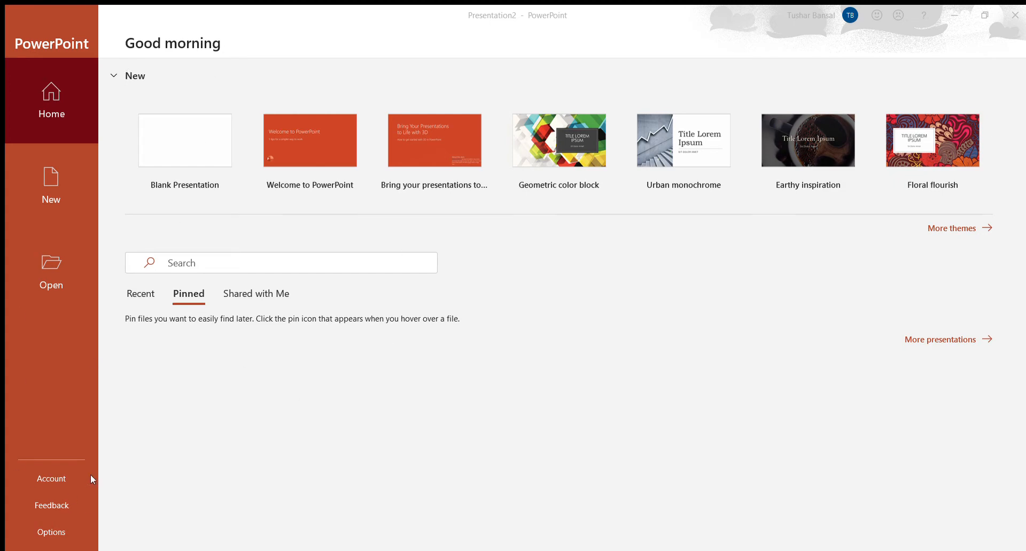
{"action": "mouse_move", "coordinate": [94, 460]}
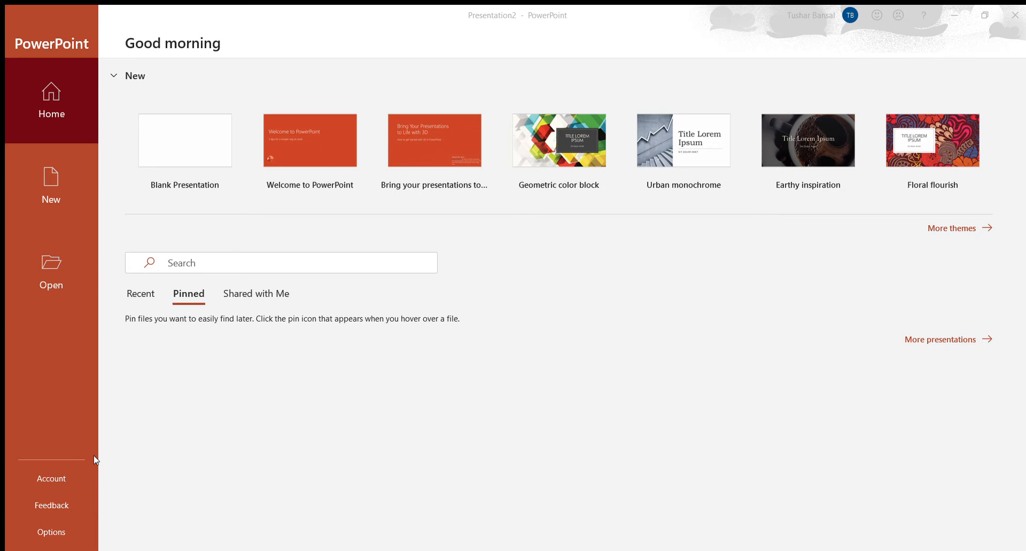
{"action": "mouse_move", "coordinate": [94, 249]}
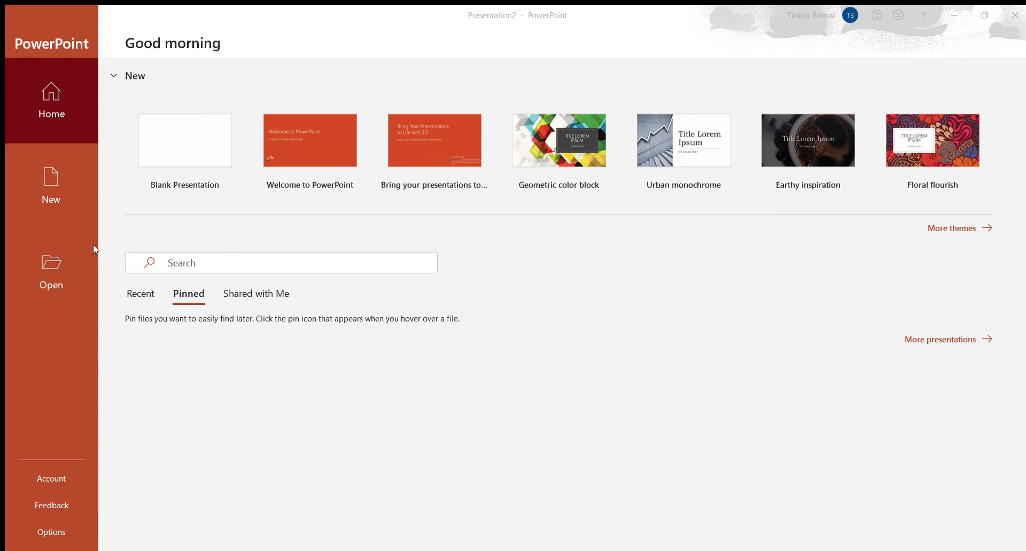
{"action": "mouse_move", "coordinate": [154, 298]}
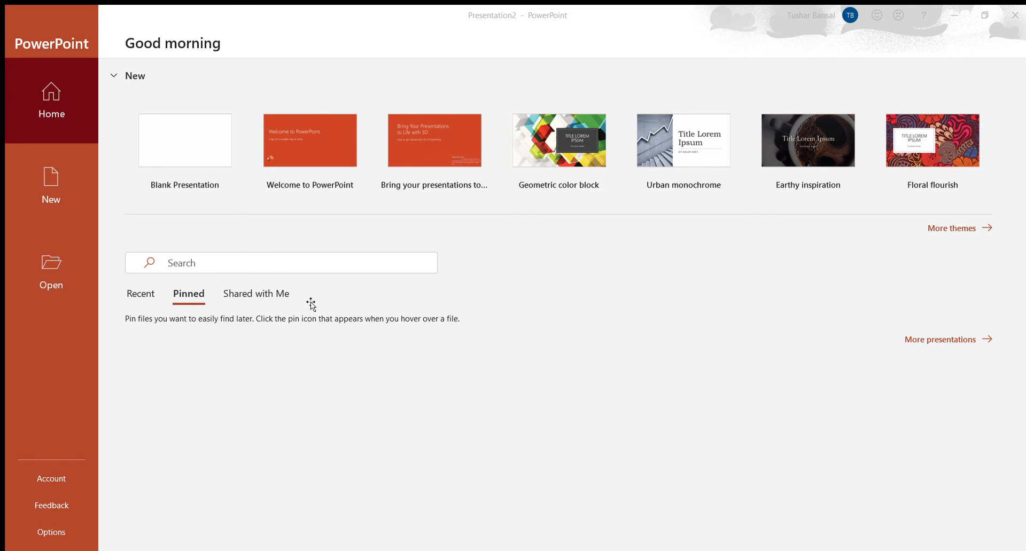
{"action": "mouse_move", "coordinate": [238, 374]}
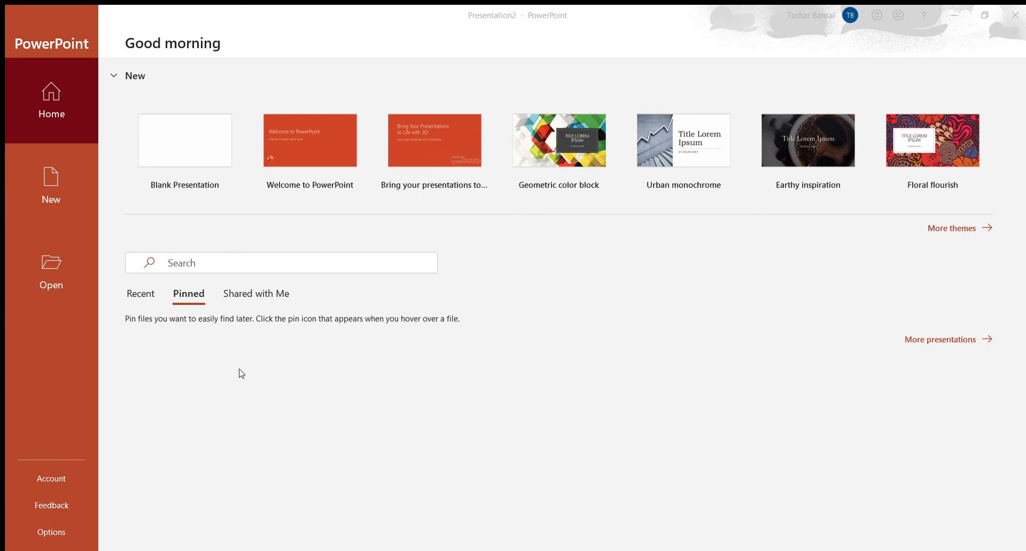
{"action": "mouse_move", "coordinate": [466, 139]}
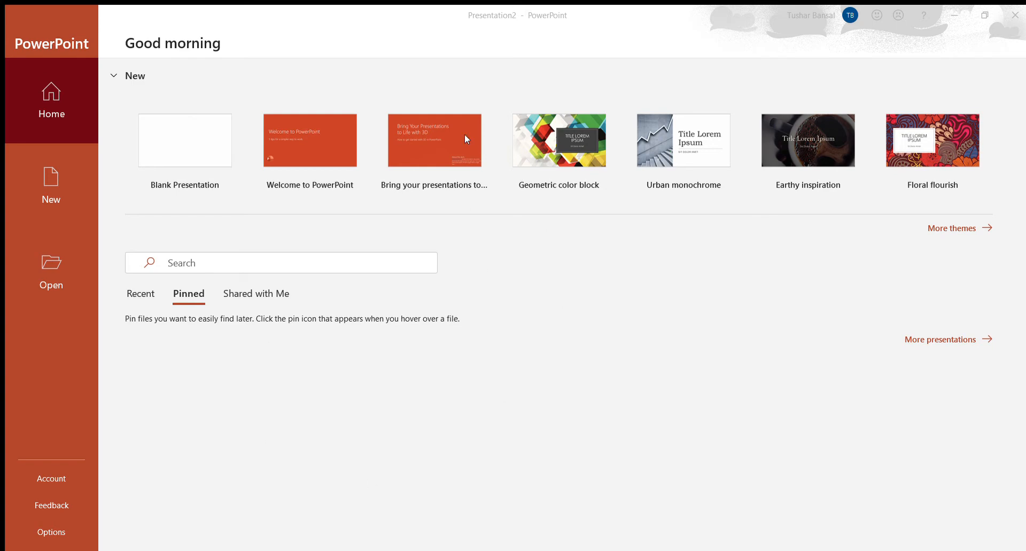
{"action": "mouse_move", "coordinate": [276, 213]}
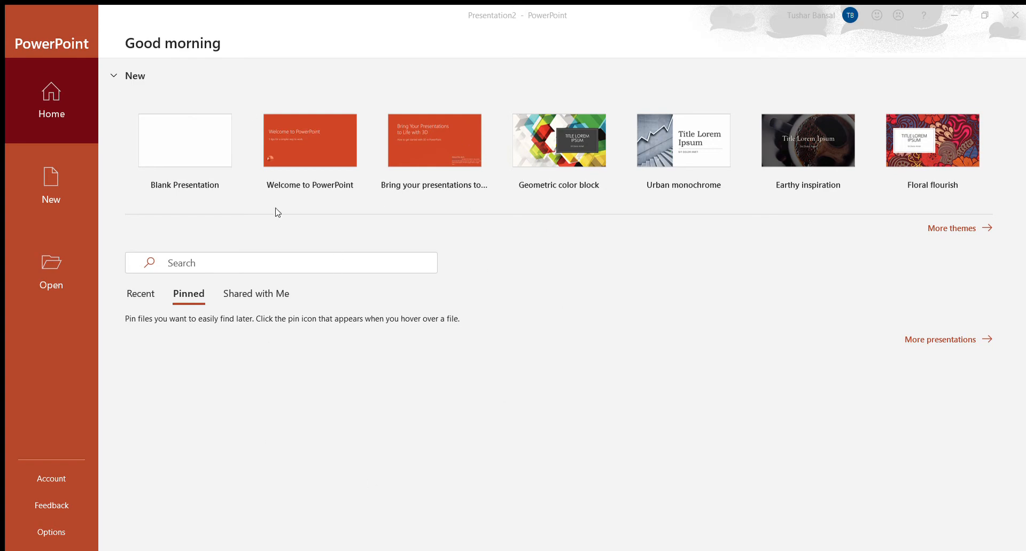
{"action": "mouse_move", "coordinate": [107, 49]}
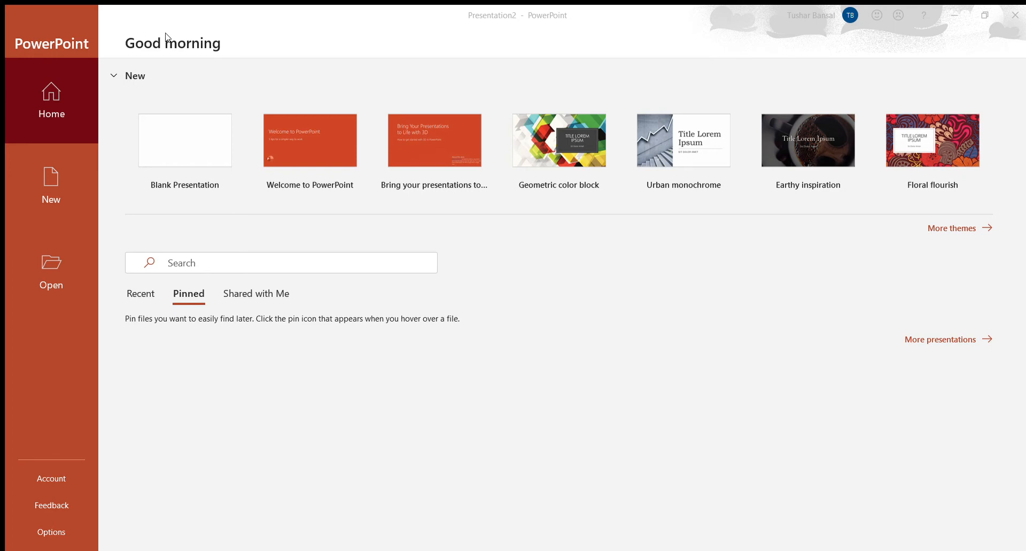
{"action": "mouse_move", "coordinate": [273, 71]}
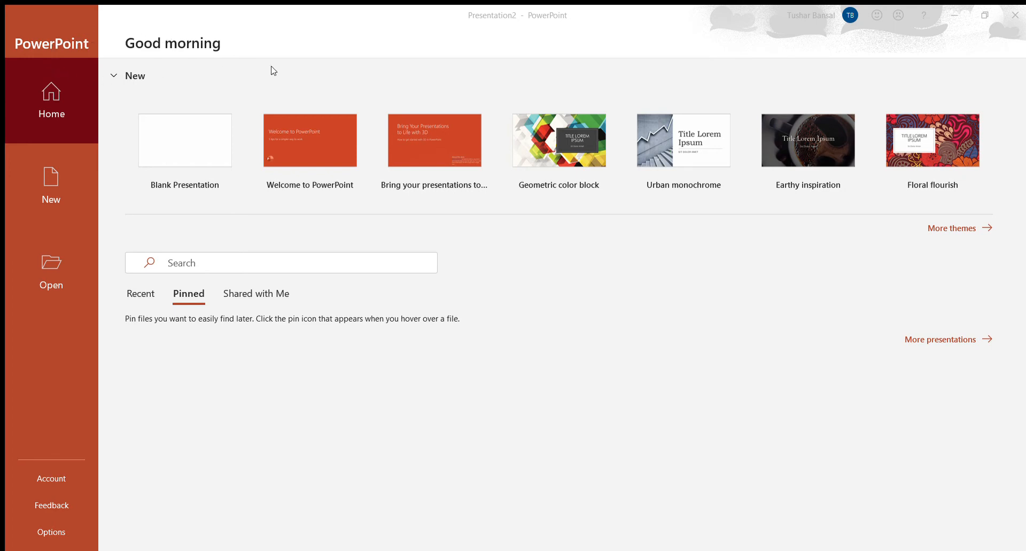
{"action": "mouse_move", "coordinate": [281, 55]}
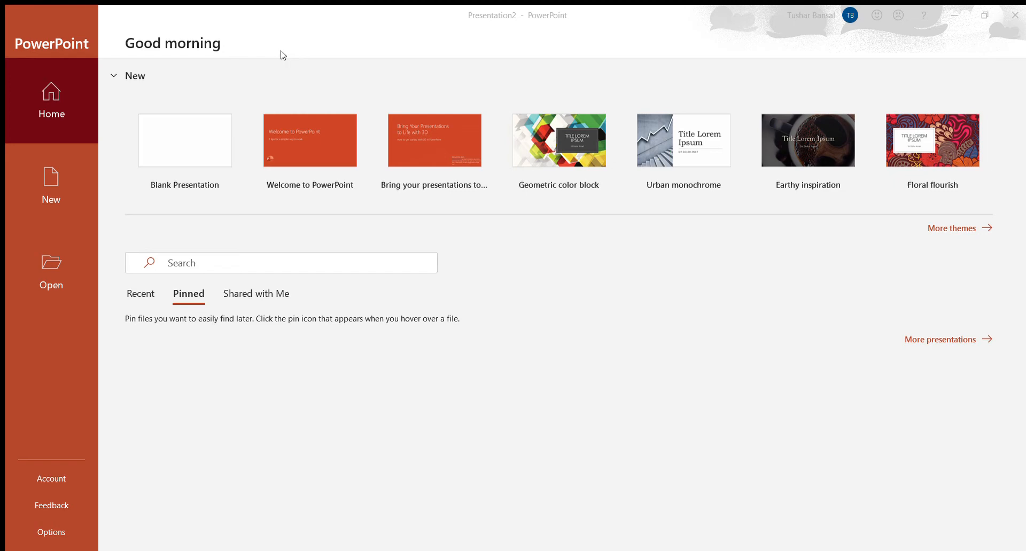
{"action": "mouse_move", "coordinate": [570, 84]}
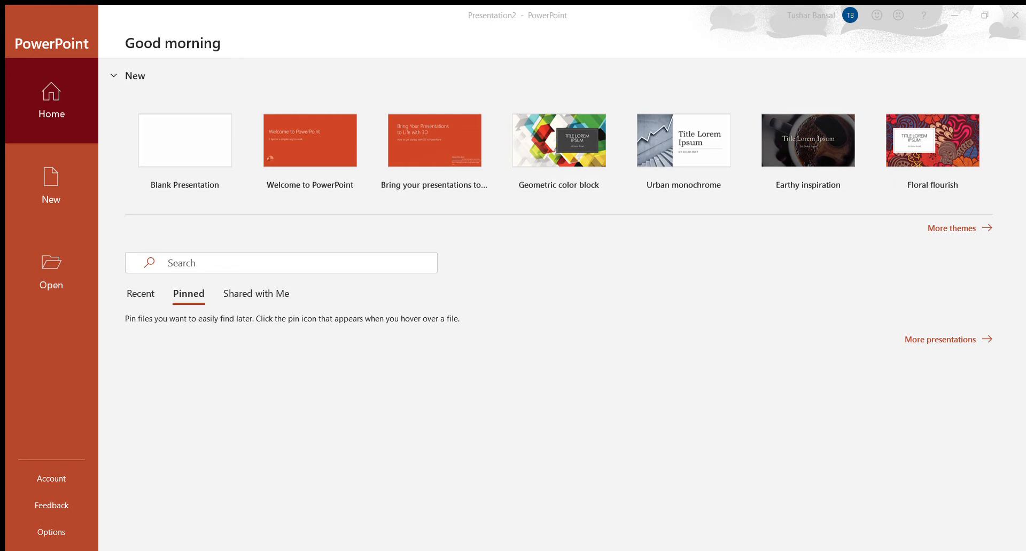
{"action": "mouse_move", "coordinate": [455, 313]}
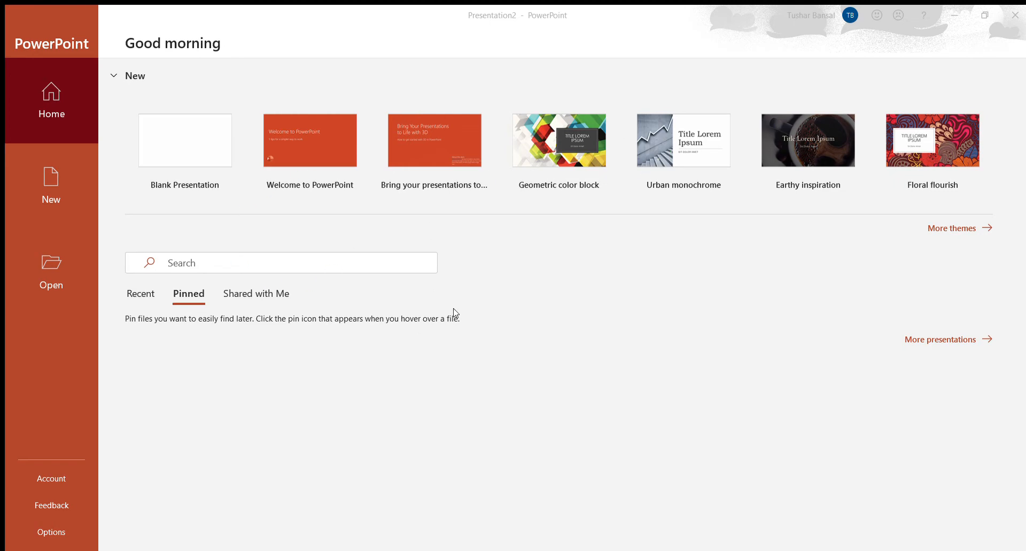
{"action": "mouse_move", "coordinate": [571, 87]}
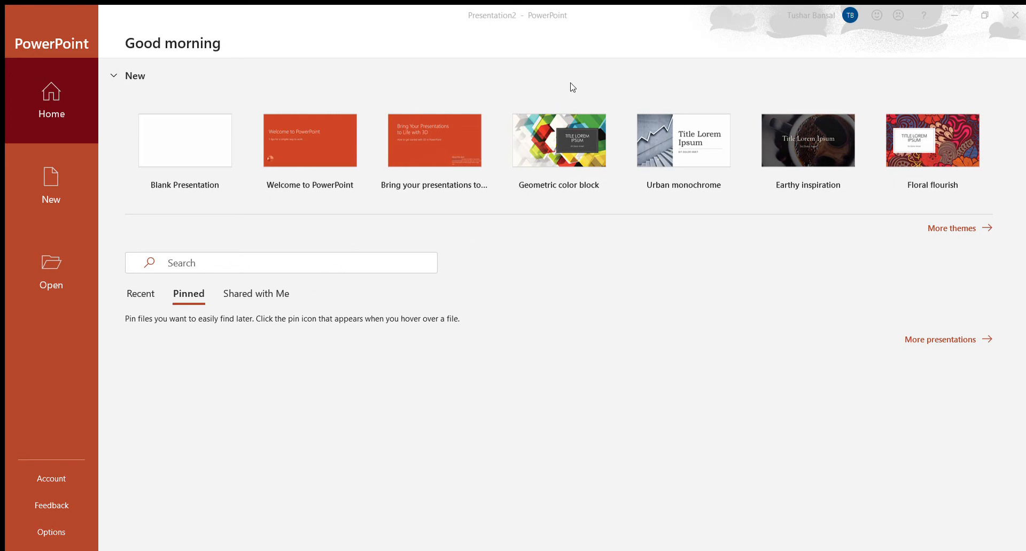
{"action": "mouse_move", "coordinate": [339, 173]}
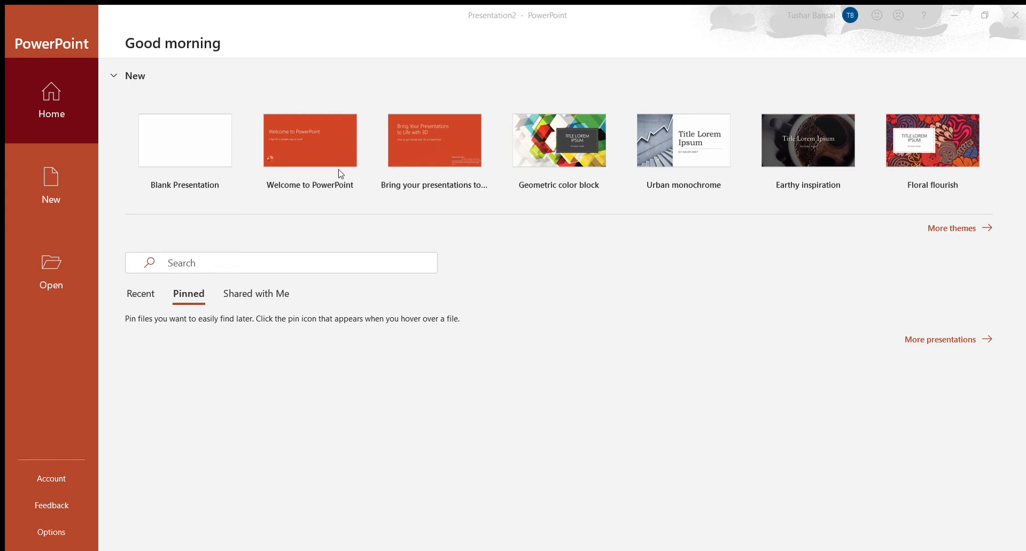
{"action": "mouse_move", "coordinate": [318, 187]}
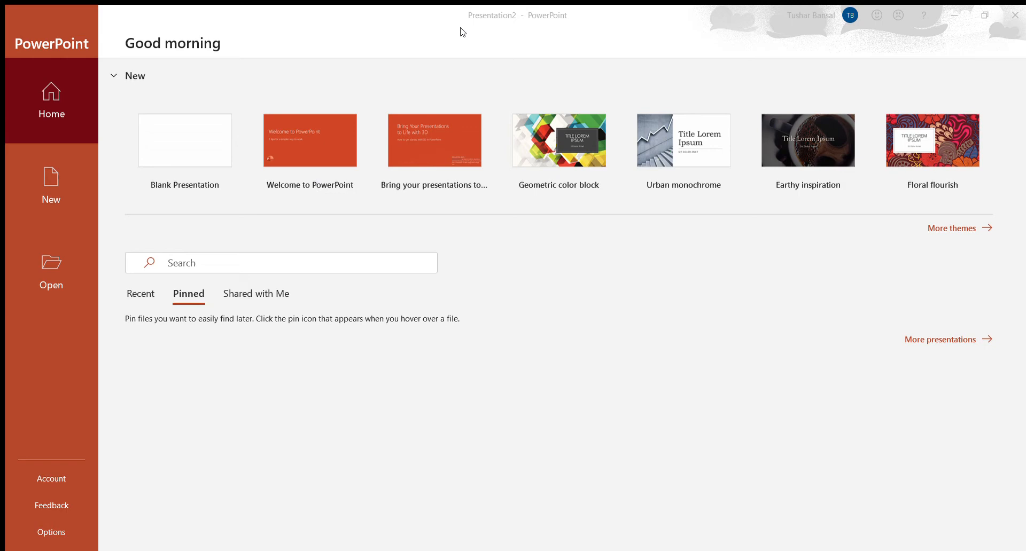
{"action": "mouse_move", "coordinate": [353, 197]}
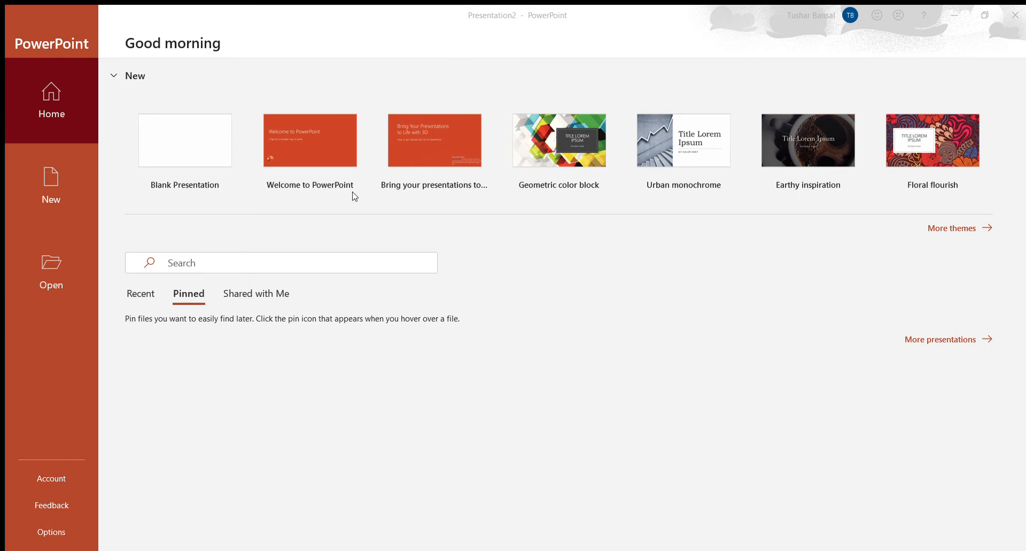
{"action": "mouse_move", "coordinate": [428, 260]}
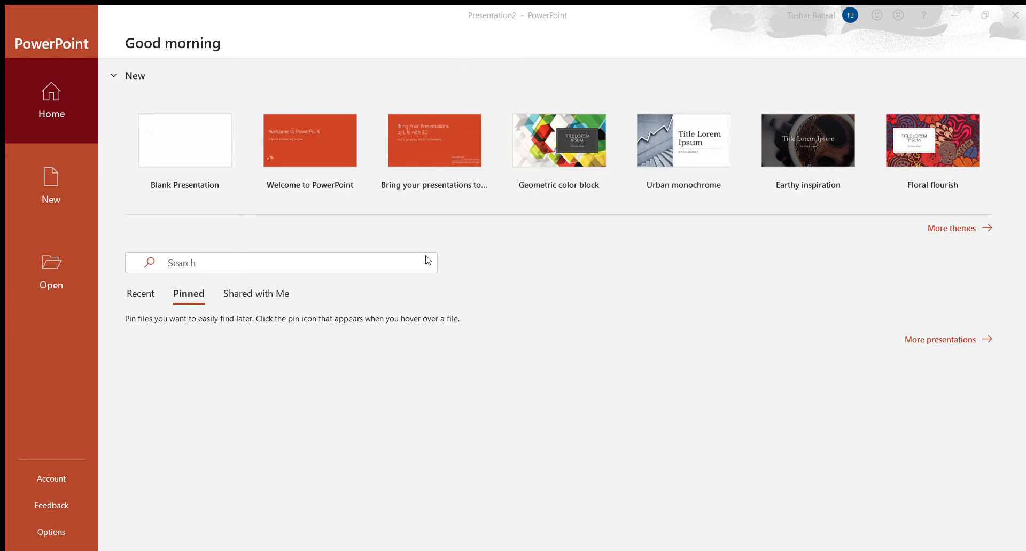
{"action": "mouse_move", "coordinate": [194, 199]}
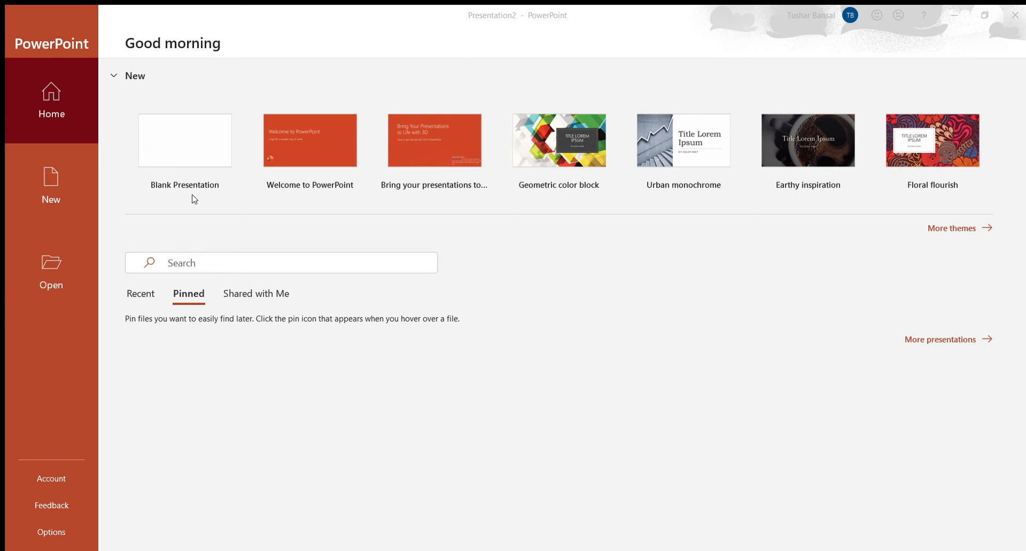
{"action": "mouse_move", "coordinate": [182, 132]}
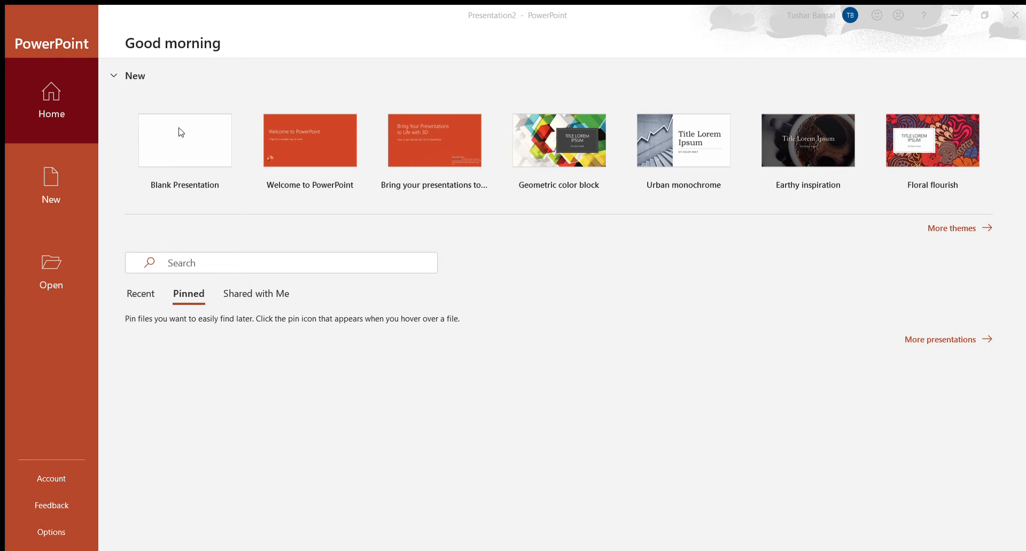
{"action": "mouse_move", "coordinate": [407, 215]}
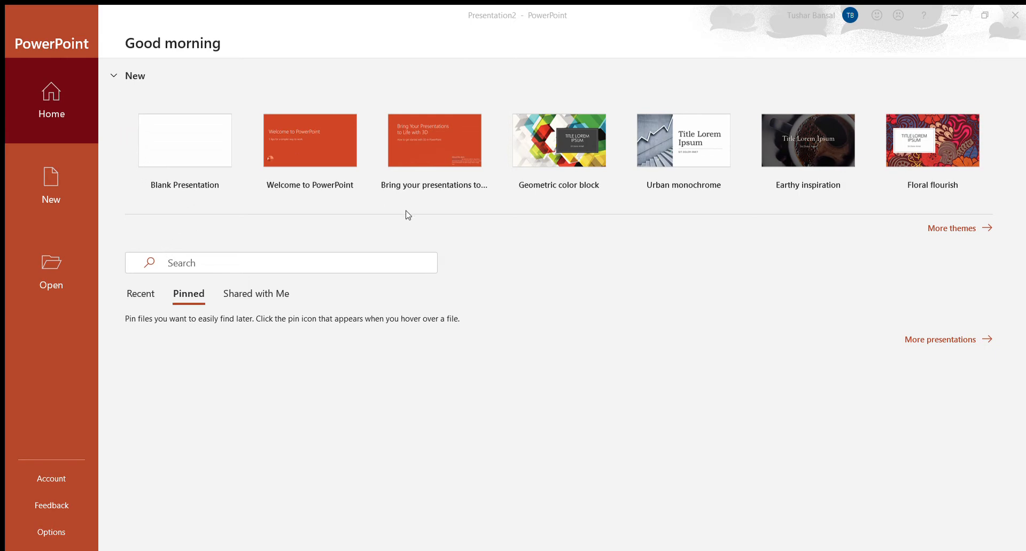
{"action": "mouse_move", "coordinate": [510, 183]}
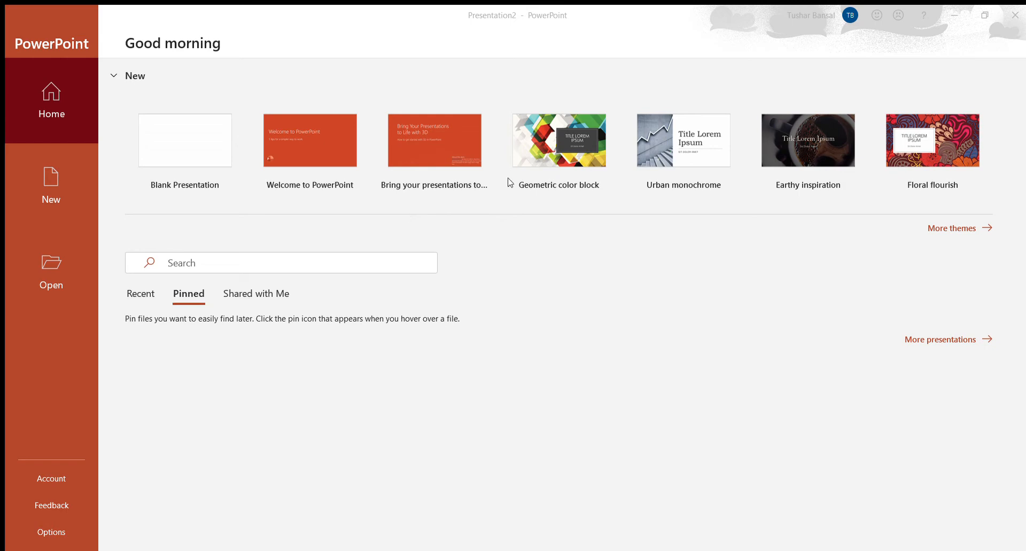
{"action": "mouse_move", "coordinate": [895, 283]}
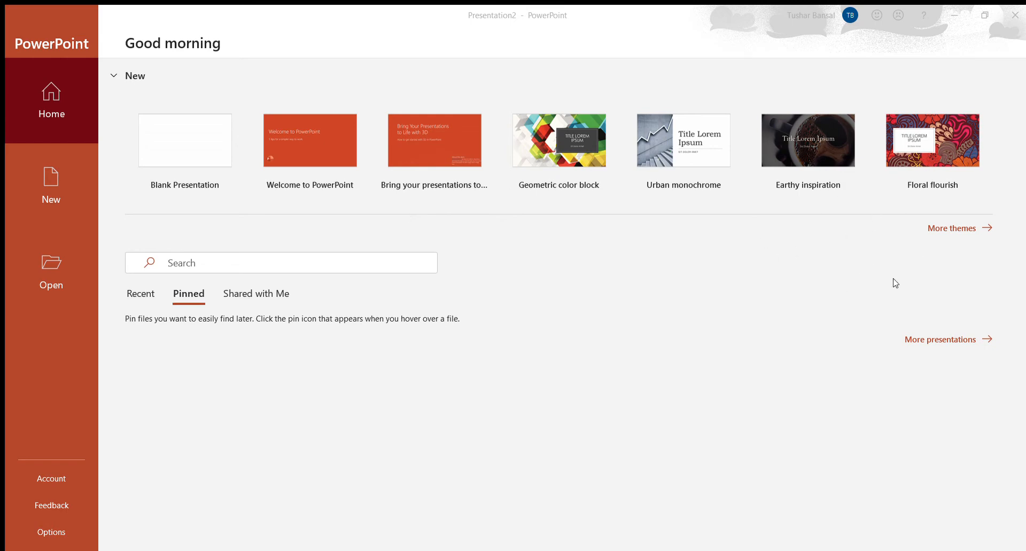
{"action": "mouse_move", "coordinate": [830, 293]}
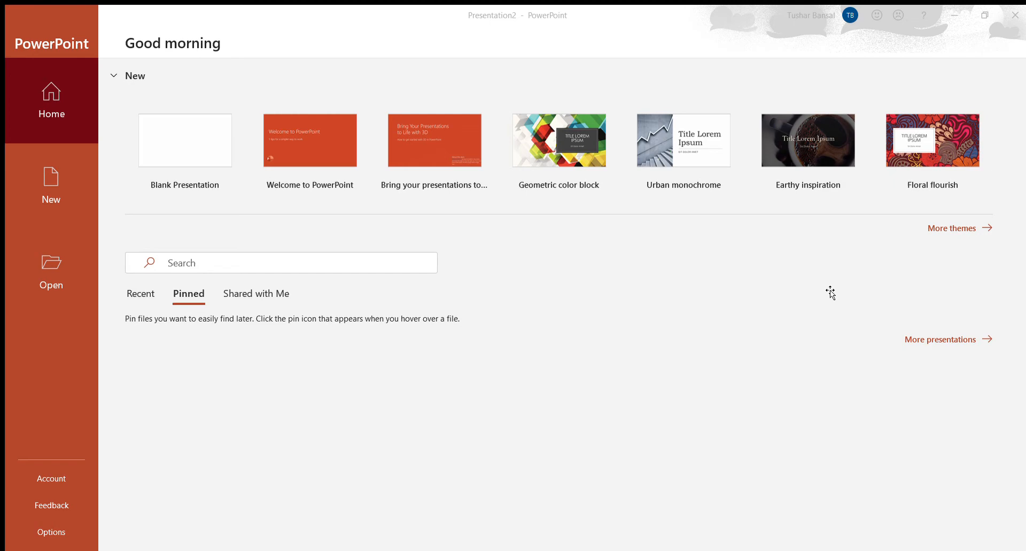
{"action": "mouse_move", "coordinate": [955, 219]}
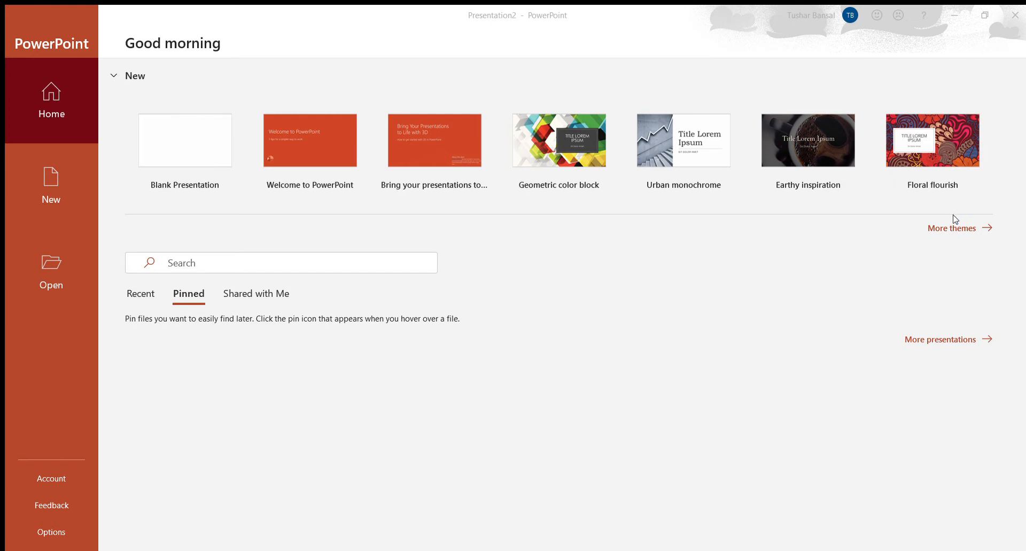
{"action": "mouse_move", "coordinate": [482, 277]}
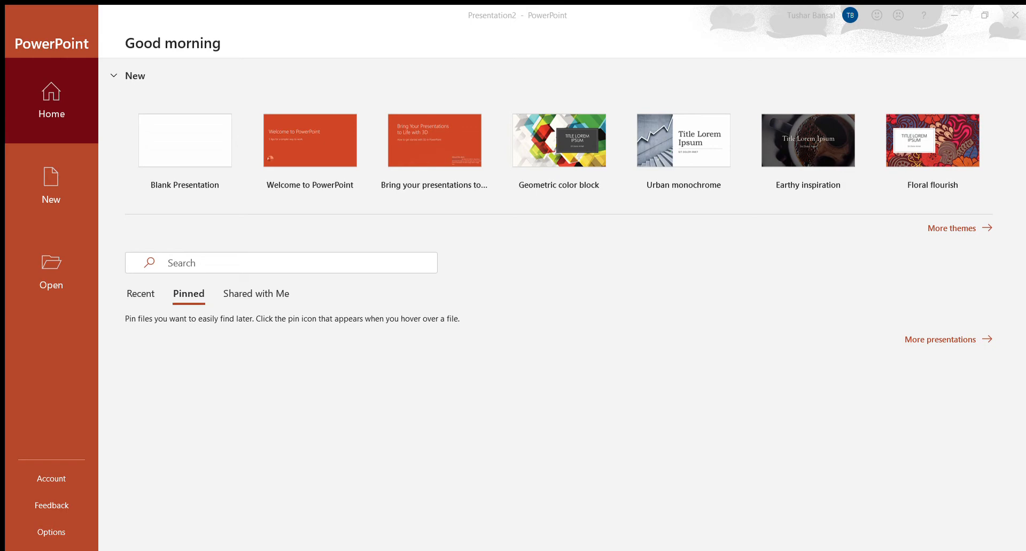
{"action": "mouse_move", "coordinate": [592, 113]}
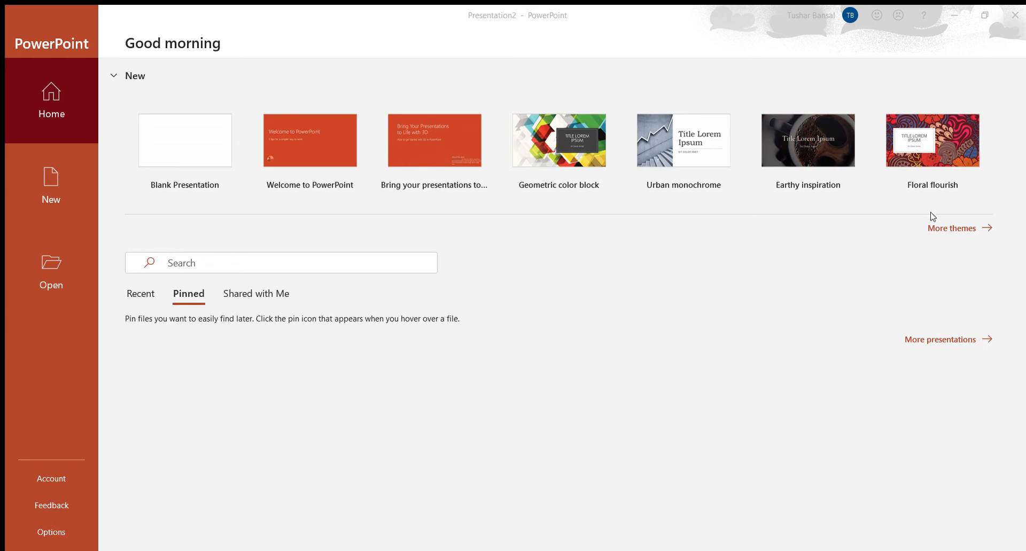
{"action": "mouse_move", "coordinate": [945, 261]}
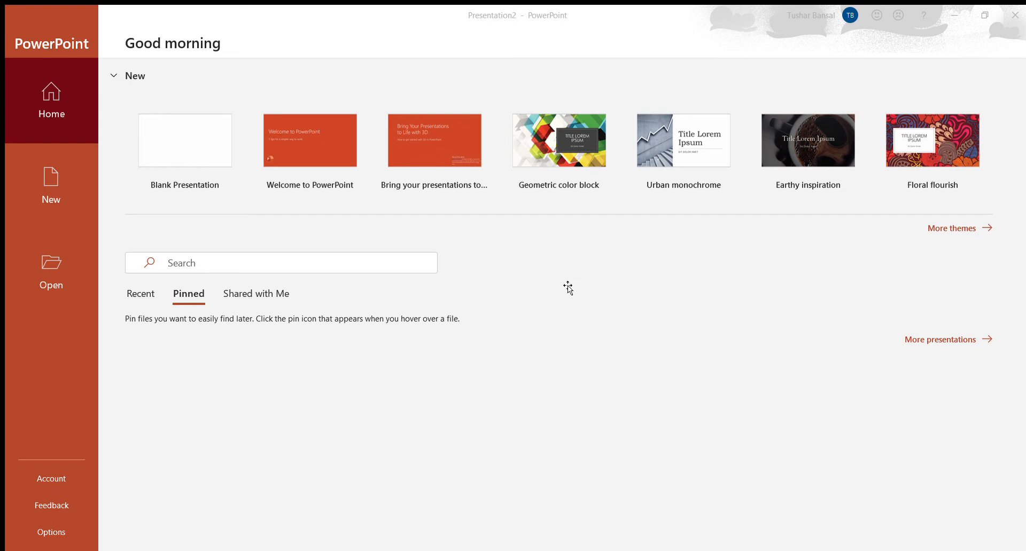
{"action": "mouse_move", "coordinate": [609, 237]}
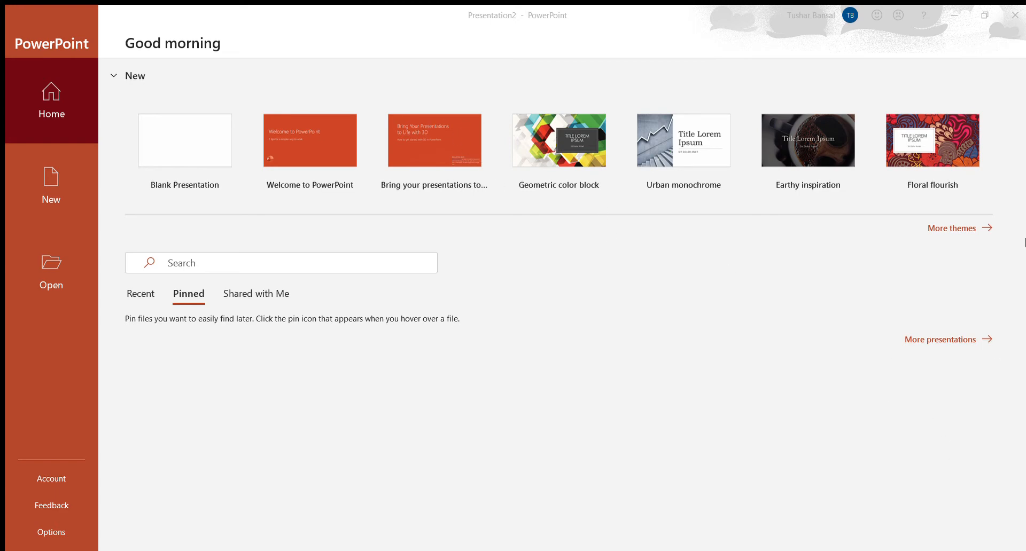
{"action": "mouse_move", "coordinate": [999, 492]}
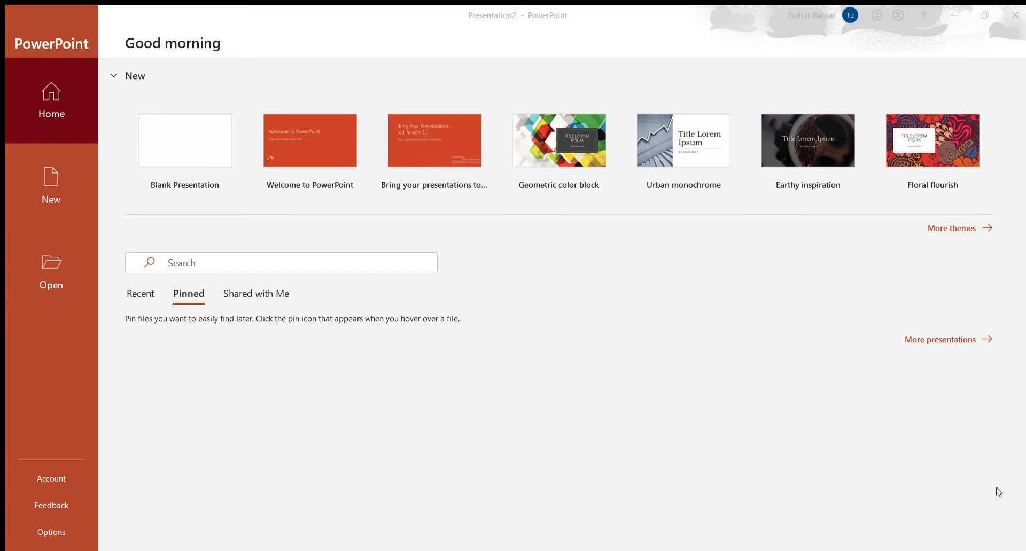
{"action": "mouse_move", "coordinate": [1015, 134]}
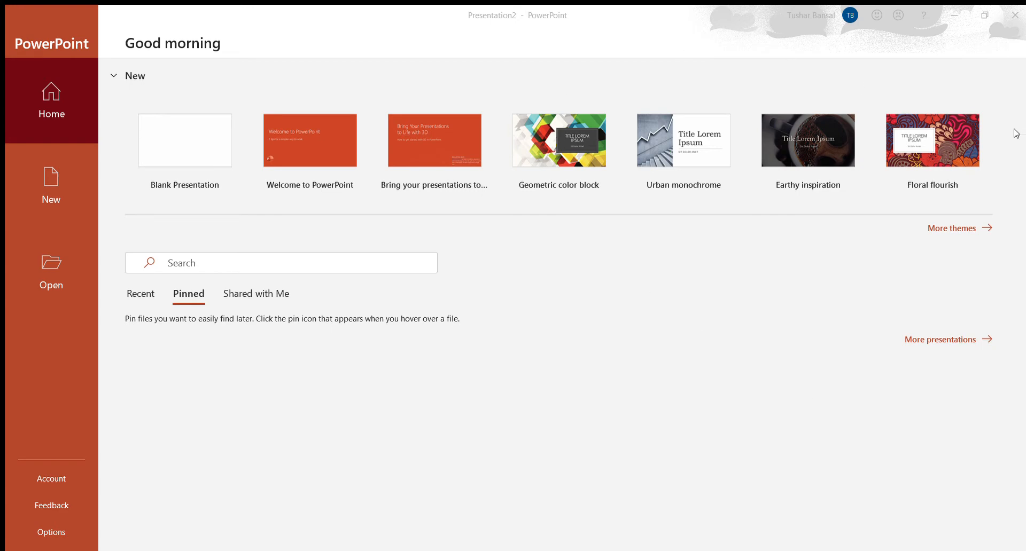
{"action": "mouse_move", "coordinate": [230, 81]}
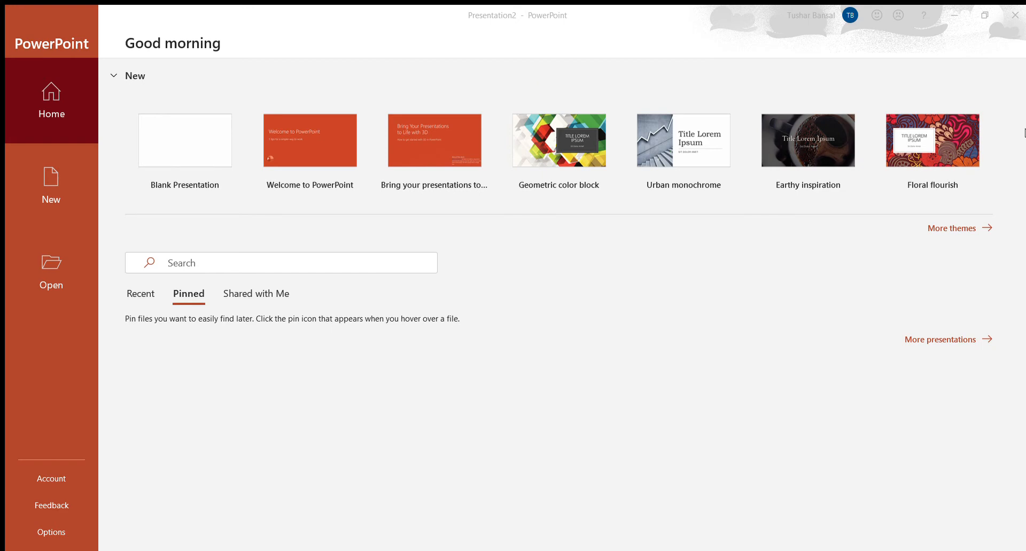
{"action": "mouse_move", "coordinate": [1014, 123]}
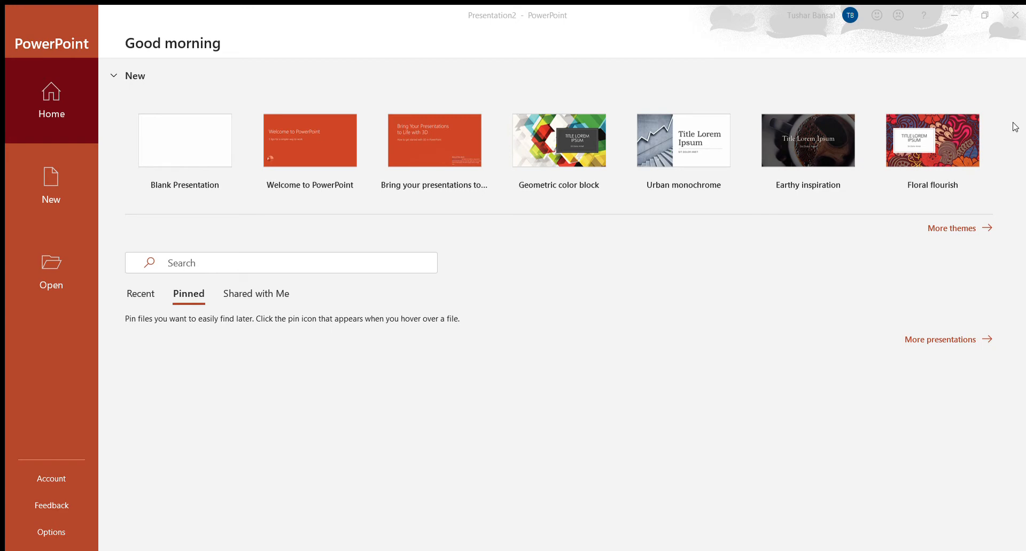
{"action": "mouse_move", "coordinate": [809, 178]}
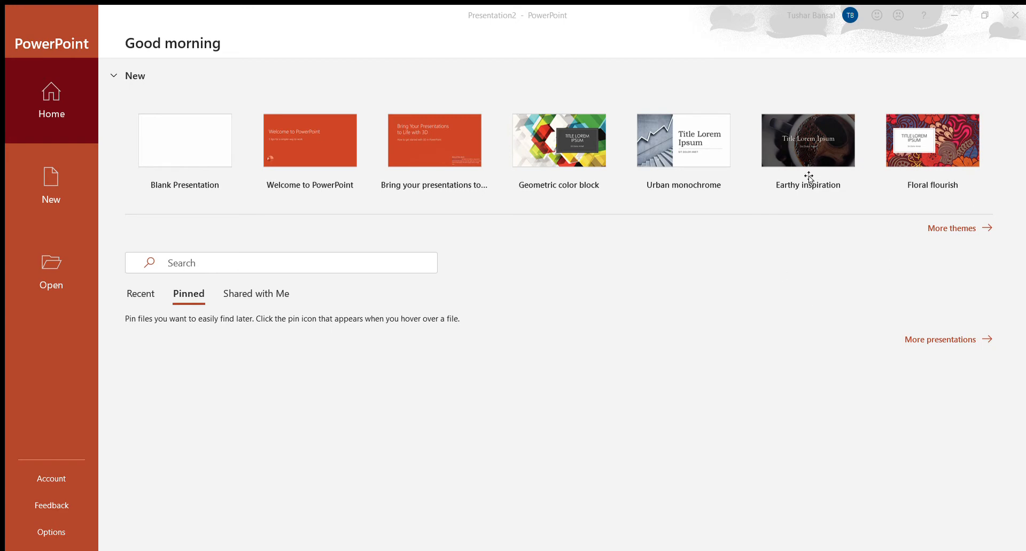
{"action": "mouse_move", "coordinate": [581, 505]}
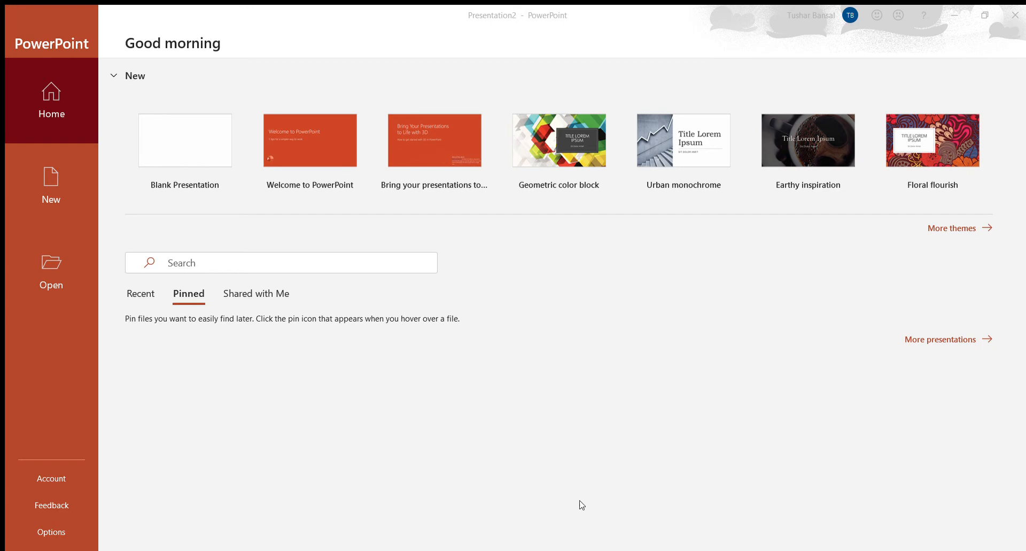
{"action": "mouse_move", "coordinate": [656, 479]}
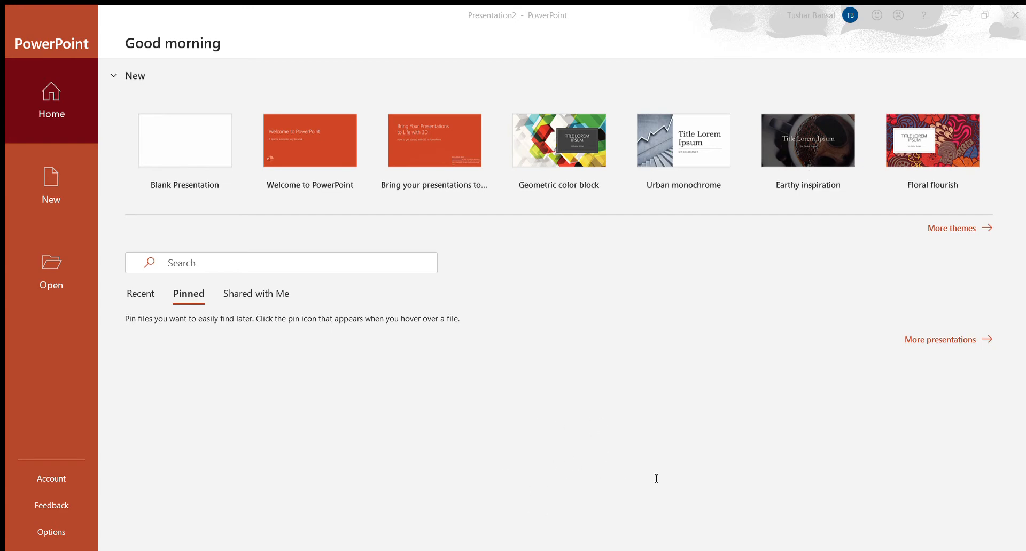
{"action": "mouse_move", "coordinate": [699, 450]}
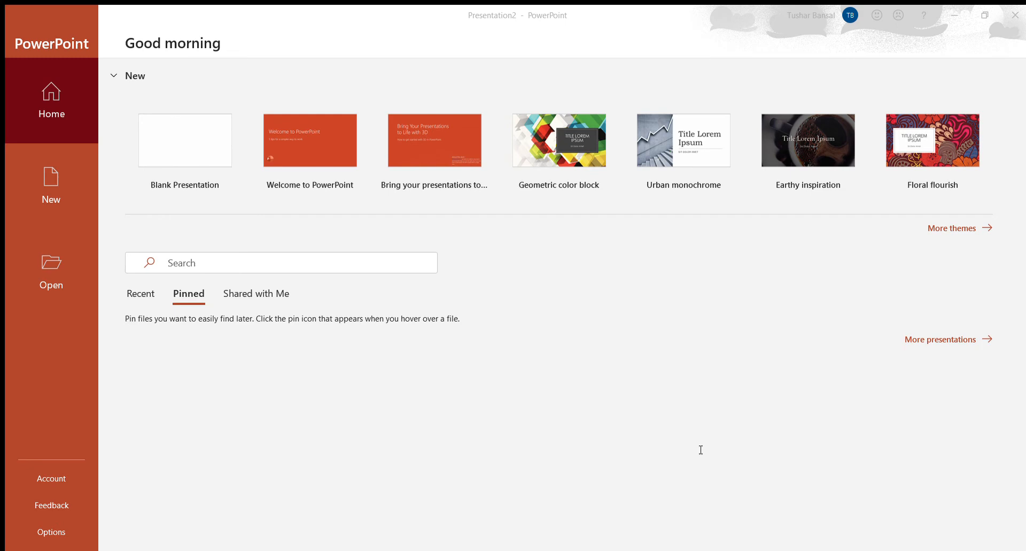
{"action": "mouse_move", "coordinate": [620, 416]}
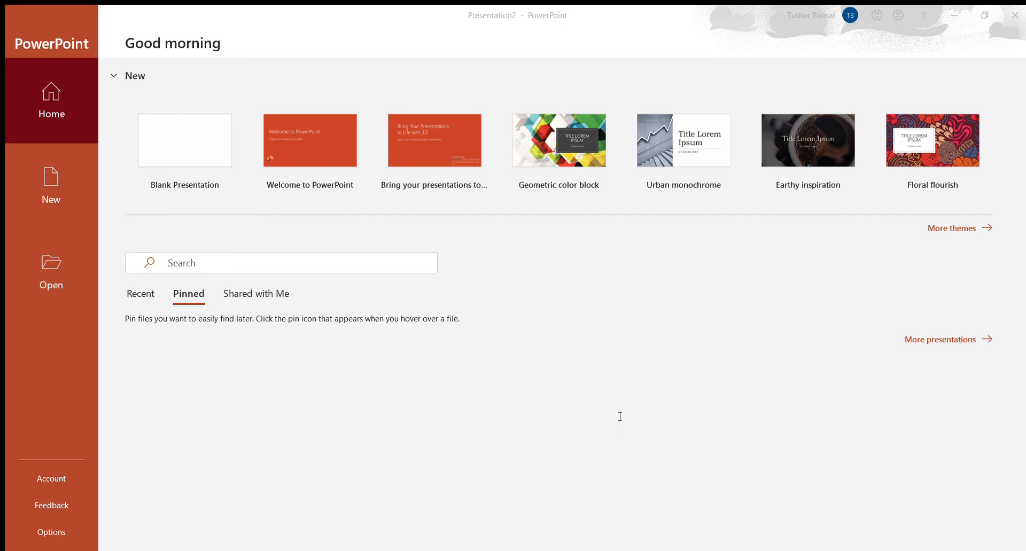
{"action": "mouse_move", "coordinate": [590, 419]}
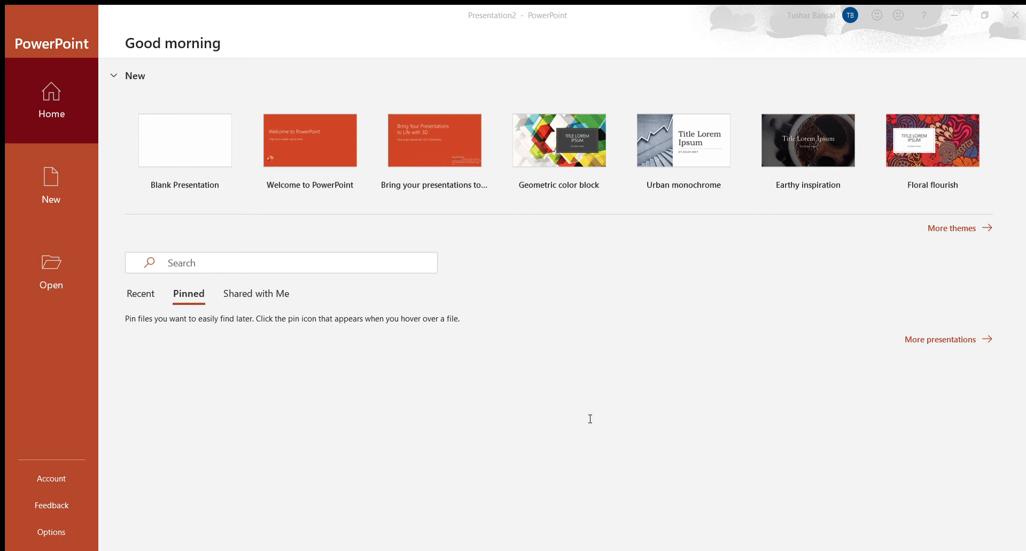
{"action": "mouse_move", "coordinate": [581, 312]}
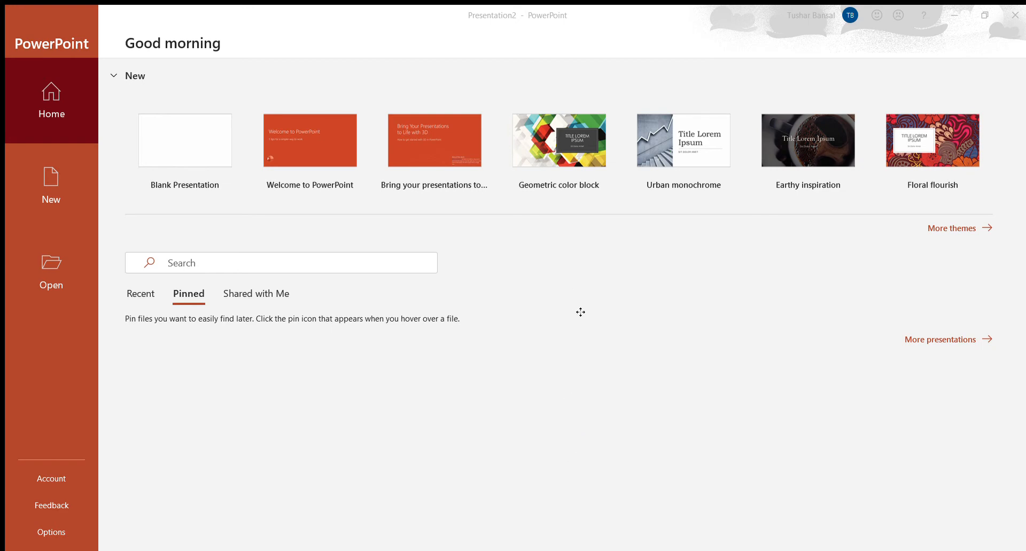
{"action": "mouse_move", "coordinate": [303, 101]}
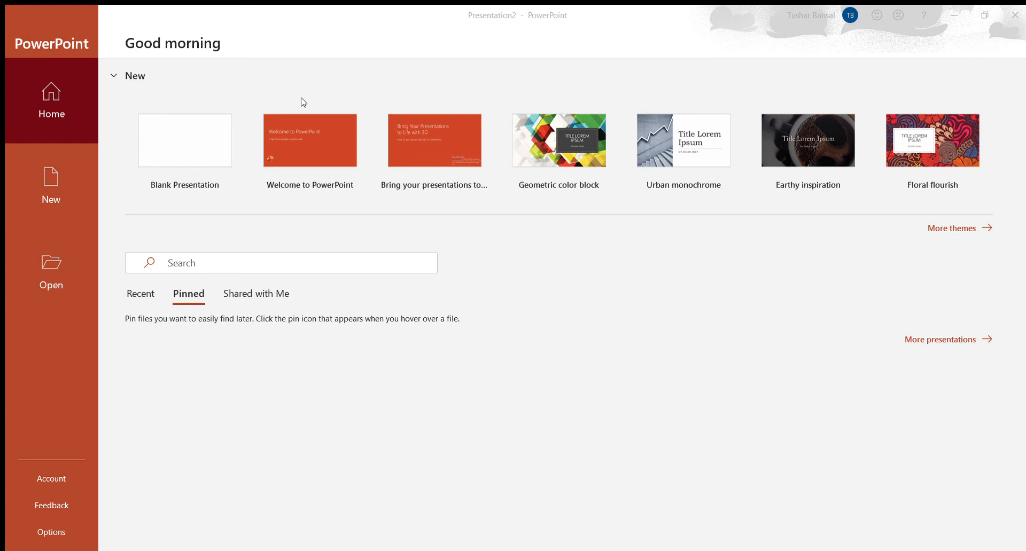
{"action": "mouse_move", "coordinate": [407, 69]}
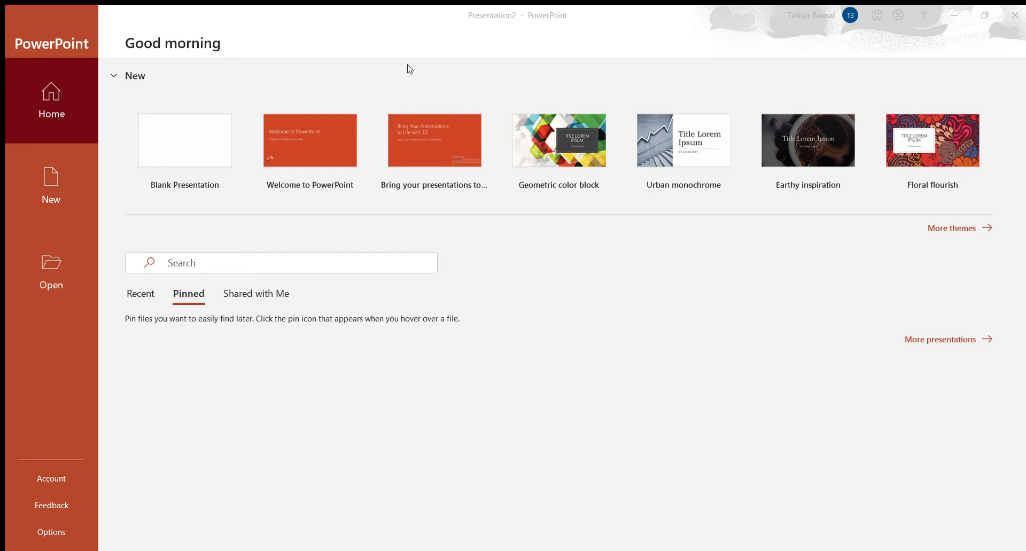
{"action": "mouse_move", "coordinate": [308, 119]}
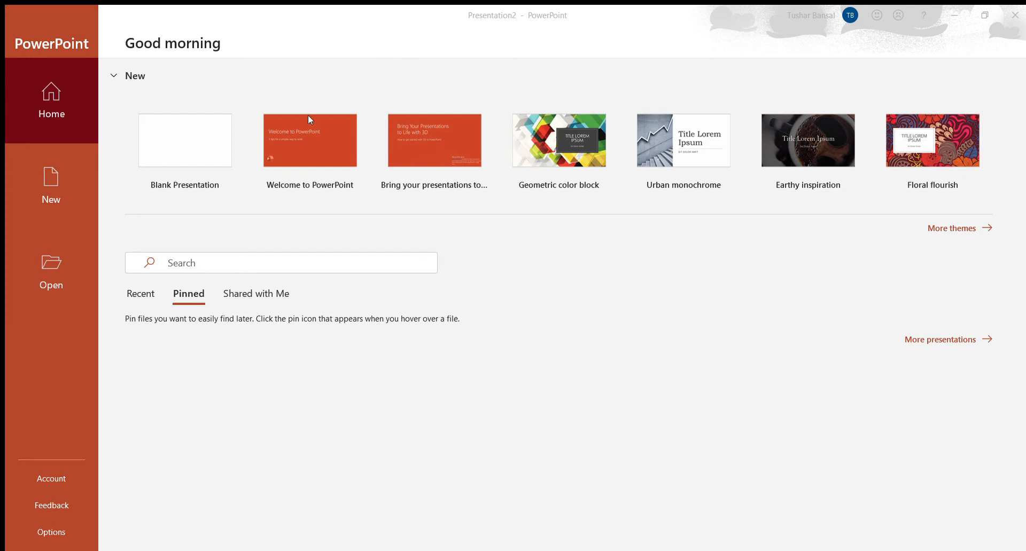
{"action": "mouse_move", "coordinate": [477, 291]}
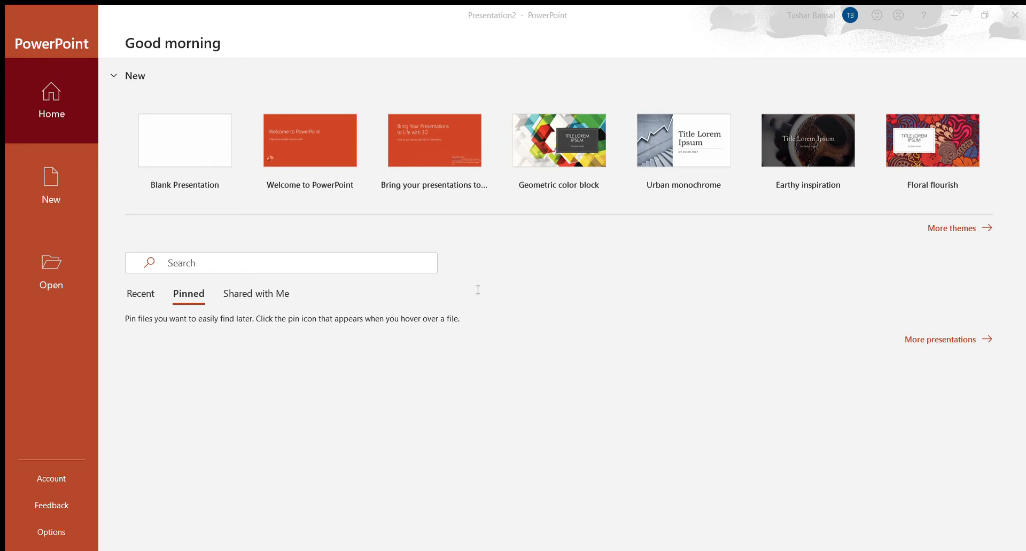
{"action": "mouse_move", "coordinate": [98, 74]}
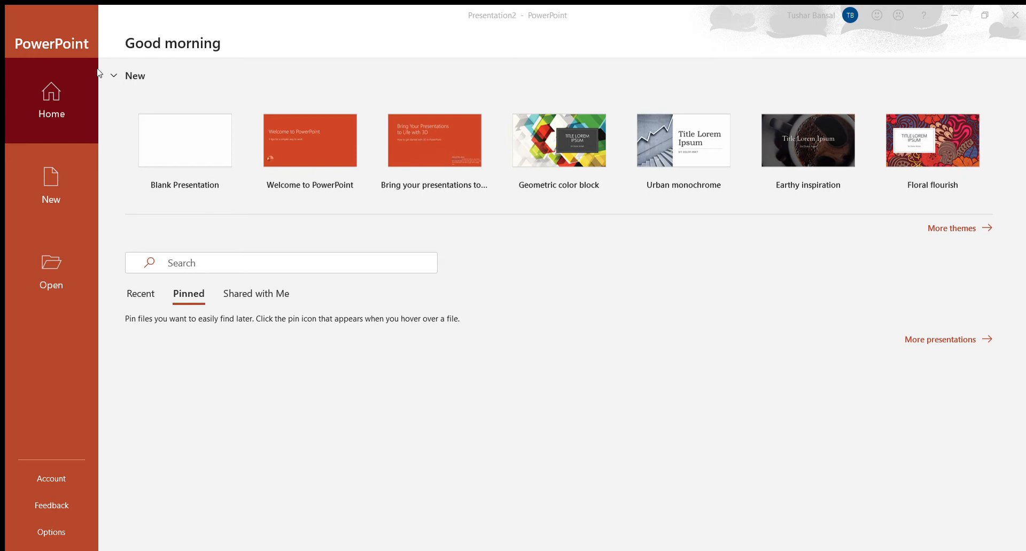
{"action": "mouse_move", "coordinate": [130, 64]}
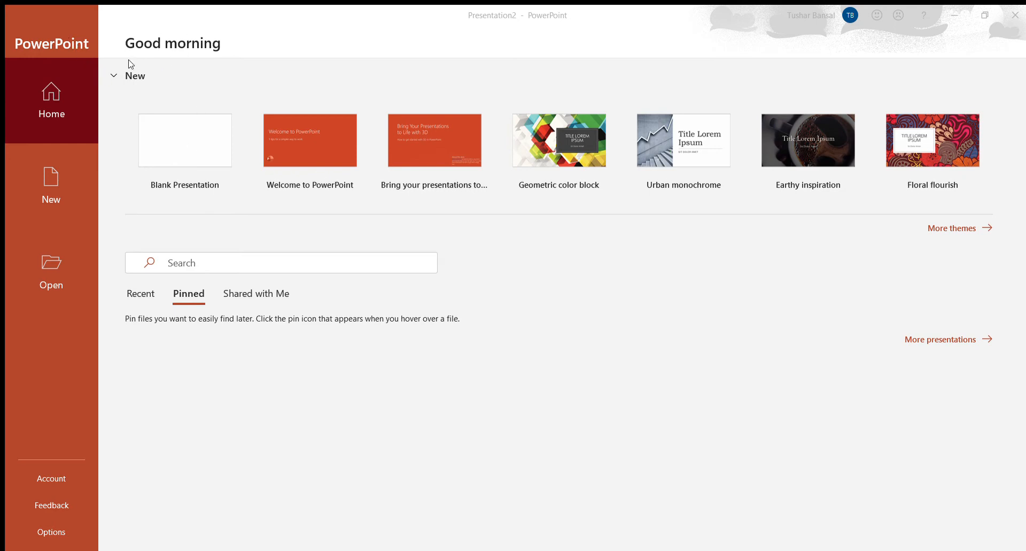
{"action": "mouse_move", "coordinate": [128, 65]}
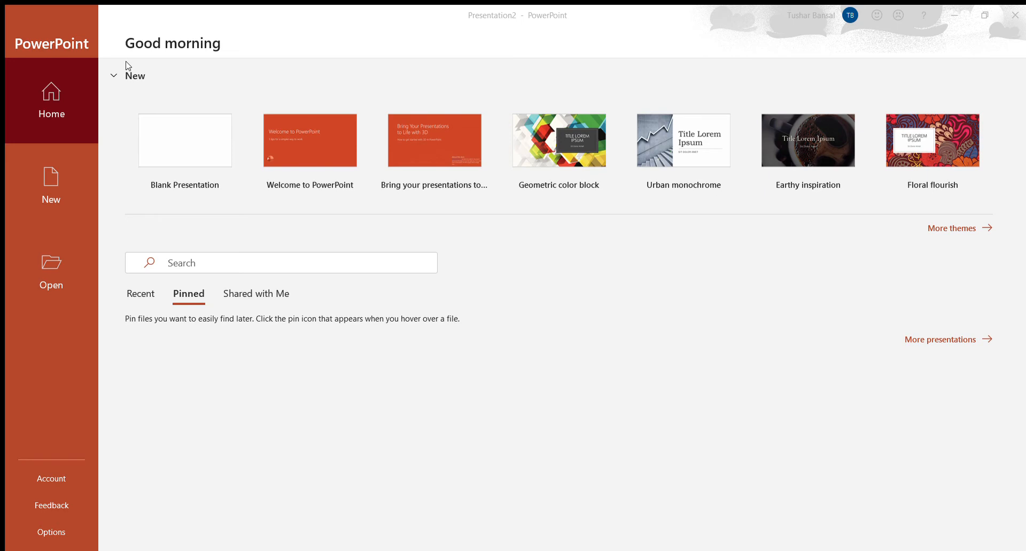
{"action": "mouse_move", "coordinate": [712, 164]}
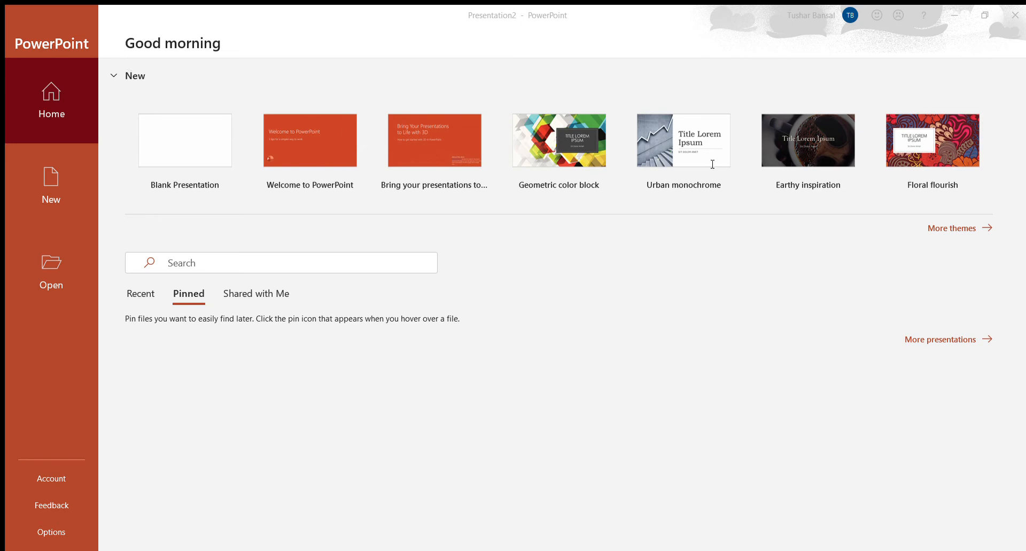
{"action": "mouse_move", "coordinate": [226, 190]}
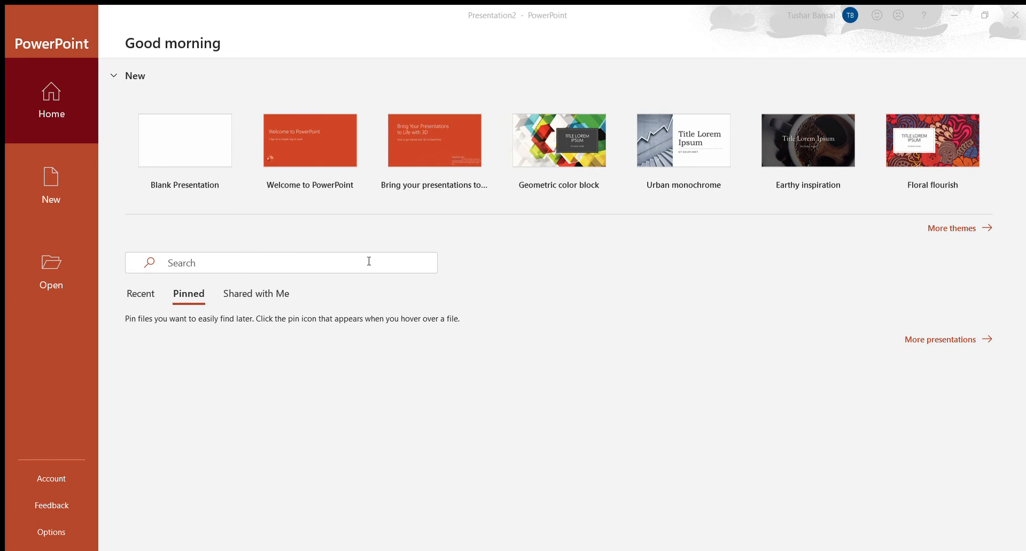
{"action": "mouse_move", "coordinate": [127, 99]}
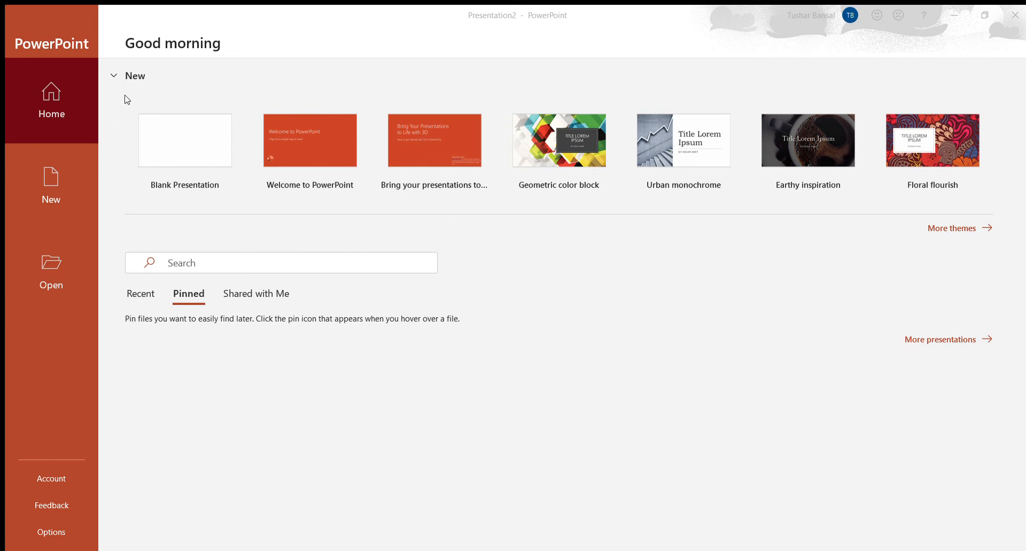
{"action": "mouse_move", "coordinate": [120, 160]}
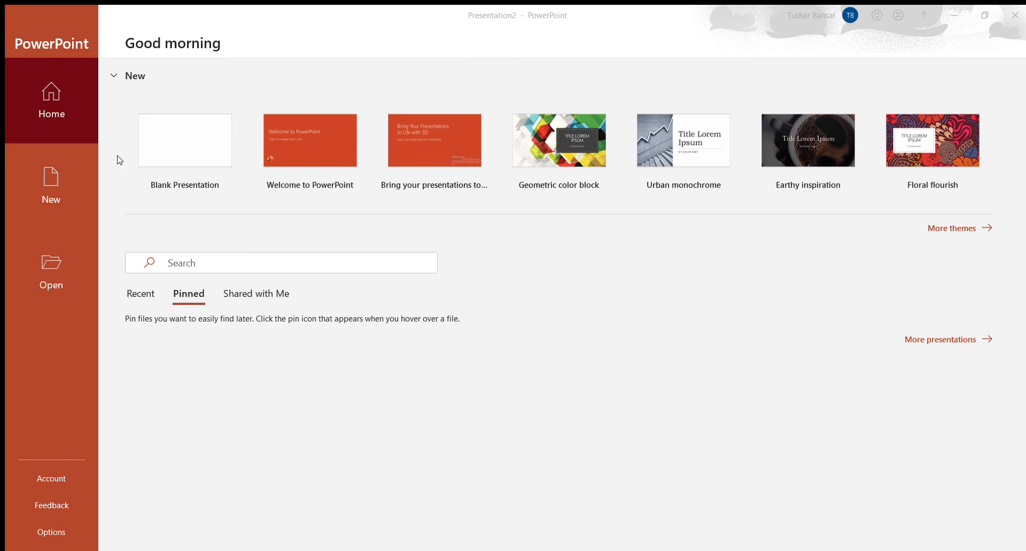
{"action": "mouse_move", "coordinate": [463, 325]}
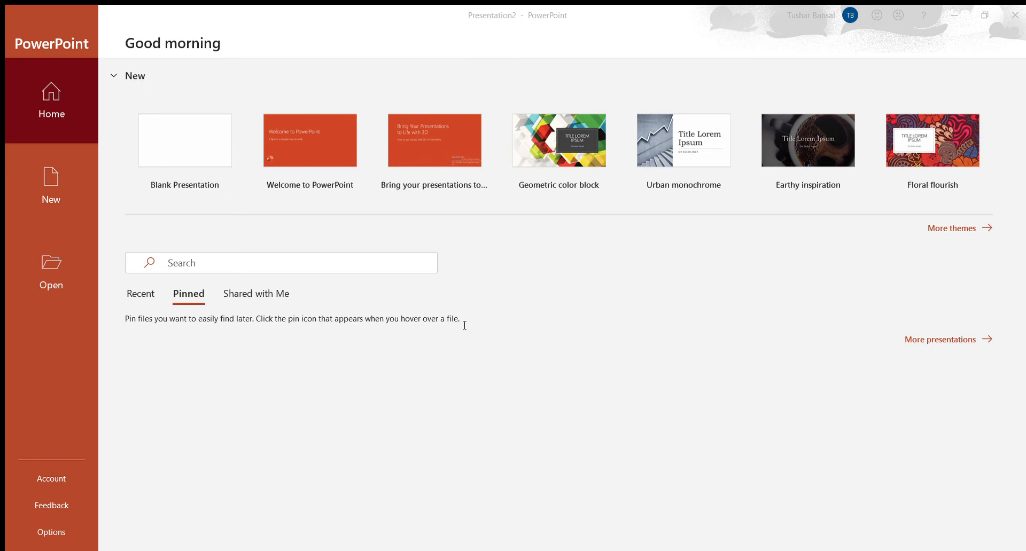
{"action": "mouse_move", "coordinate": [464, 326]}
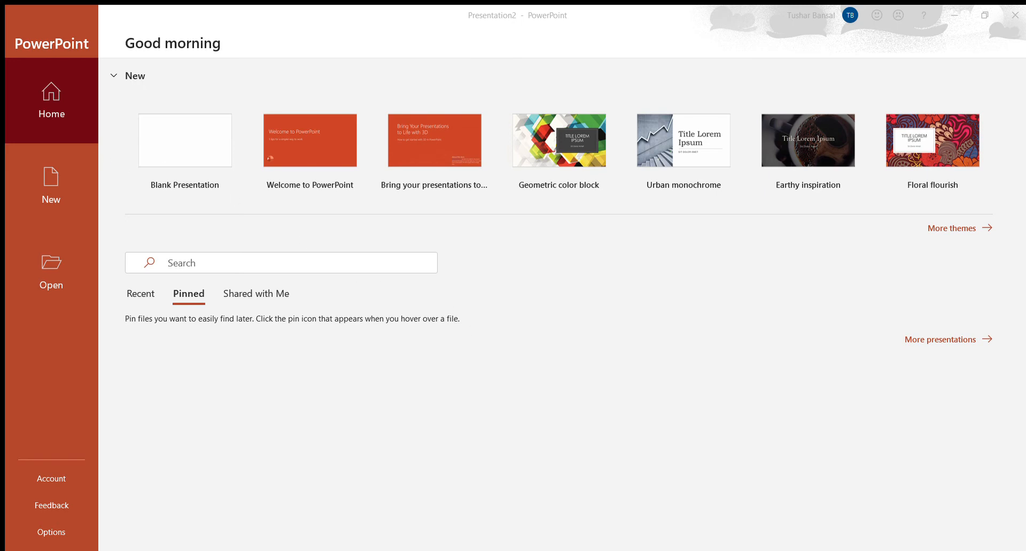
{"action": "mouse_move", "coordinate": [632, 156]}
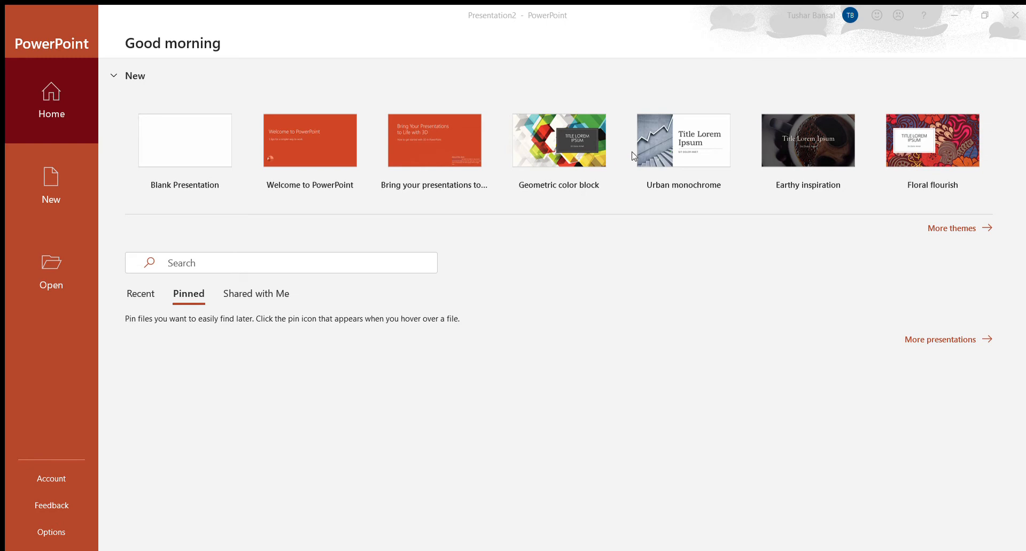
{"action": "mouse_move", "coordinate": [917, 320]}
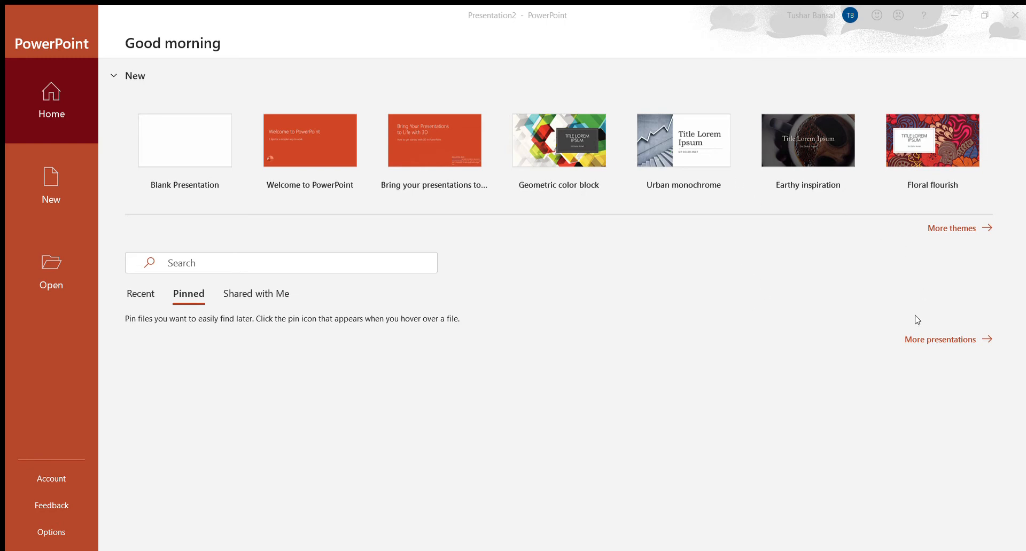
{"action": "mouse_move", "coordinate": [1015, 235]}
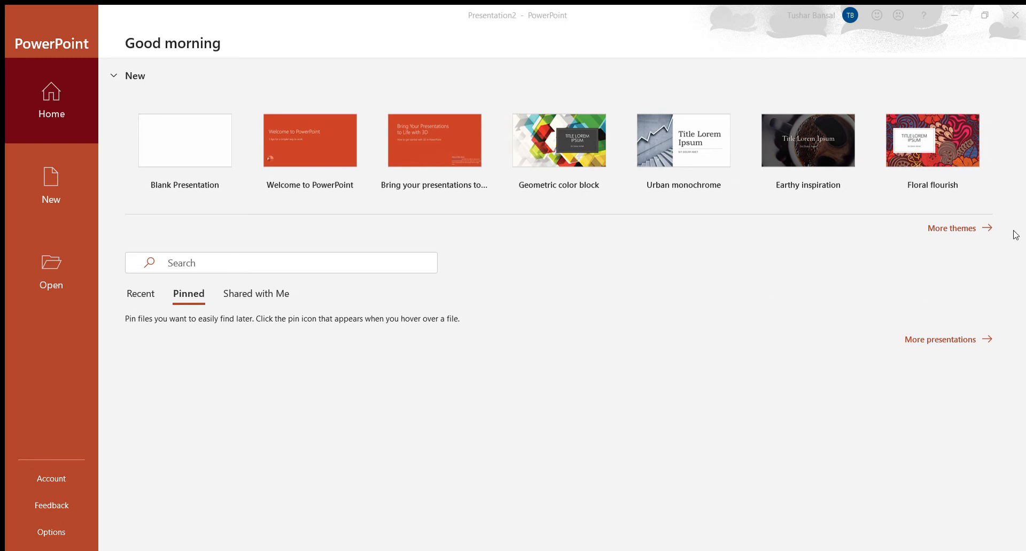
{"action": "mouse_move", "coordinate": [628, 285]}
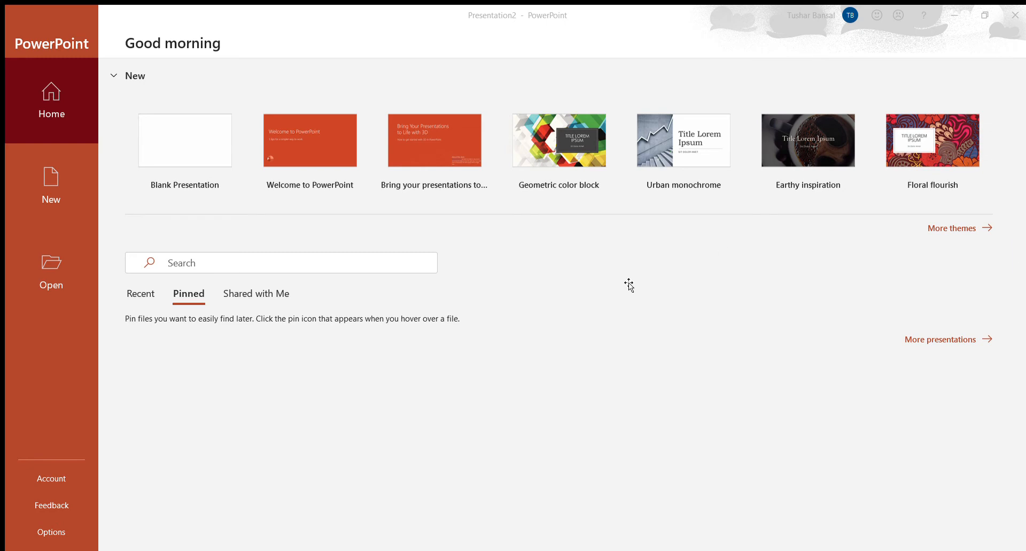
{"action": "mouse_move", "coordinate": [90, 227]}
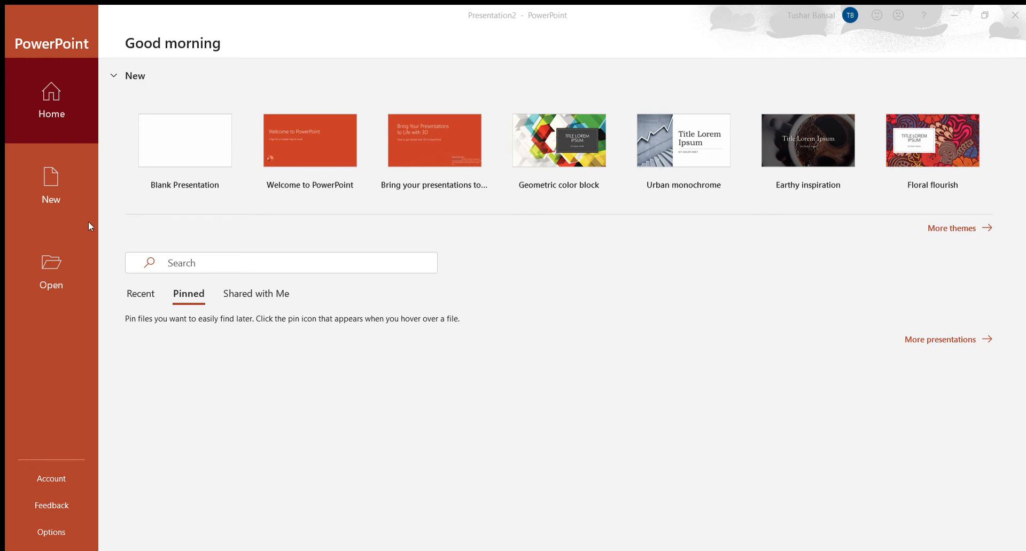
{"action": "mouse_move", "coordinate": [239, 134]}
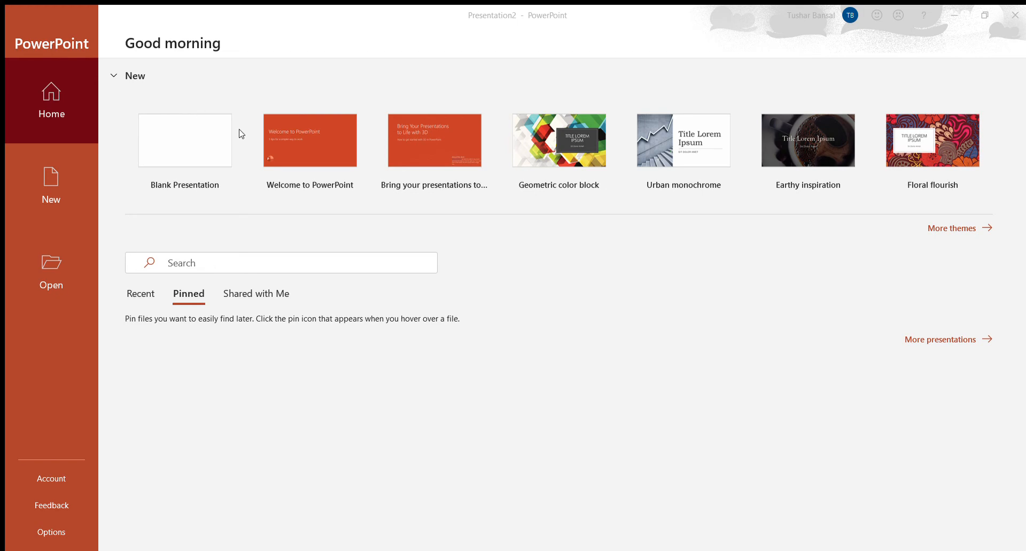
{"action": "mouse_move", "coordinate": [227, 152]}
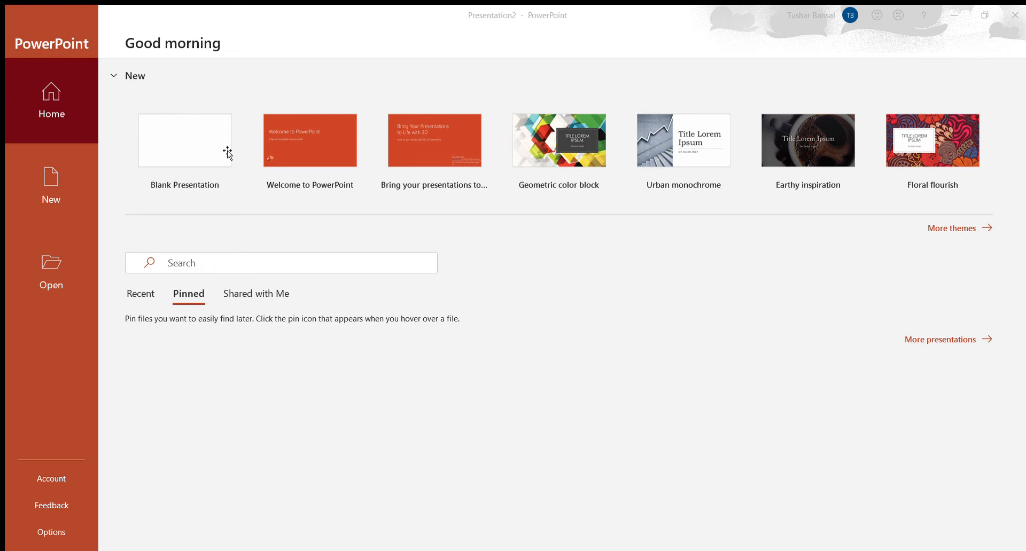
{"action": "mouse_move", "coordinate": [36, 172]}
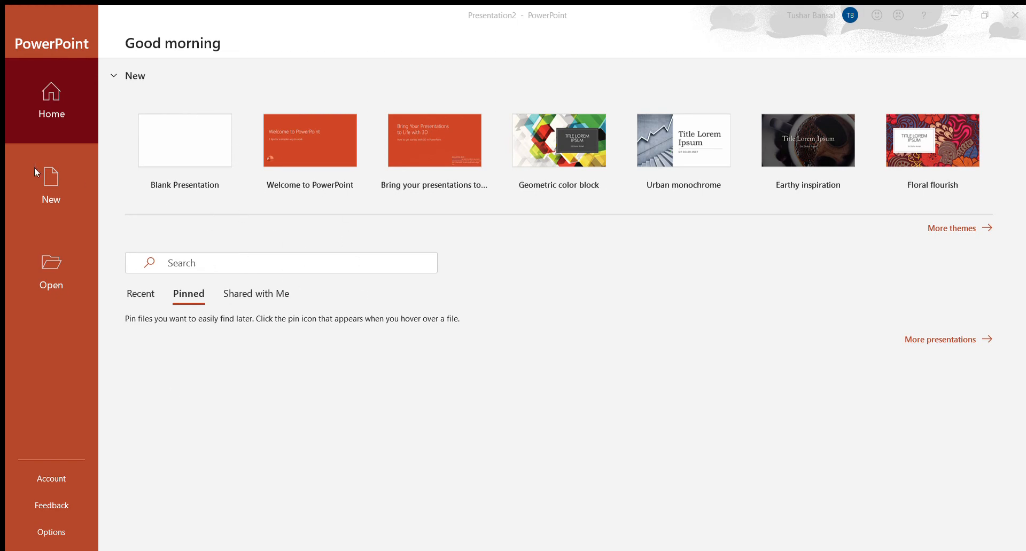
{"action": "mouse_move", "coordinate": [372, 353]}
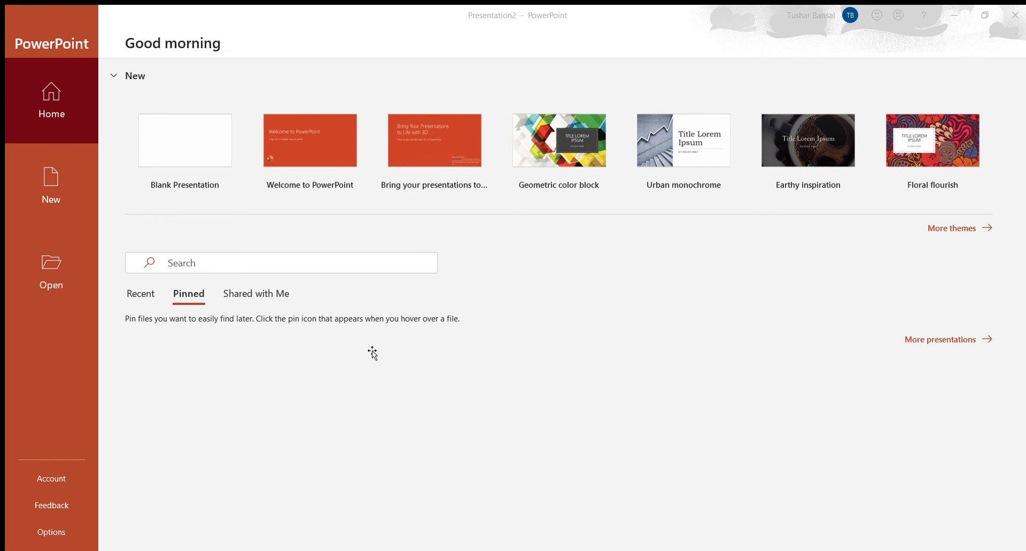
{"action": "mouse_move", "coordinate": [241, 40]}
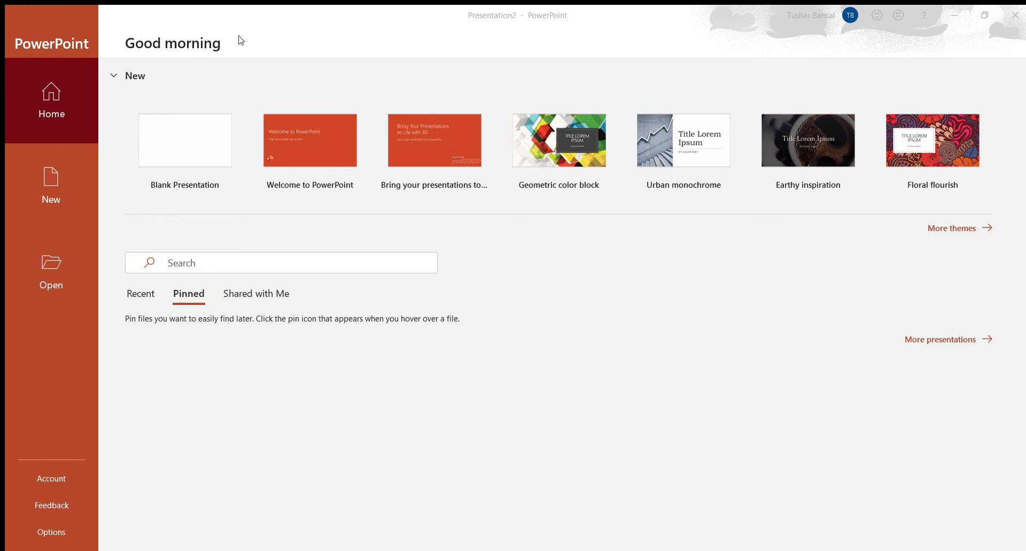
{"action": "mouse_move", "coordinate": [300, 190]}
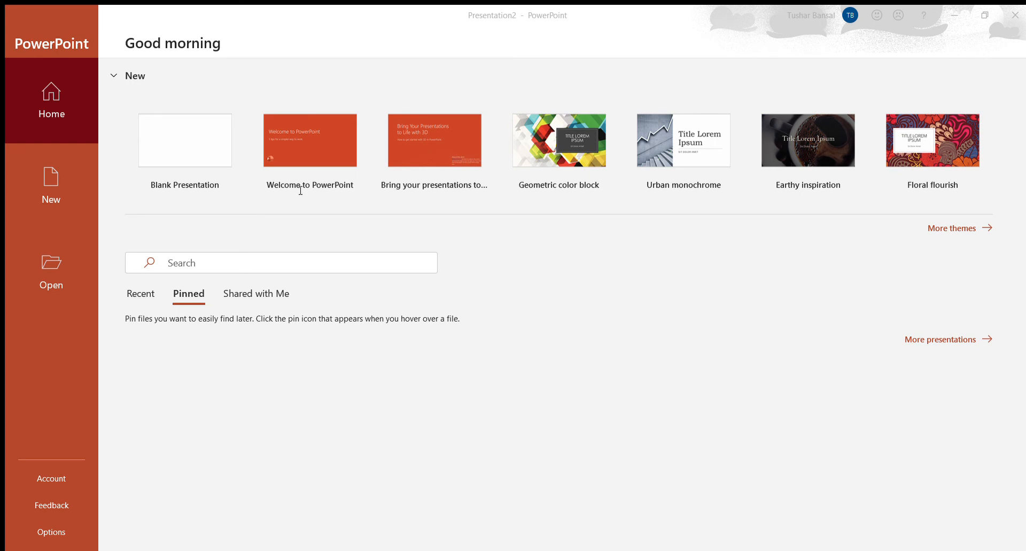
{"action": "mouse_move", "coordinate": [1016, 123]}
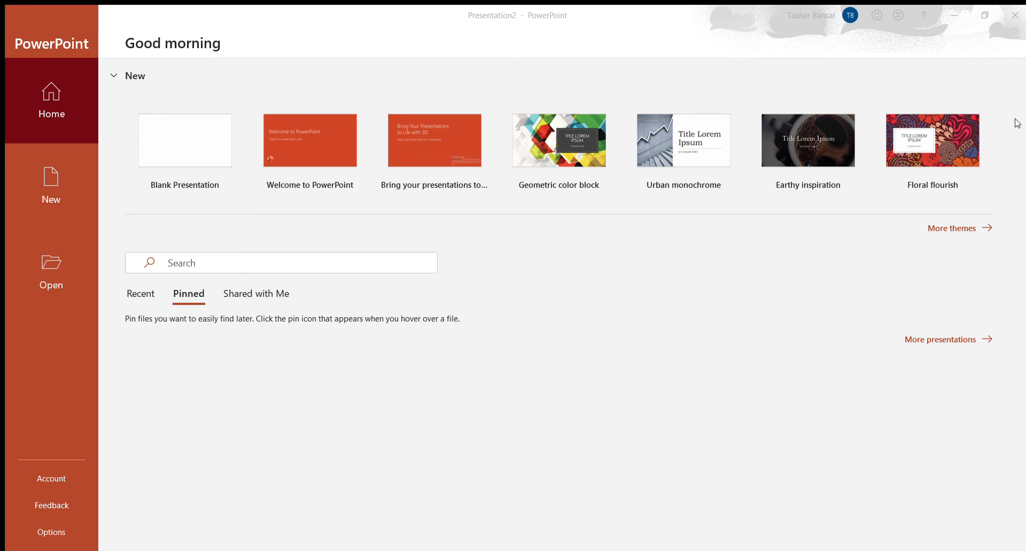
{"action": "mouse_move", "coordinate": [664, 263]}
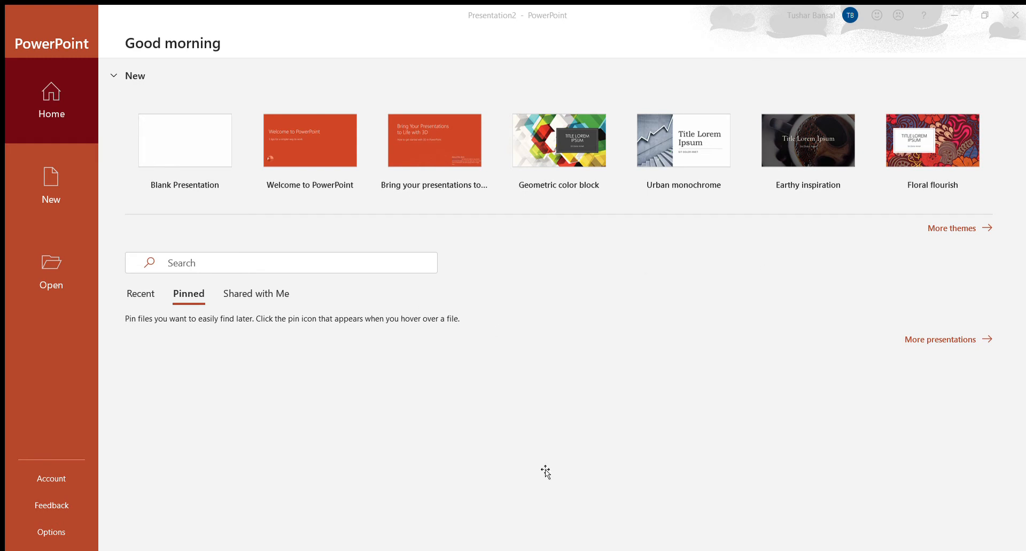
{"action": "mouse_move", "coordinate": [239, 275]}
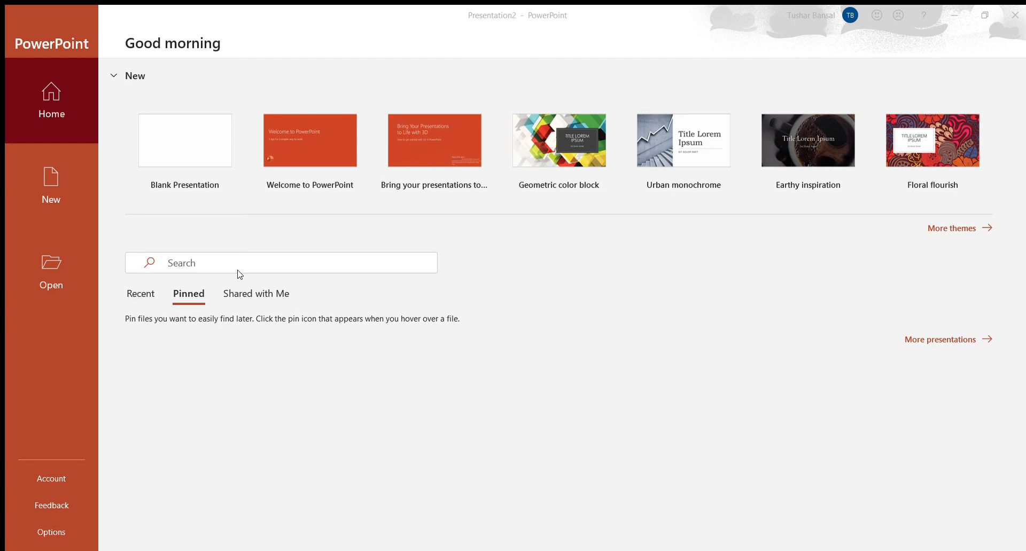
{"action": "mouse_move", "coordinate": [367, 210]}
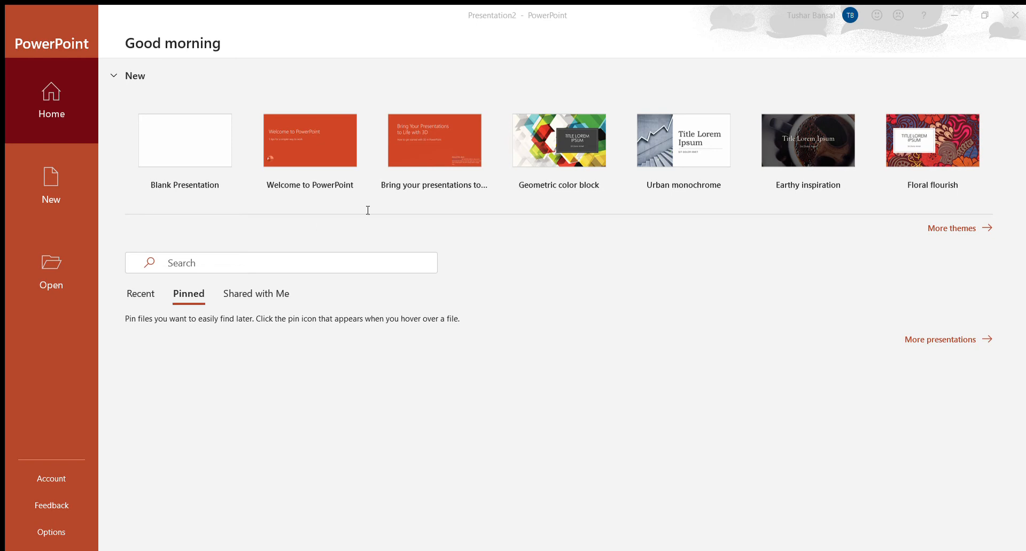
{"action": "mouse_move", "coordinate": [244, 256]}
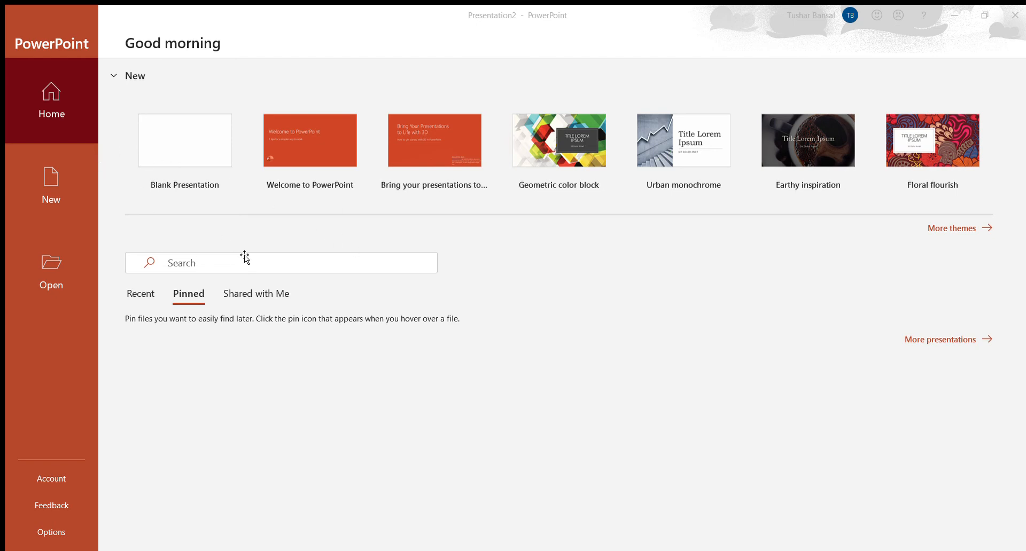
{"action": "mouse_move", "coordinate": [132, 77]}
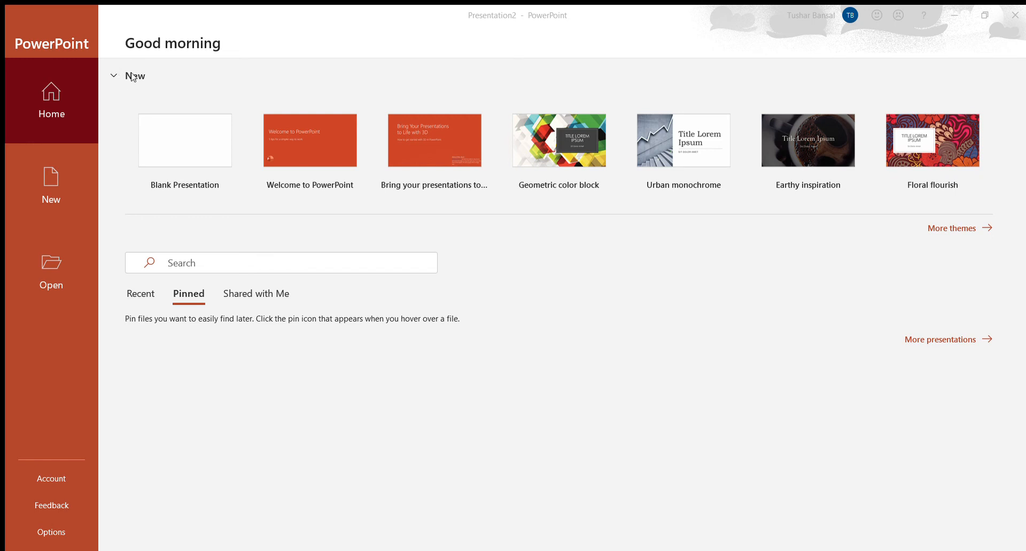
{"action": "mouse_move", "coordinate": [132, 62]}
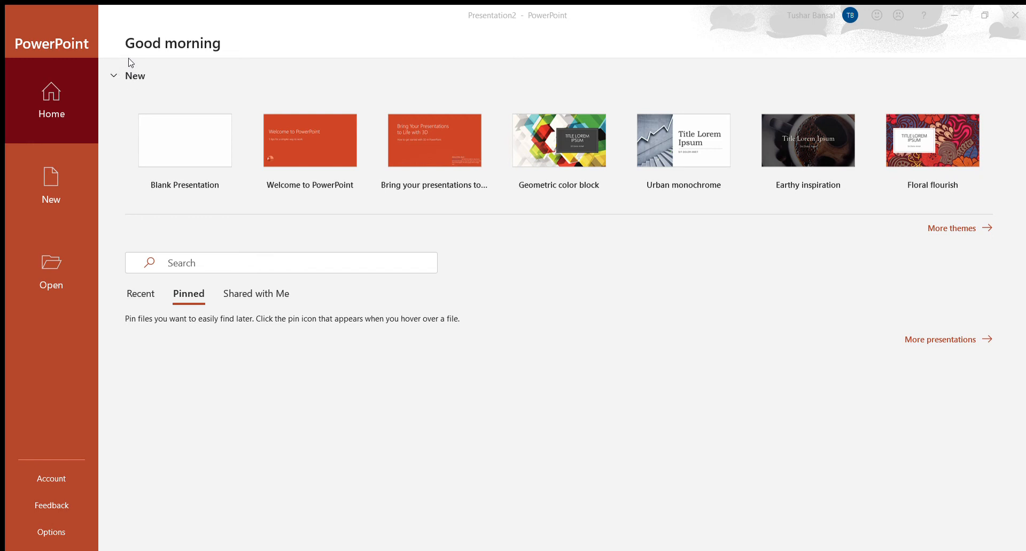
{"action": "mouse_move", "coordinate": [126, 59]}
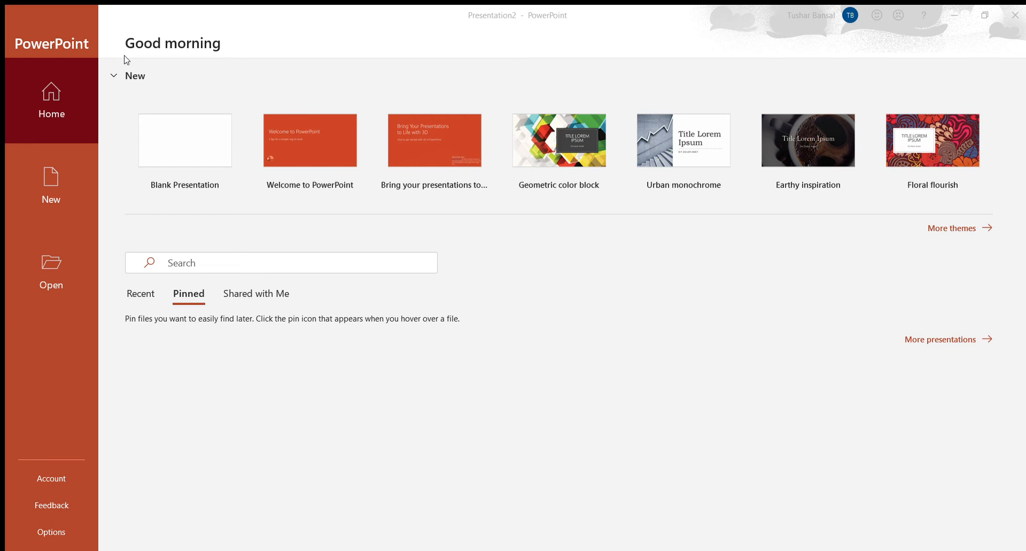
{"action": "mouse_move", "coordinate": [162, 378]}
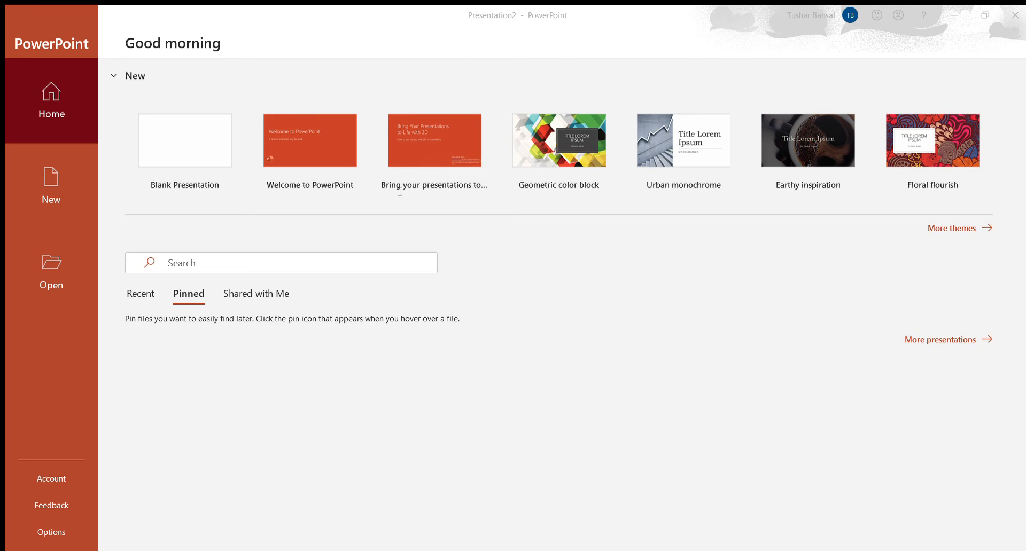
{"action": "mouse_move", "coordinate": [123, 372]}
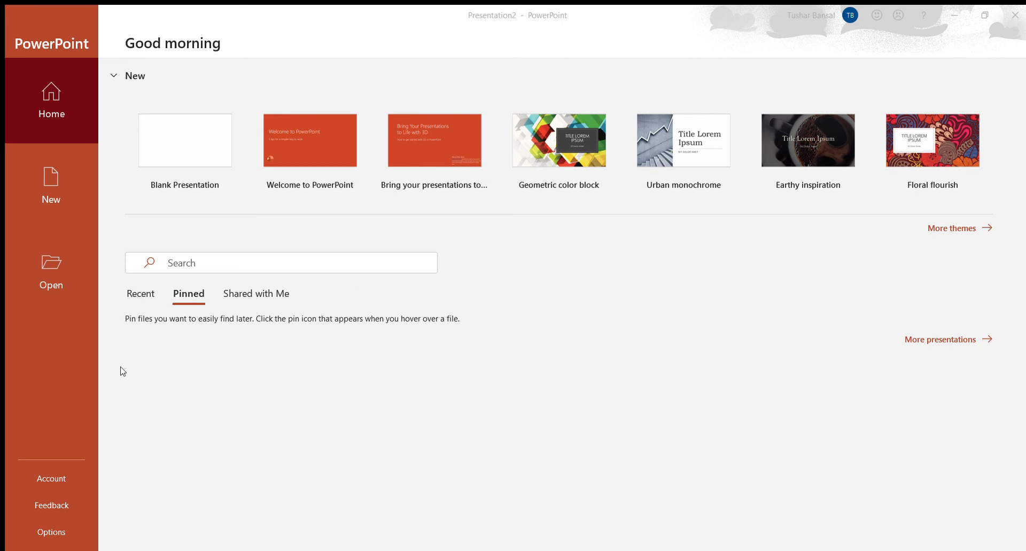
{"action": "mouse_move", "coordinate": [140, 91]}
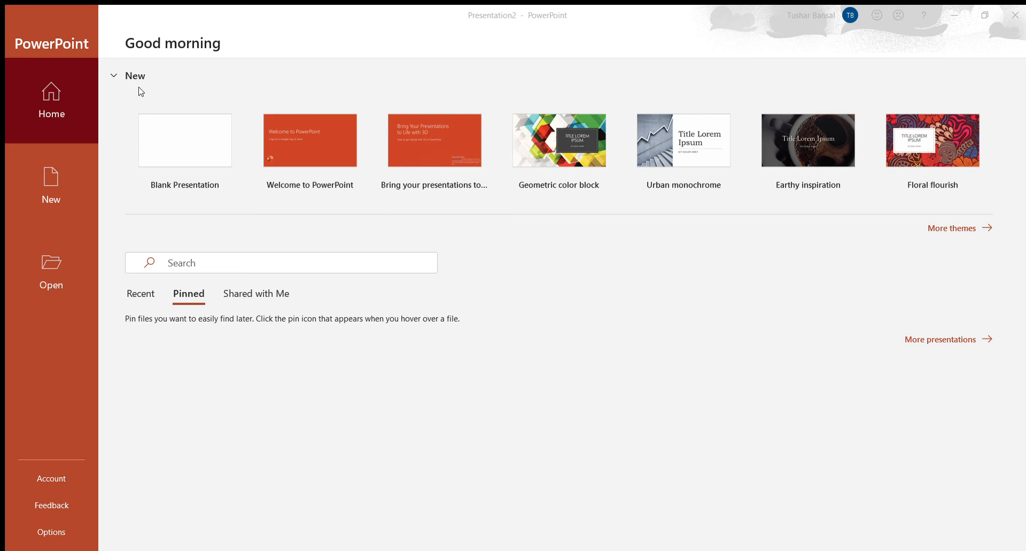
{"action": "mouse_move", "coordinate": [134, 88]}
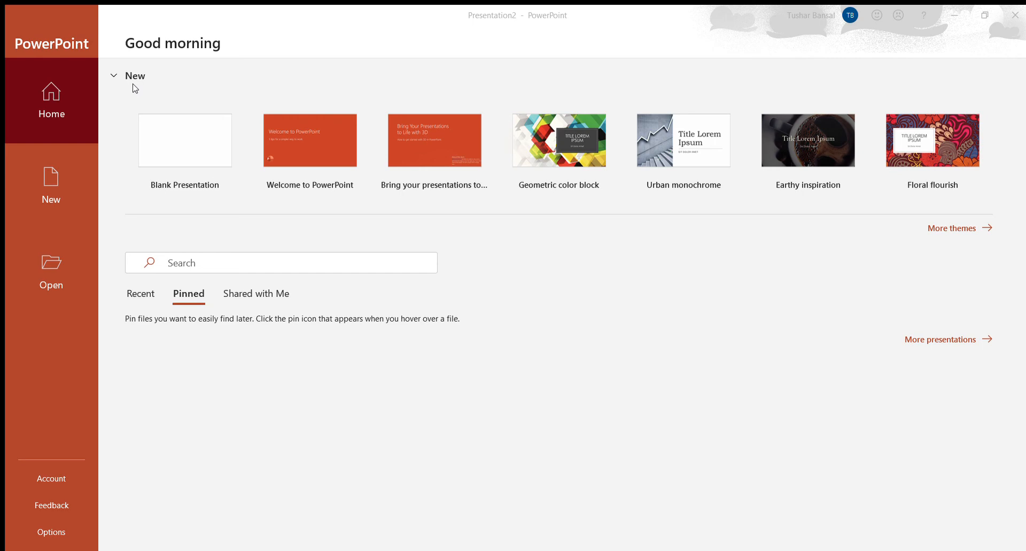
{"action": "mouse_move", "coordinate": [297, 231]}
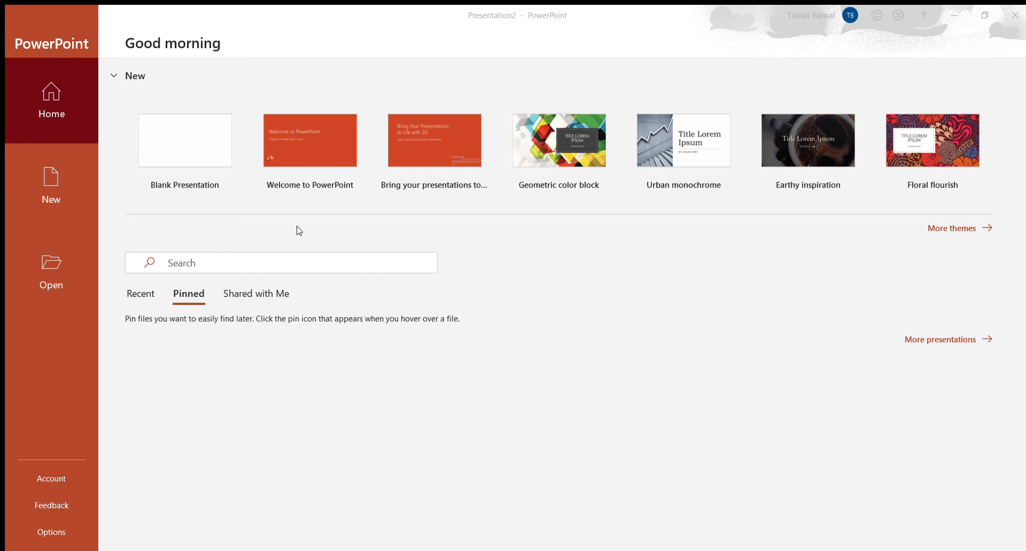
{"action": "mouse_move", "coordinate": [155, 298]}
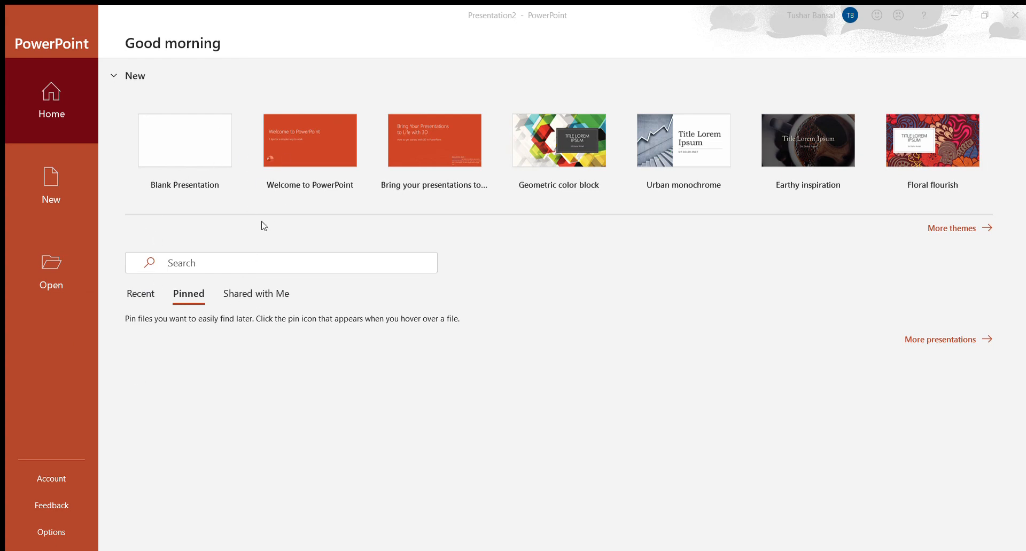
{"action": "mouse_move", "coordinate": [233, 337]}
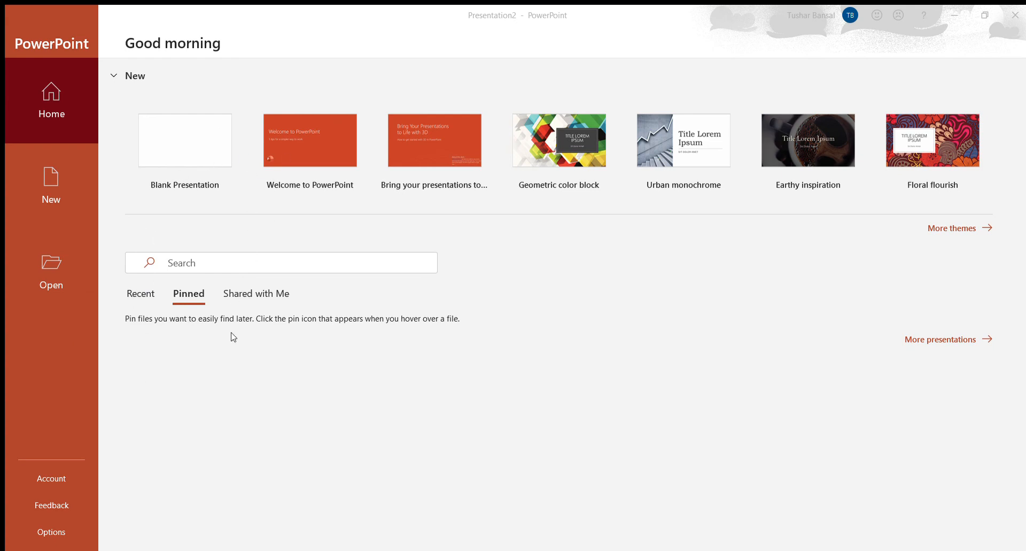
{"action": "mouse_move", "coordinate": [295, 196]}
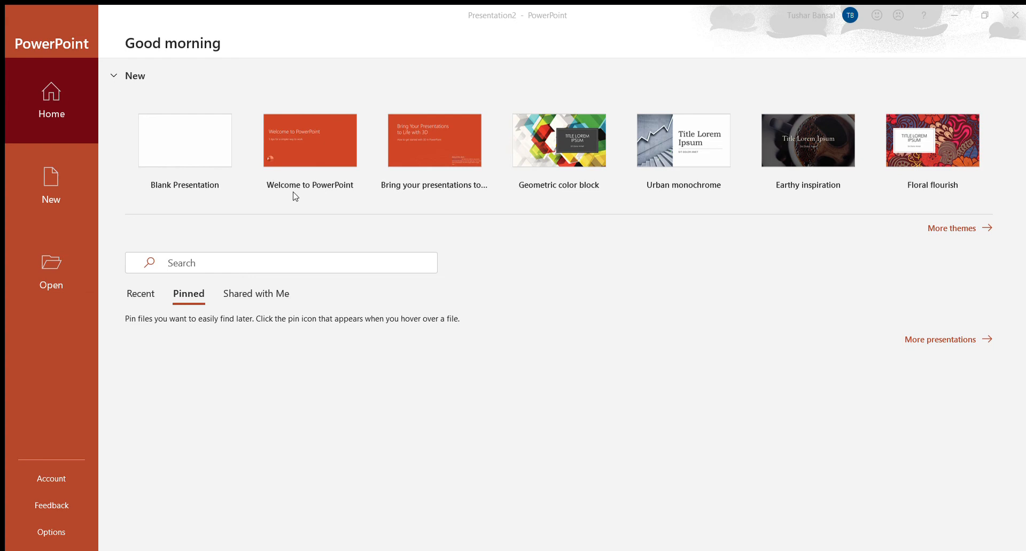
{"action": "mouse_move", "coordinate": [146, 130]}
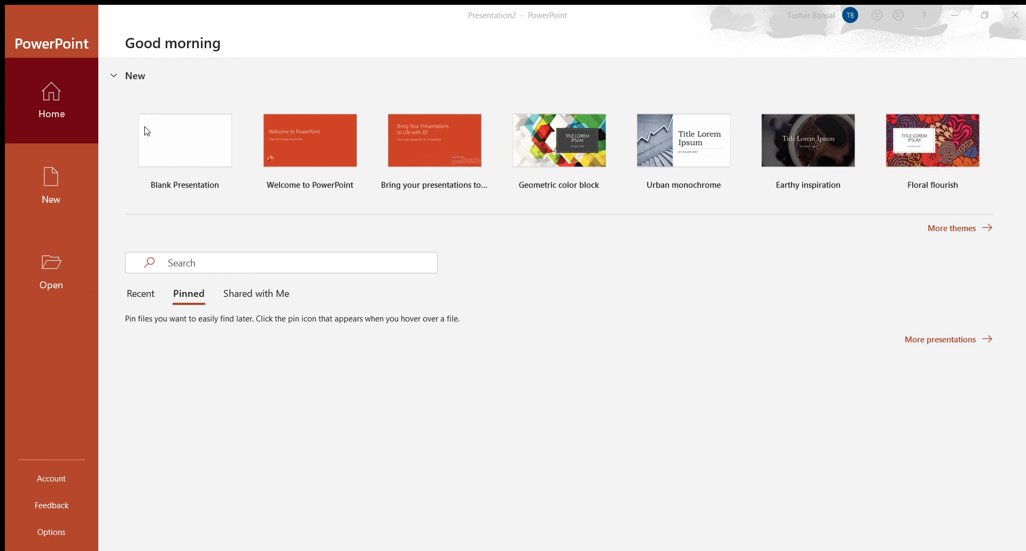
{"action": "mouse_move", "coordinate": [184, 188]}
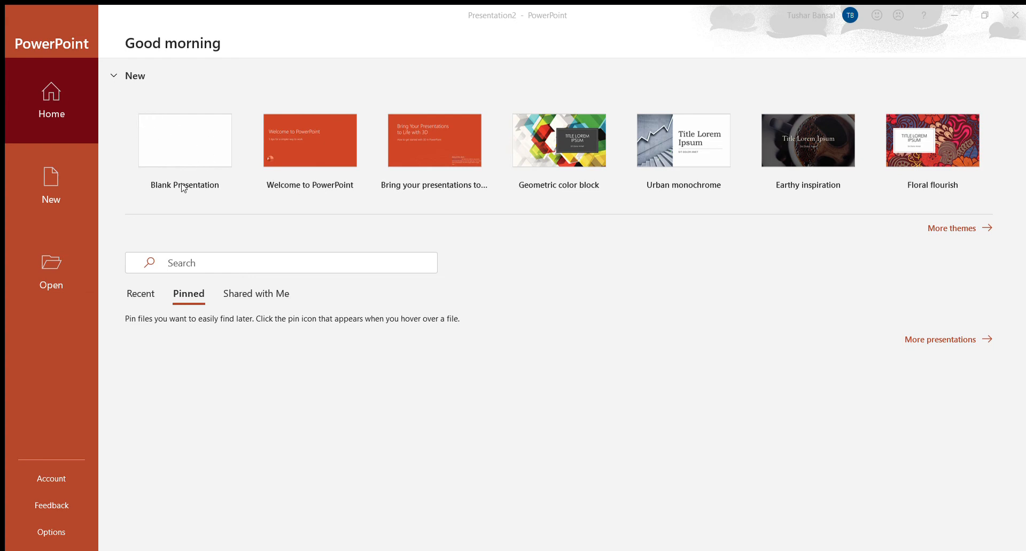
{"action": "mouse_move", "coordinate": [155, 280]}
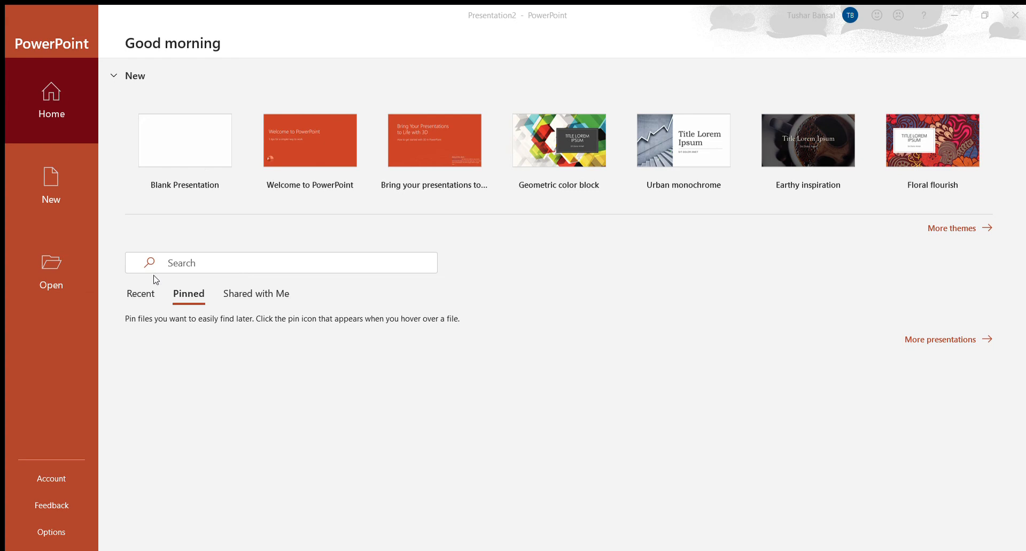
{"action": "mouse_move", "coordinate": [289, 292]}
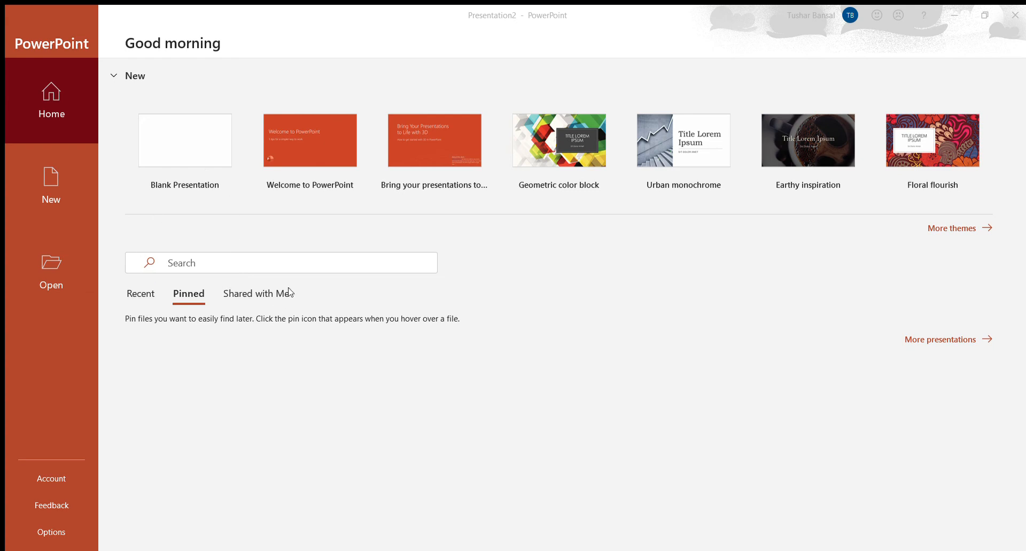
{"action": "mouse_move", "coordinate": [284, 292]}
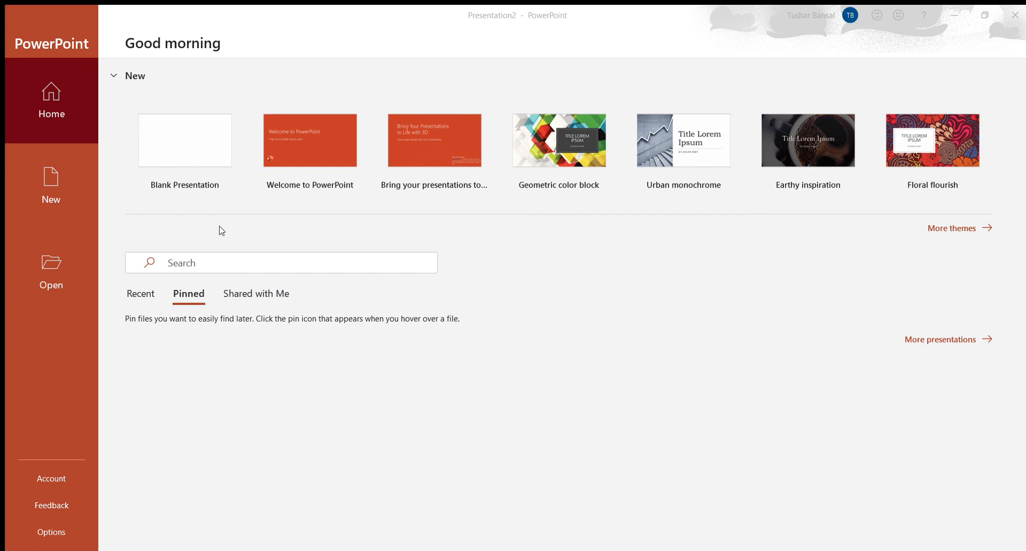
{"action": "mouse_move", "coordinate": [401, 234]}
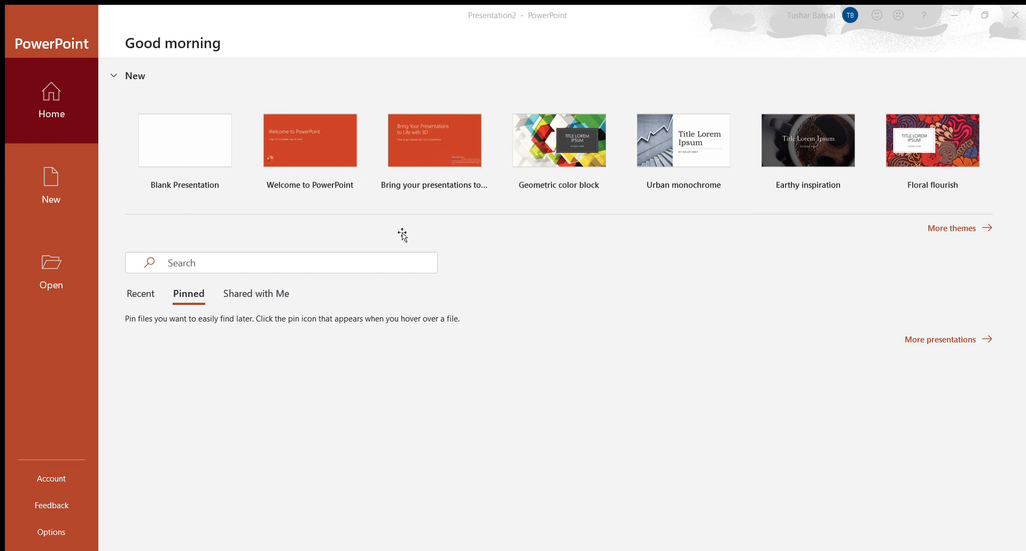
{"action": "mouse_move", "coordinate": [96, 441]}
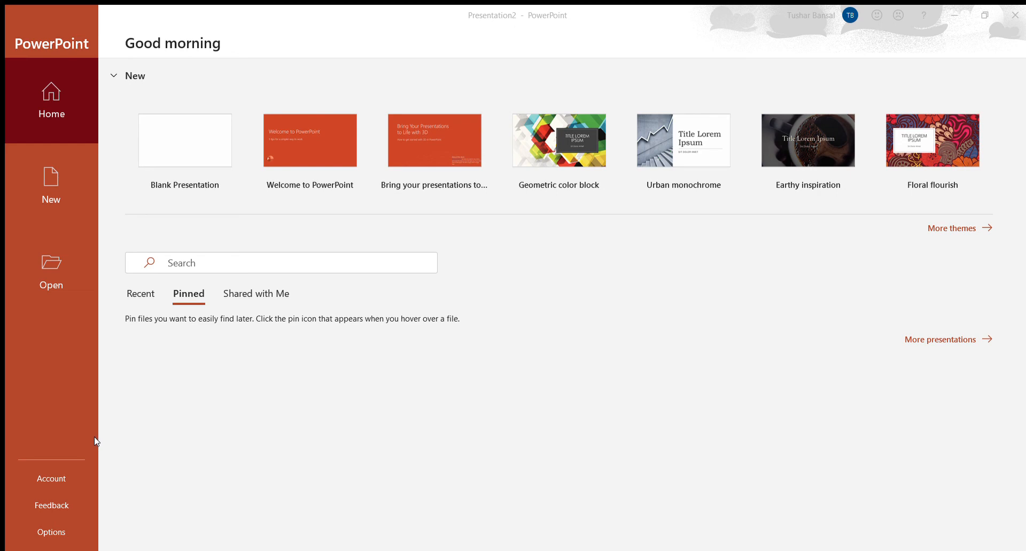
{"action": "mouse_move", "coordinate": [94, 447]}
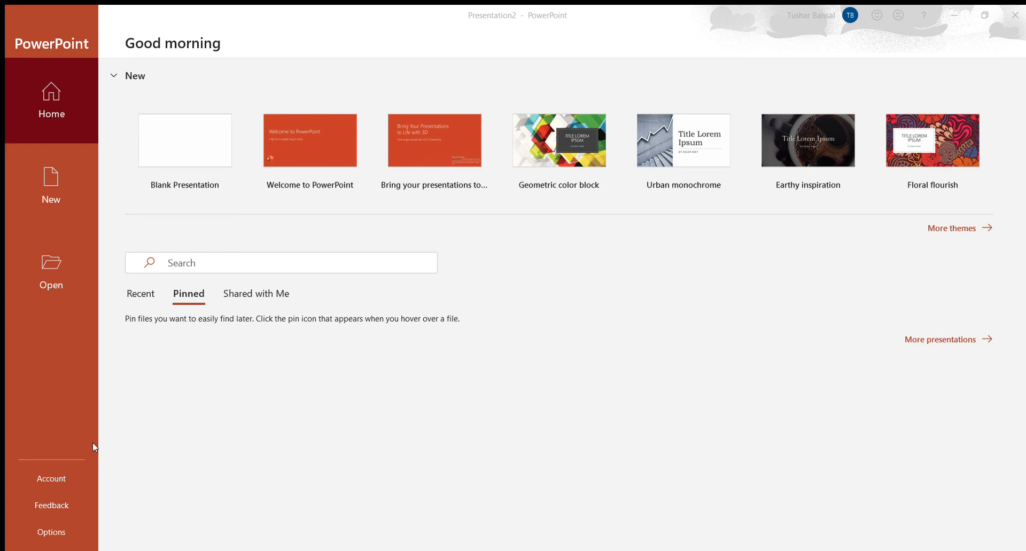
{"action": "mouse_move", "coordinate": [194, 182]}
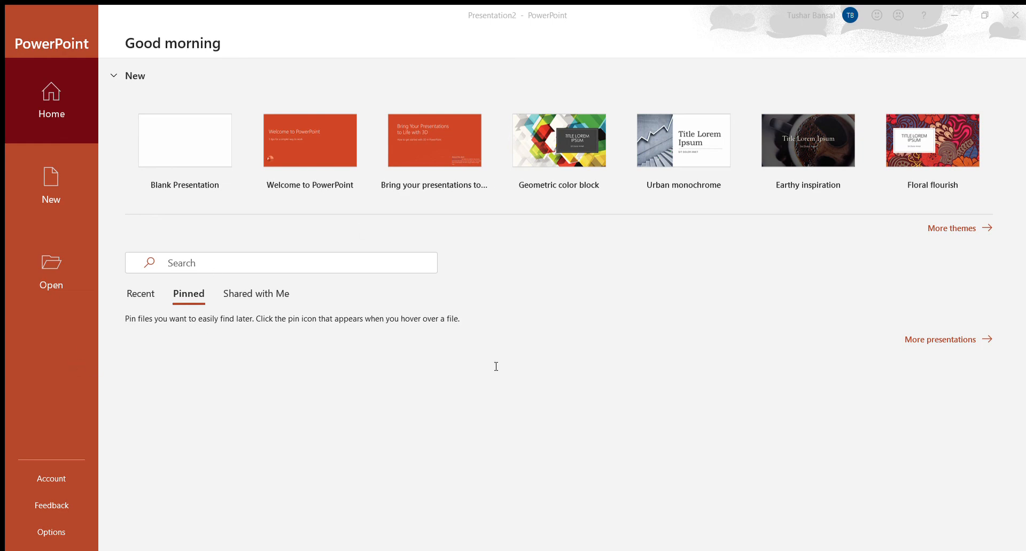
{"action": "mouse_move", "coordinate": [578, 296]}
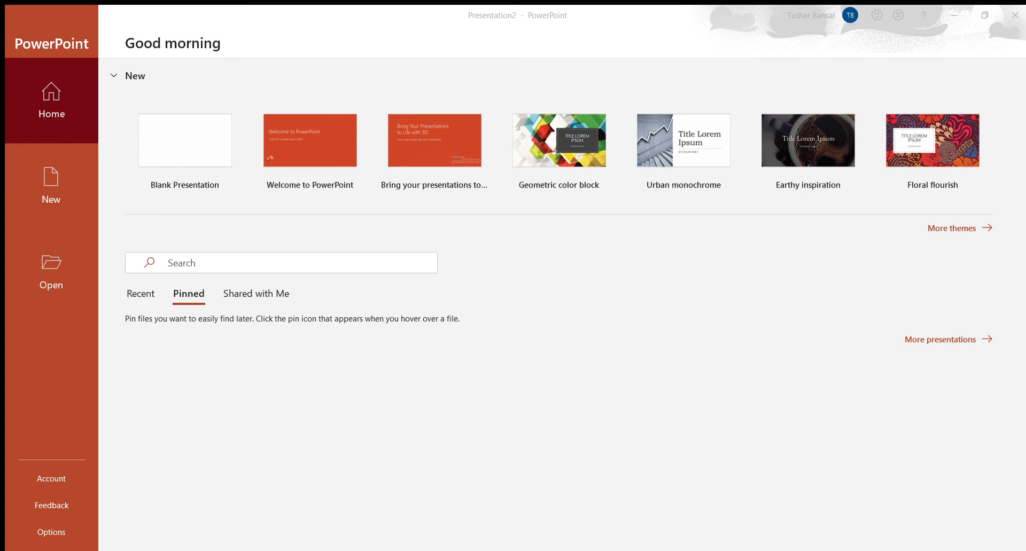
{"action": "mouse_move", "coordinate": [121, 307]}
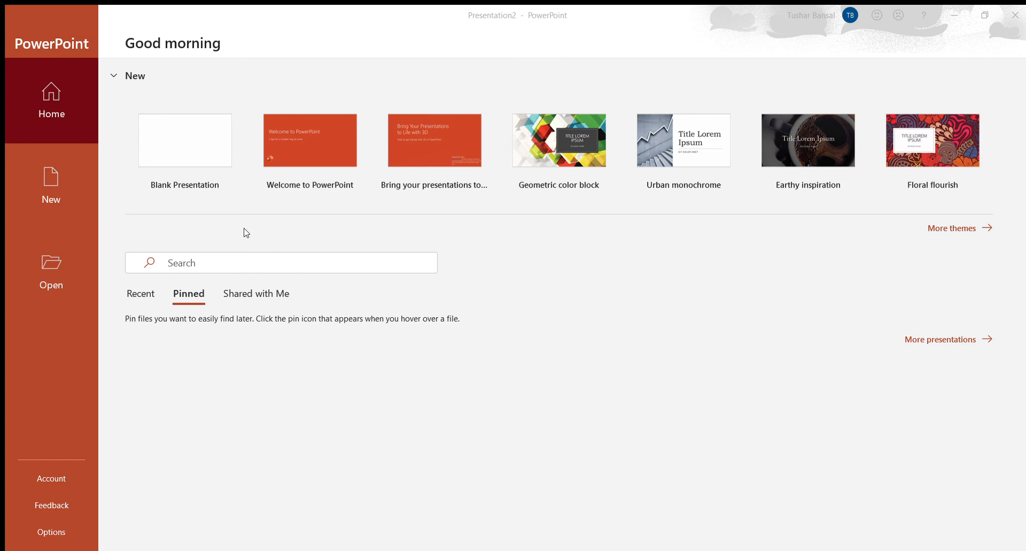
{"action": "mouse_move", "coordinate": [96, 306]}
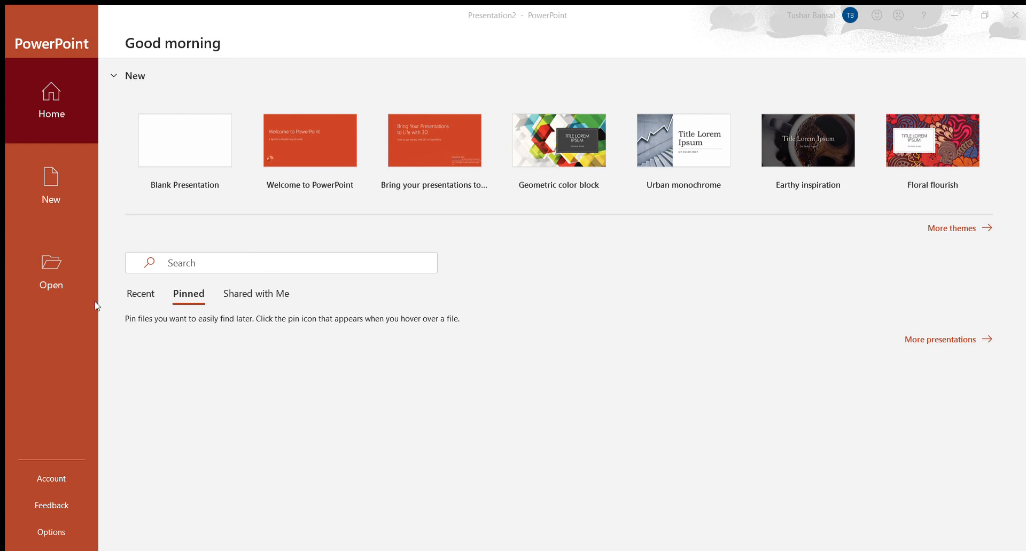
{"action": "mouse_move", "coordinate": [77, 303]}
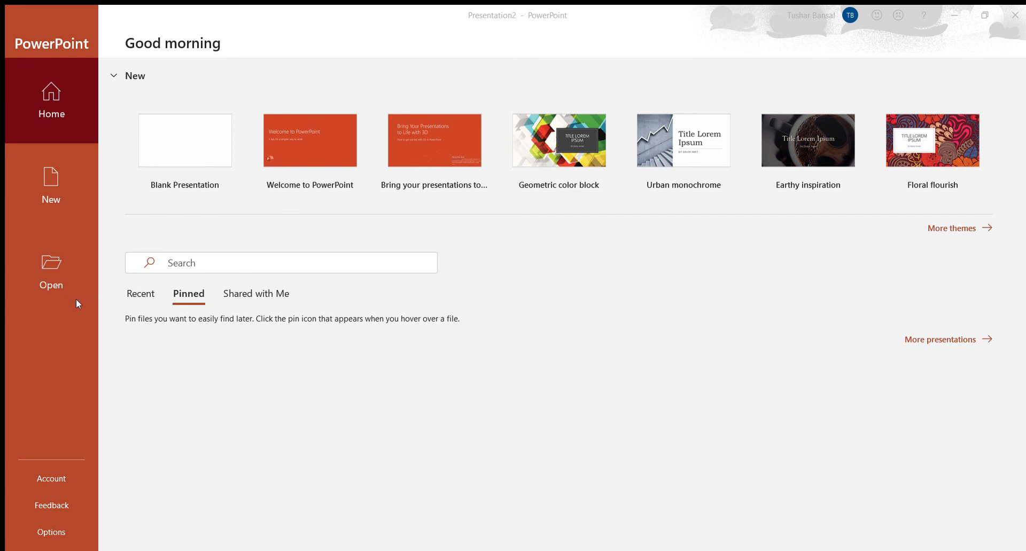
{"action": "mouse_move", "coordinate": [135, 99]}
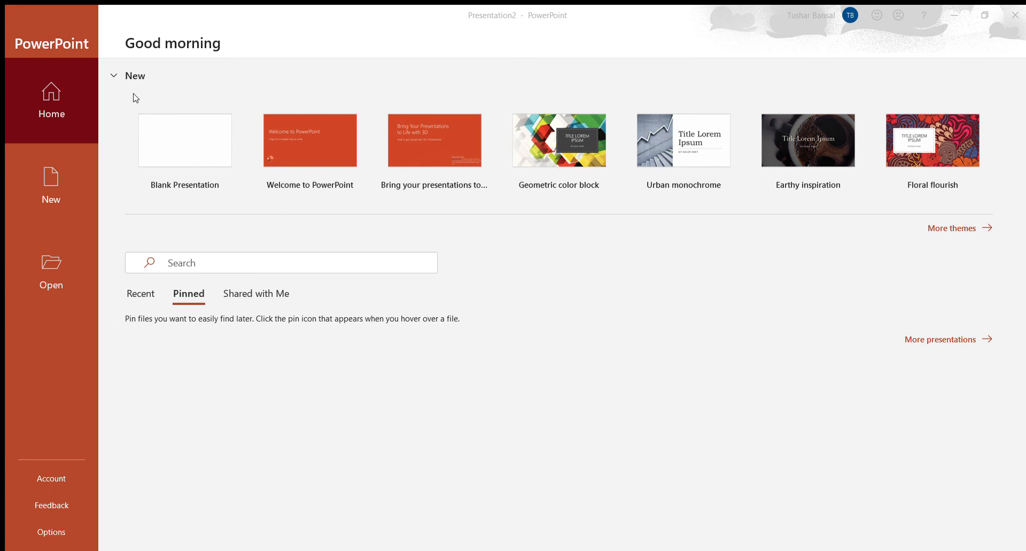
{"action": "mouse_move", "coordinate": [260, 248]}
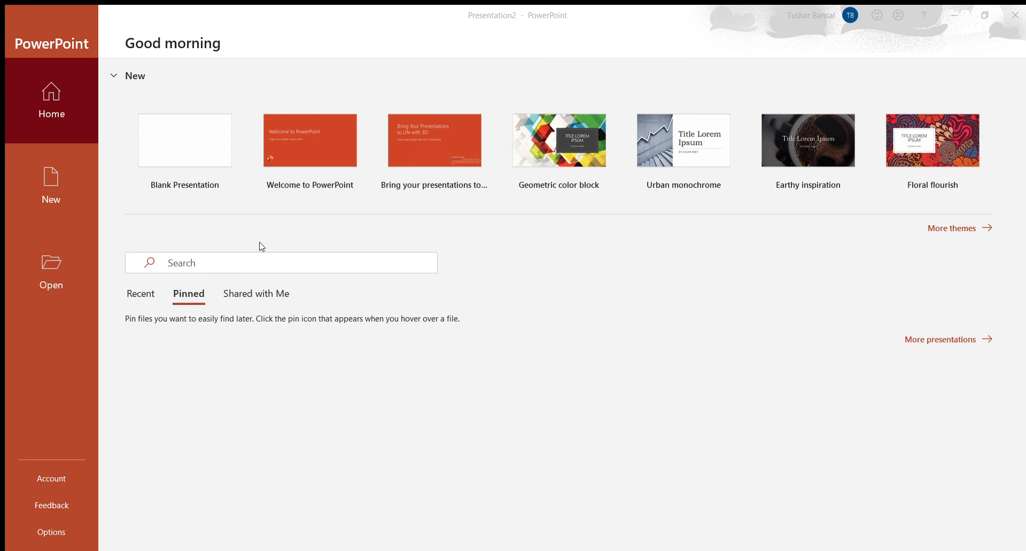
{"action": "mouse_move", "coordinate": [198, 324]}
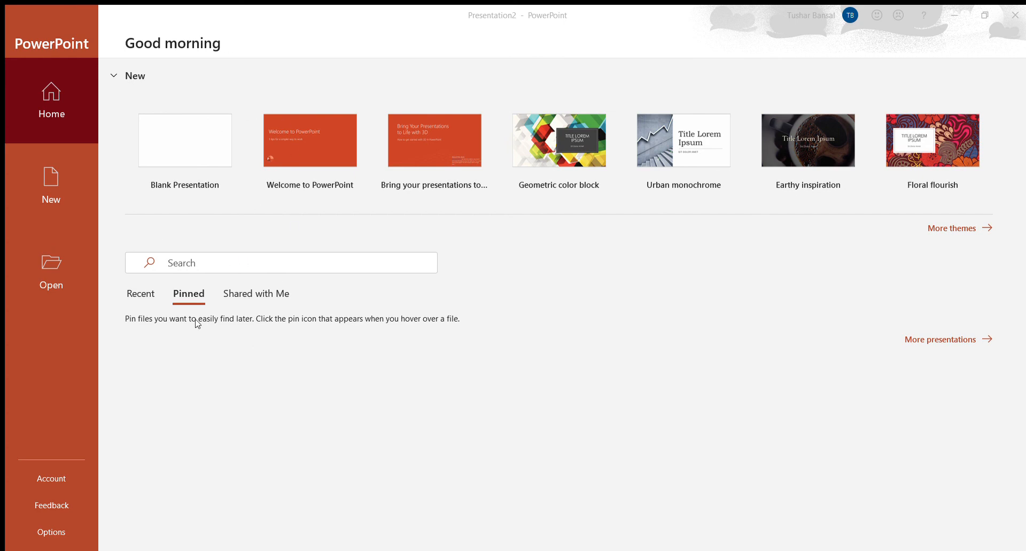
{"action": "mouse_move", "coordinate": [460, 249]}
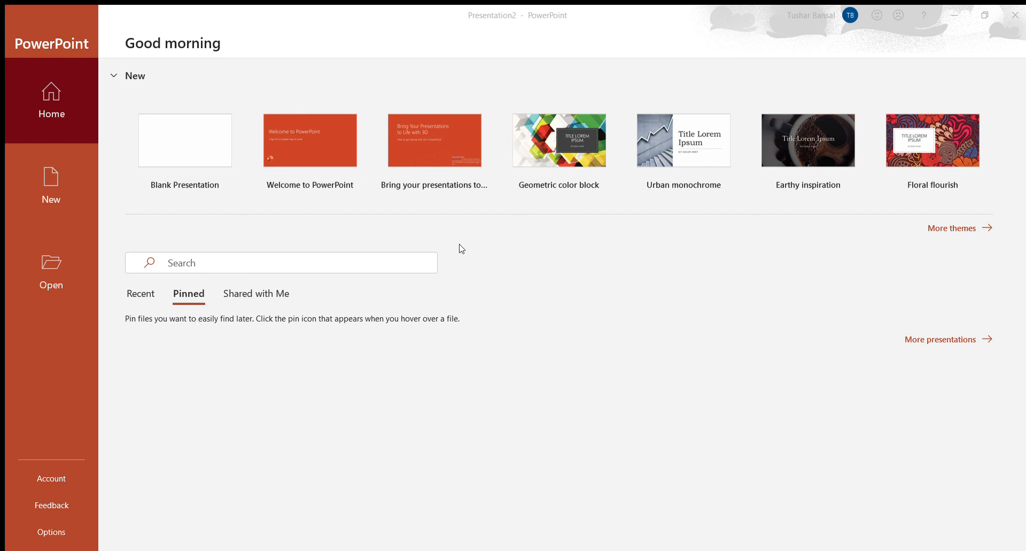
{"action": "mouse_move", "coordinate": [168, 63]}
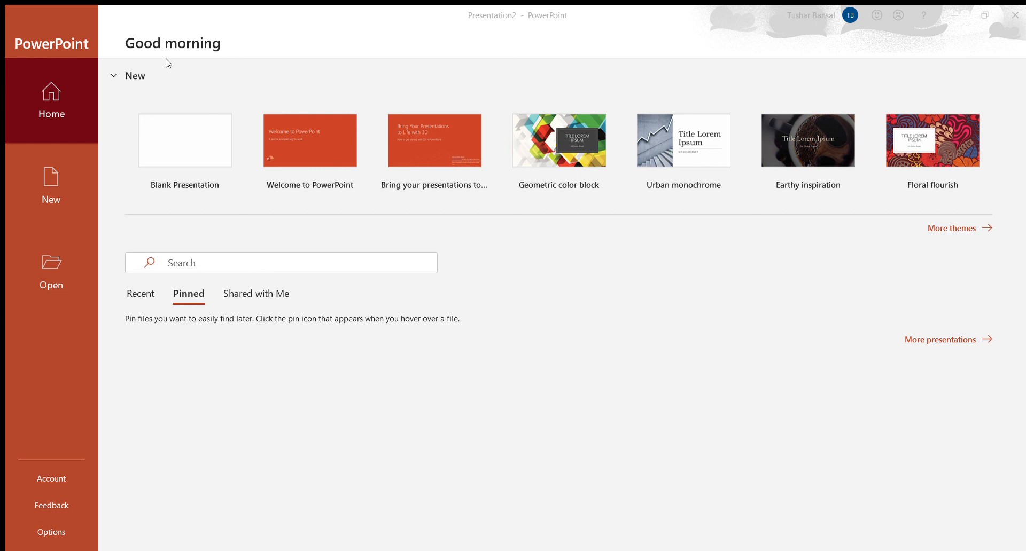
{"action": "mouse_move", "coordinate": [164, 59]}
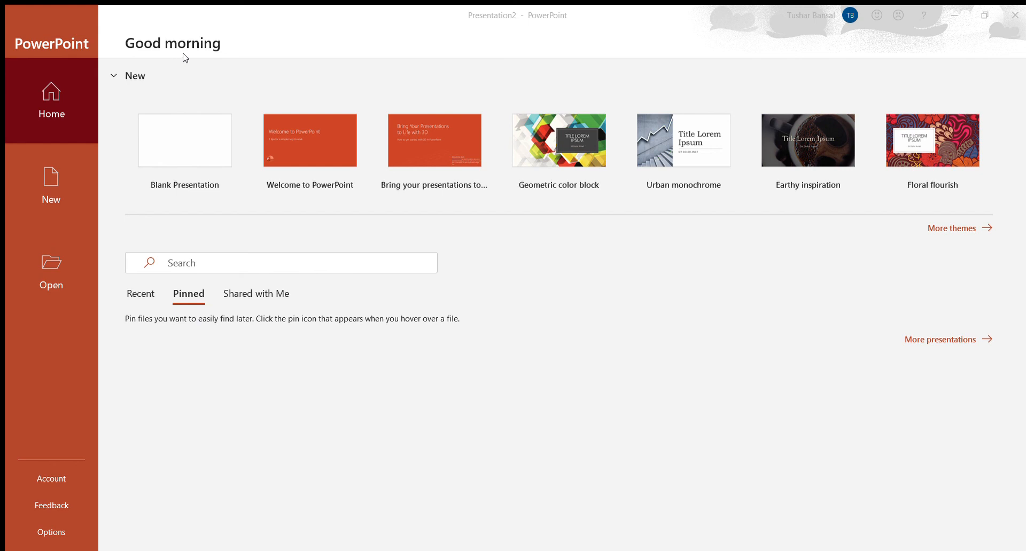
{"action": "mouse_move", "coordinate": [340, 227]}
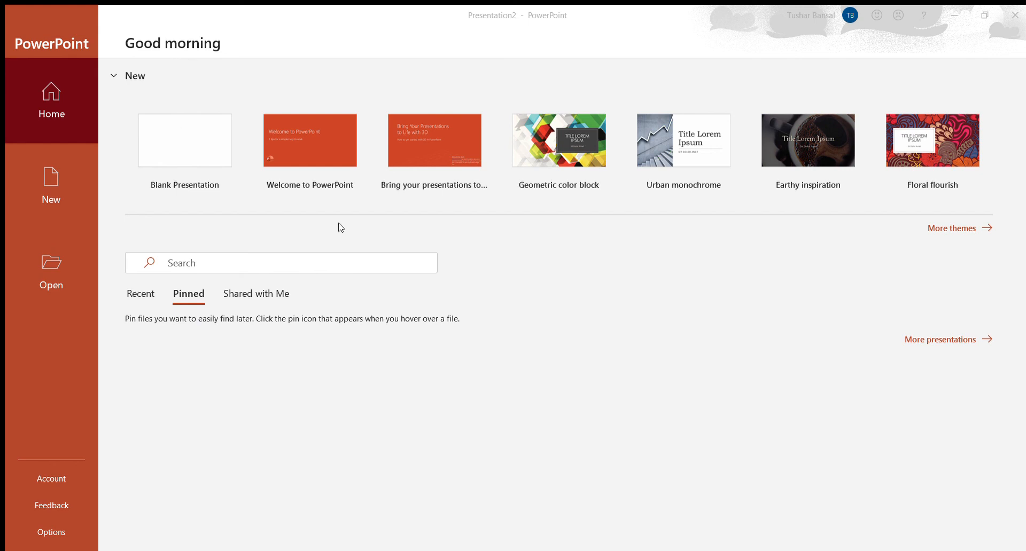
{"action": "mouse_move", "coordinate": [390, 135]}
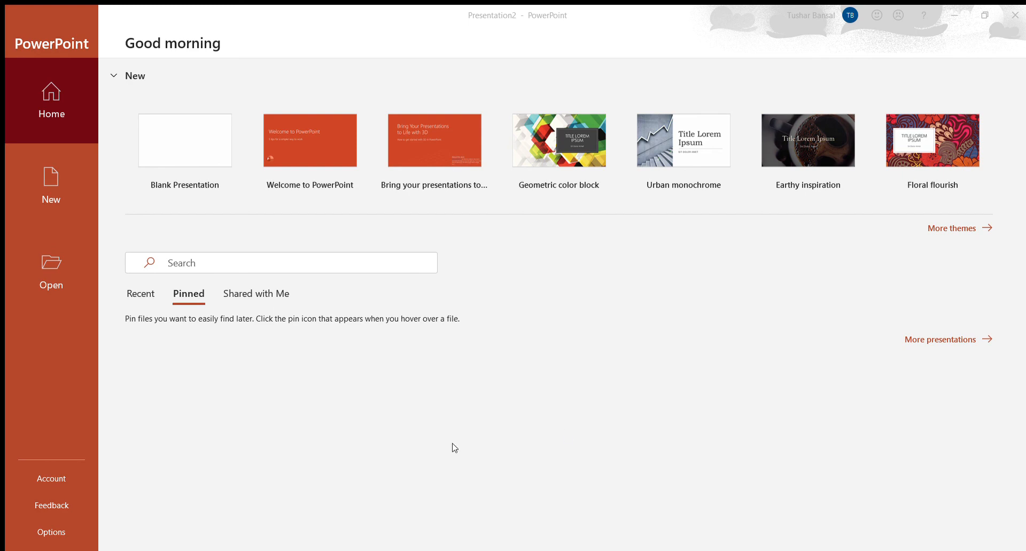
{"action": "mouse_move", "coordinate": [336, 306]}
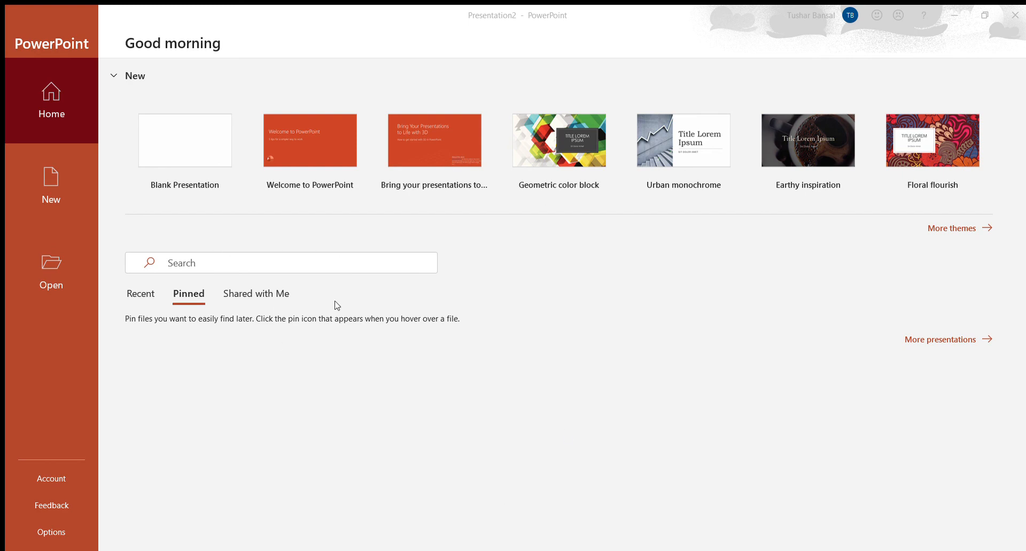
{"action": "mouse_move", "coordinate": [208, 137]}
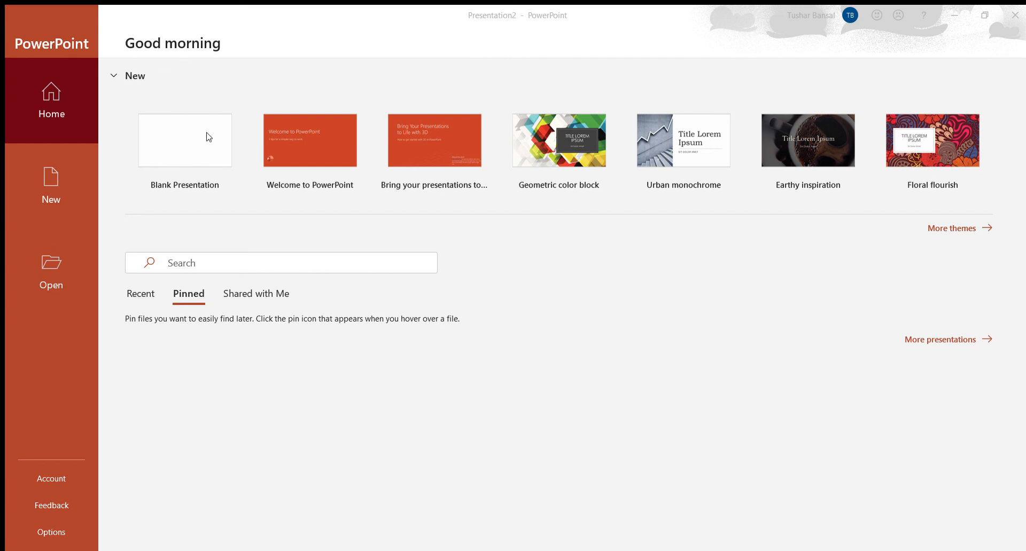
{"action": "mouse_move", "coordinate": [89, 207]}
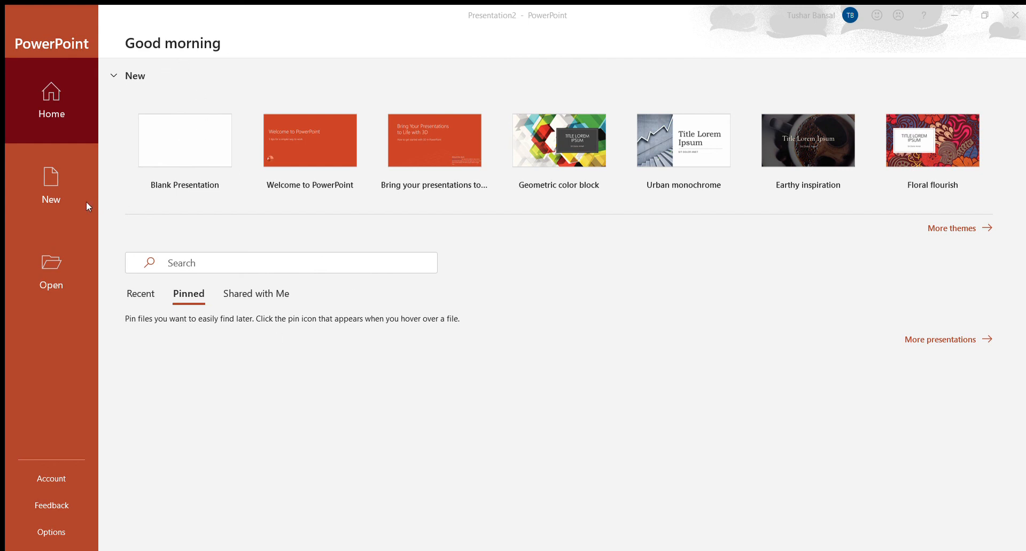
{"action": "mouse_move", "coordinate": [94, 110]}
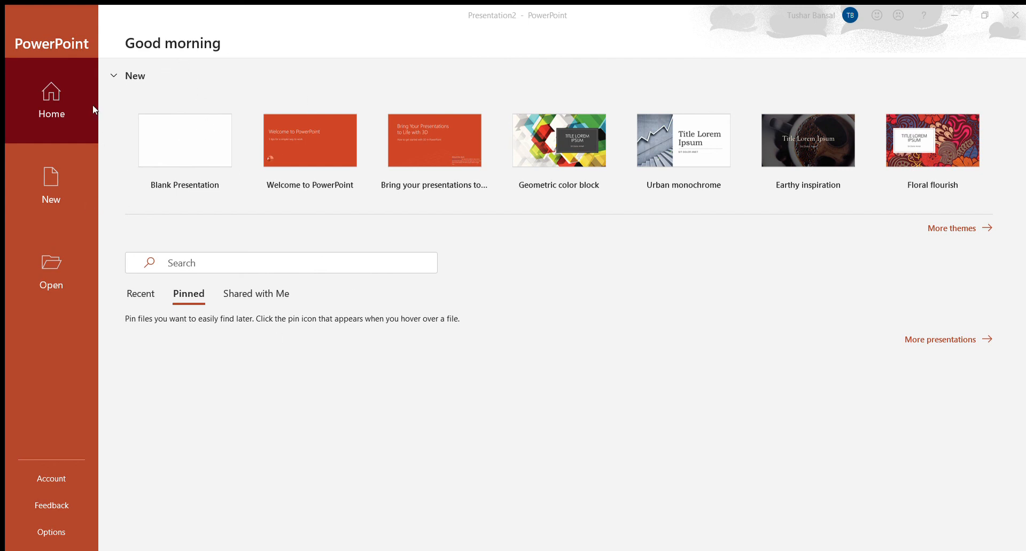
{"action": "mouse_move", "coordinate": [767, 248]}
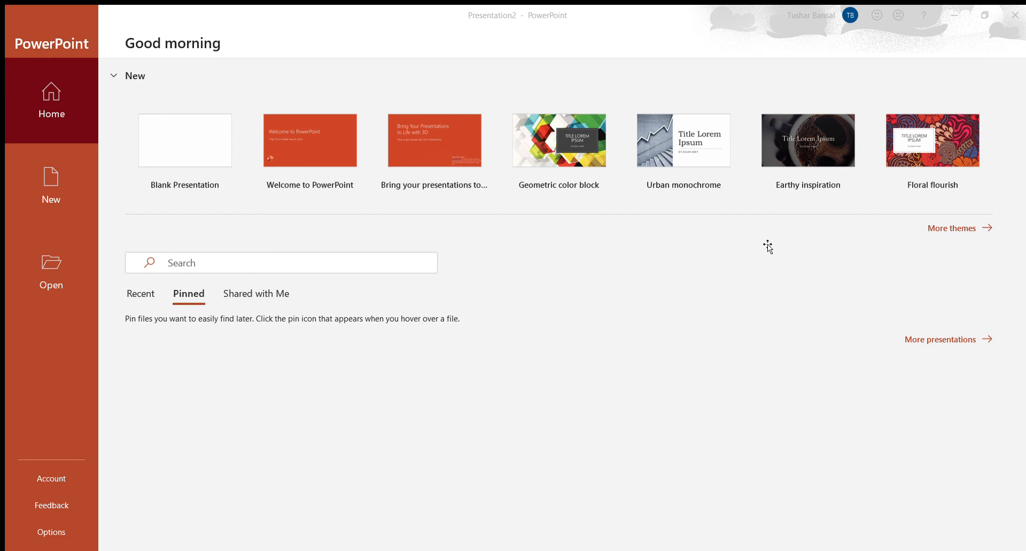
{"action": "mouse_move", "coordinate": [946, 304]}
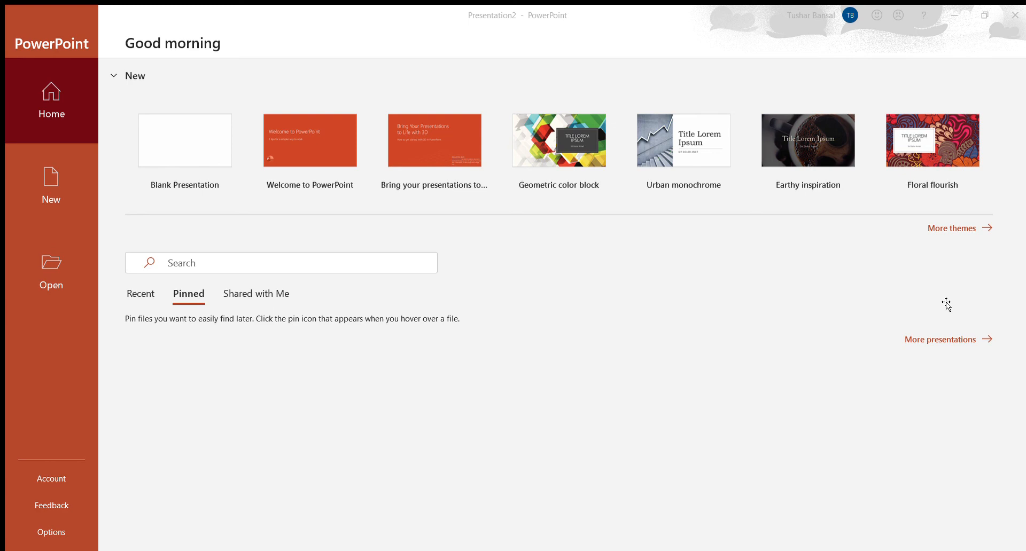
{"action": "mouse_move", "coordinate": [561, 184]}
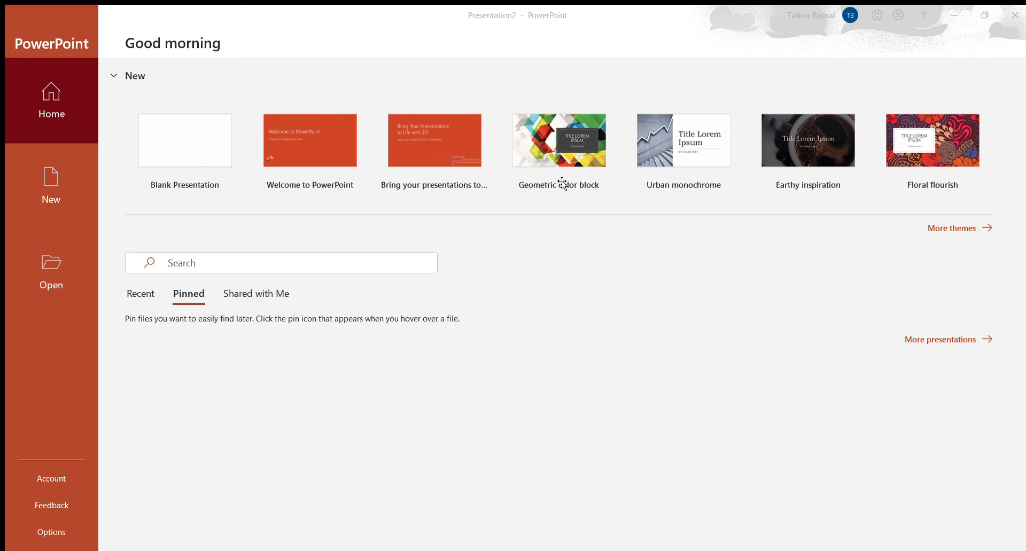
{"action": "mouse_move", "coordinate": [23, 36]}
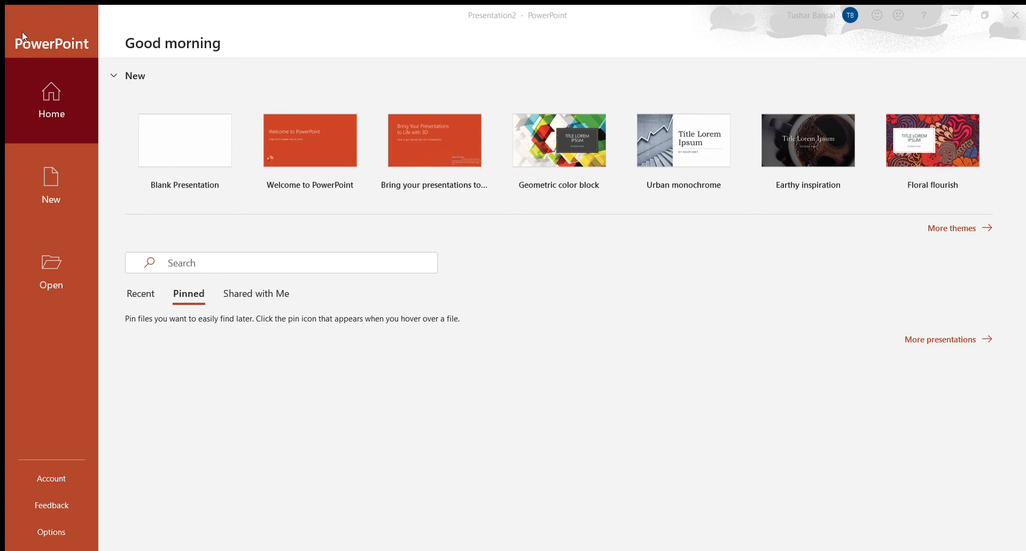
{"action": "mouse_move", "coordinate": [69, 215]}
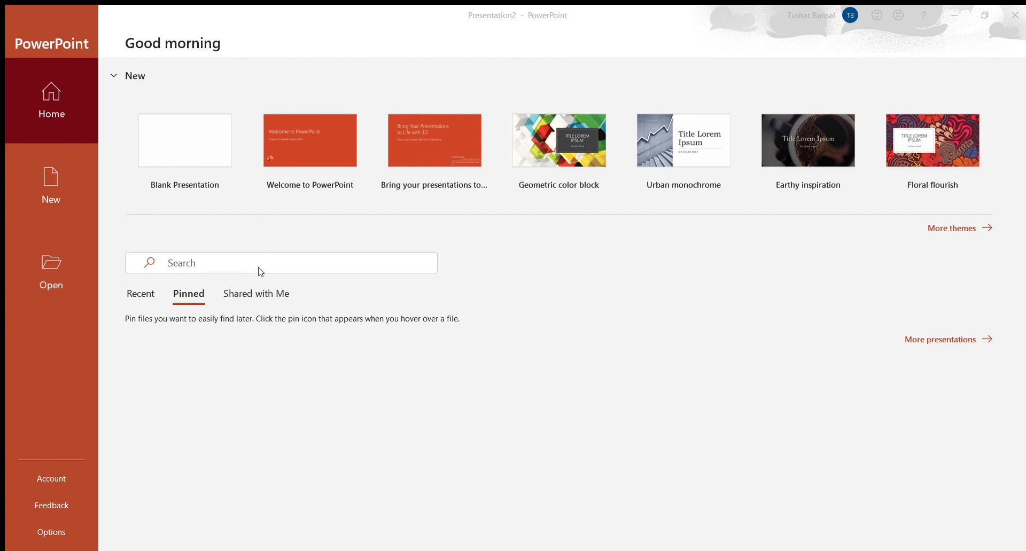
{"action": "mouse_move", "coordinate": [282, 294]}
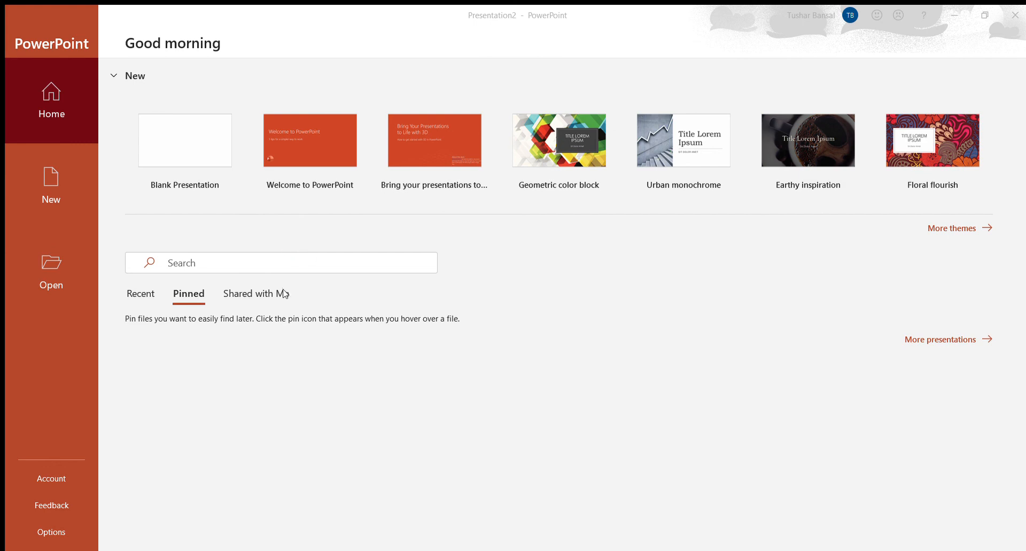
{"action": "mouse_move", "coordinate": [74, 99]}
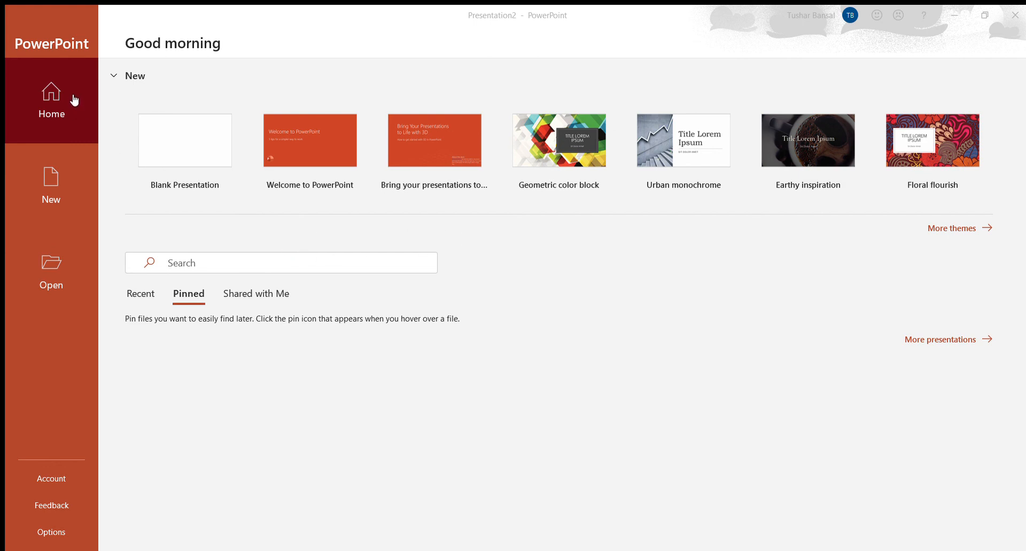
{"action": "mouse_move", "coordinate": [399, 308]}
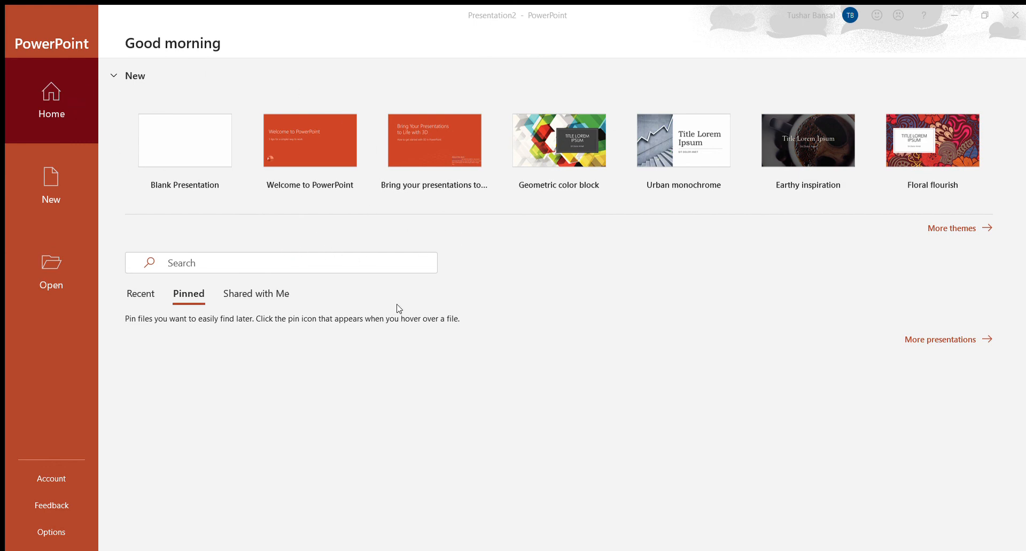
{"action": "mouse_move", "coordinate": [216, 219]}
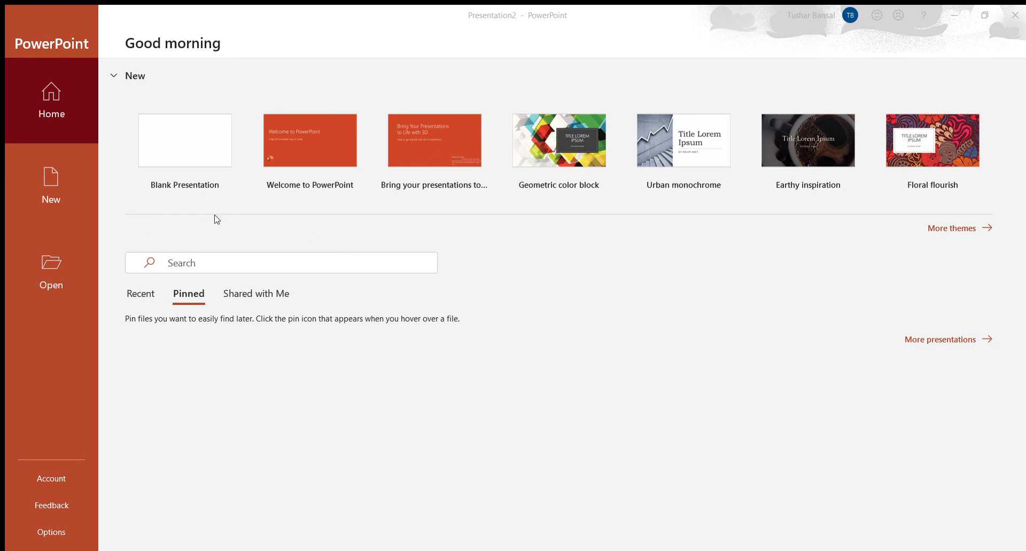
{"action": "mouse_move", "coordinate": [154, 233]}
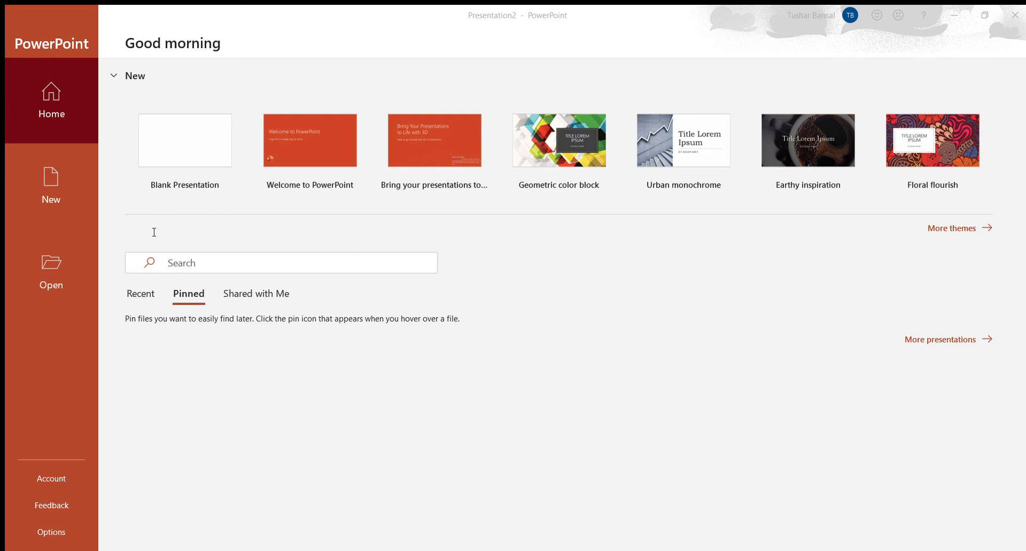
{"action": "mouse_move", "coordinate": [80, 226]}
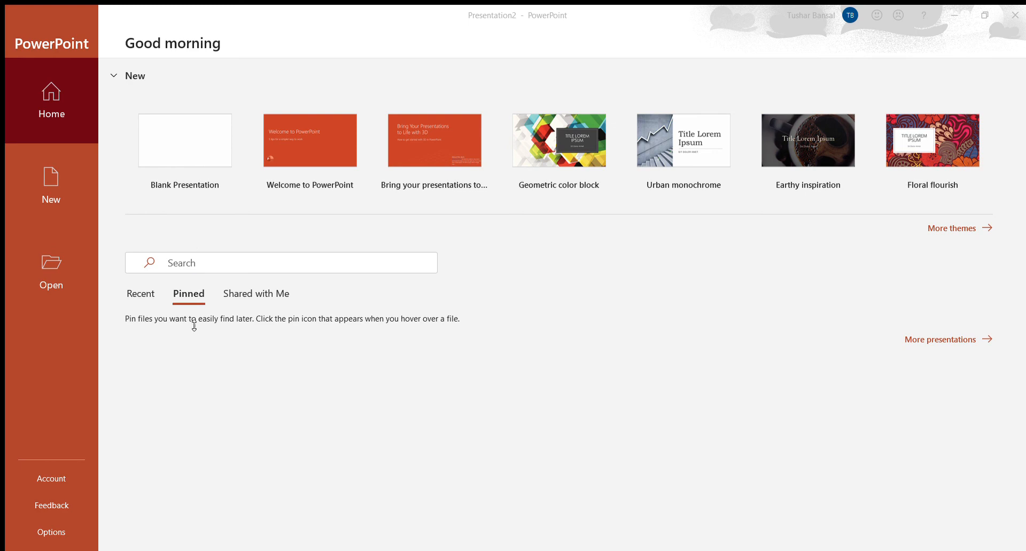
{"action": "mouse_move", "coordinate": [401, 303]}
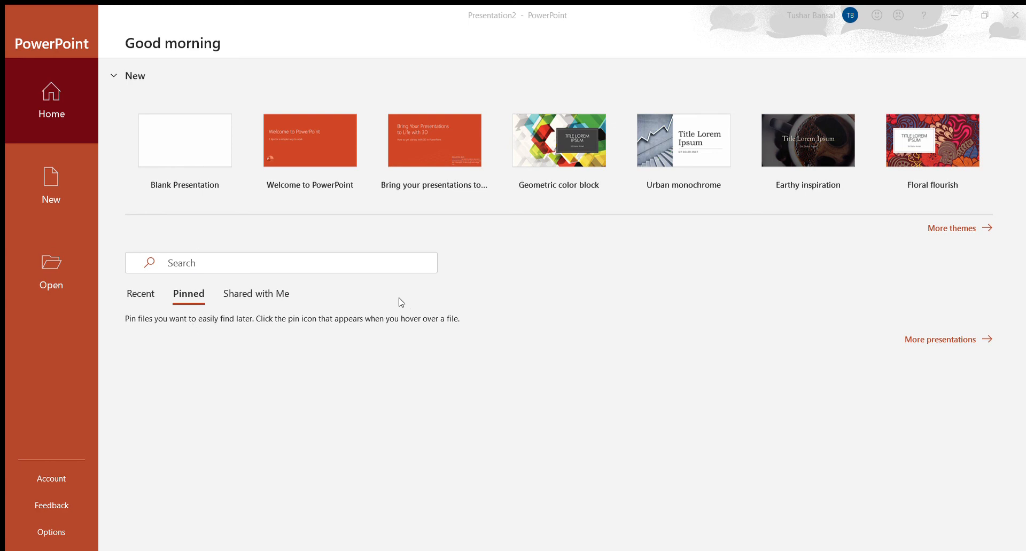
{"action": "mouse_move", "coordinate": [715, 321]}
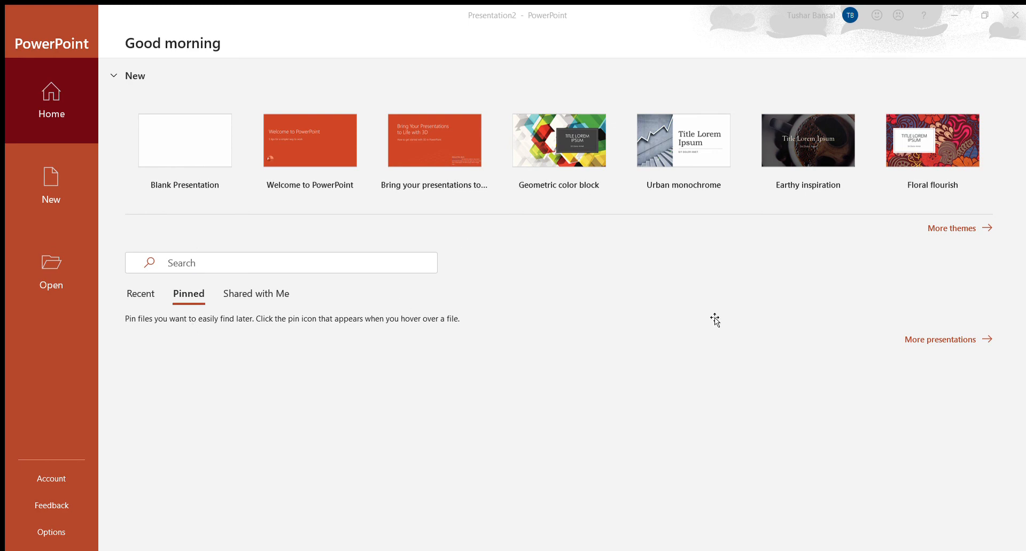
{"action": "mouse_move", "coordinate": [139, 236]}
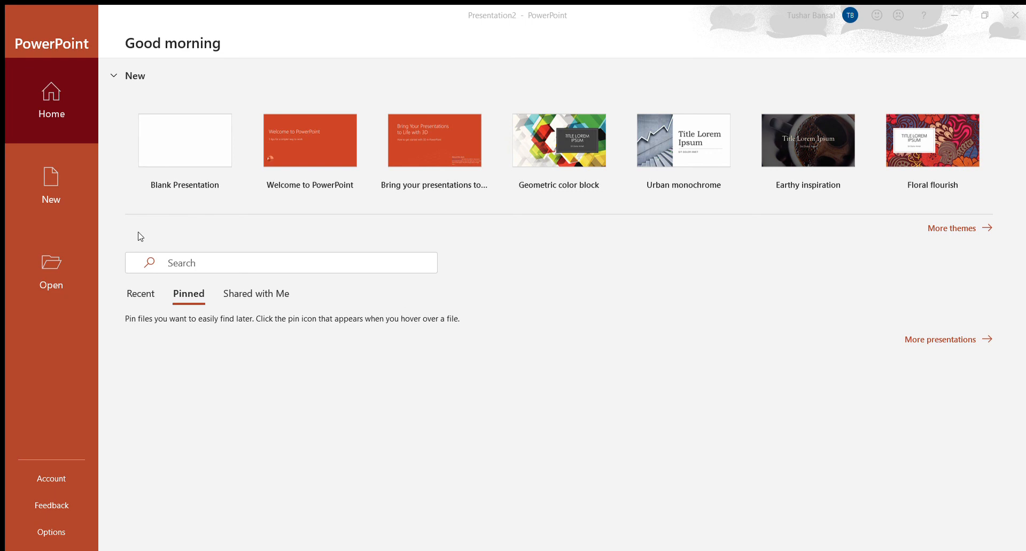
{"action": "mouse_move", "coordinate": [93, 14]}
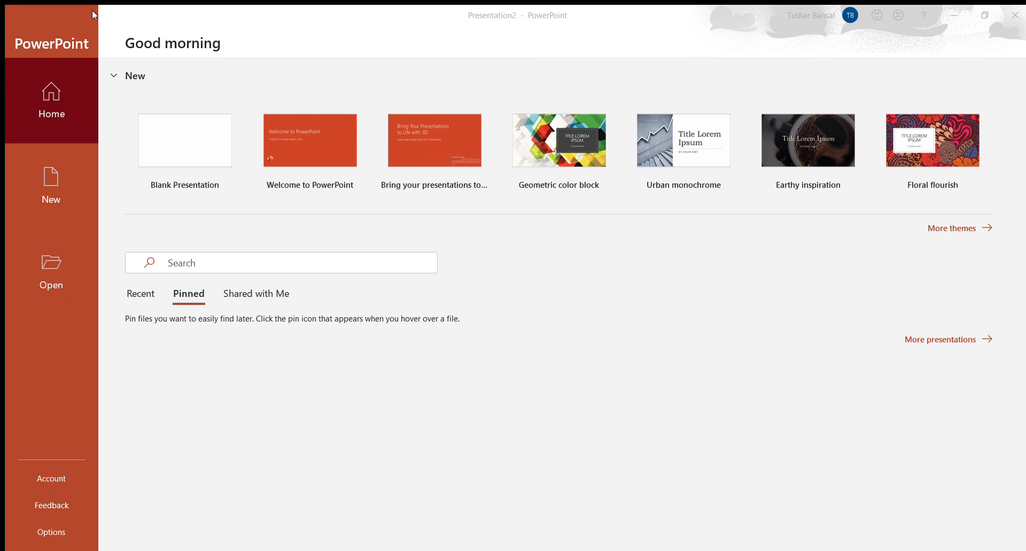
{"action": "mouse_move", "coordinate": [32, 26]}
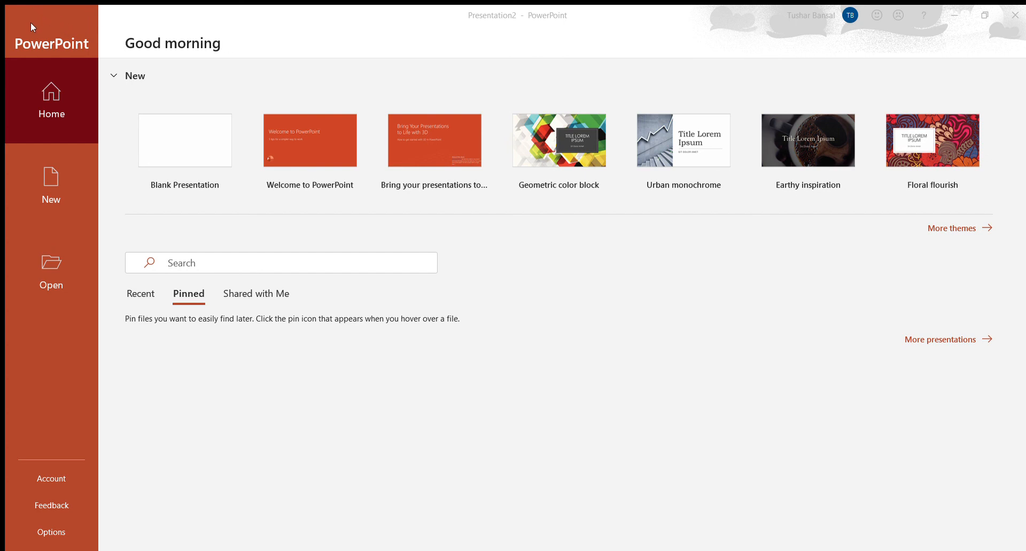
{"action": "mouse_move", "coordinate": [295, 199]}
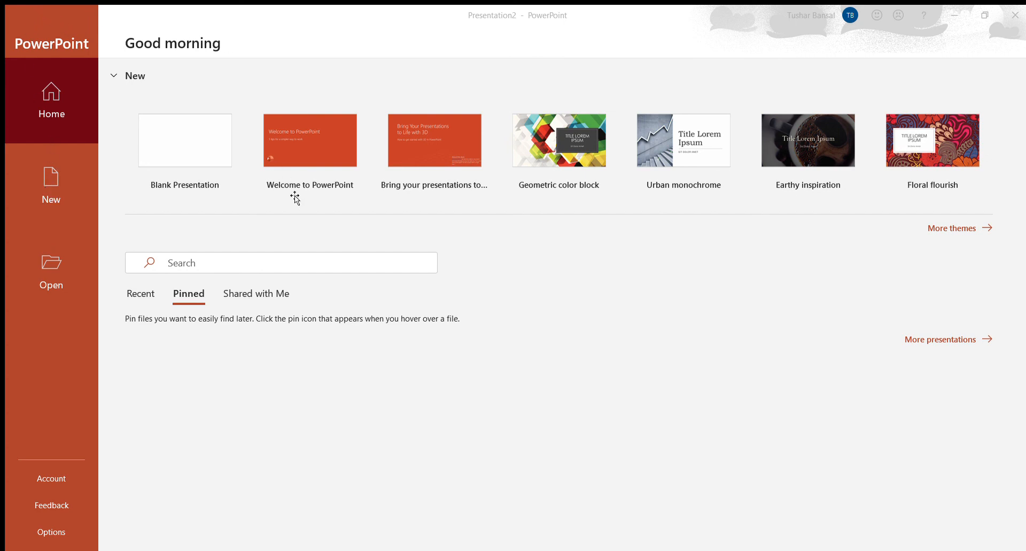
{"action": "mouse_move", "coordinate": [295, 203]}
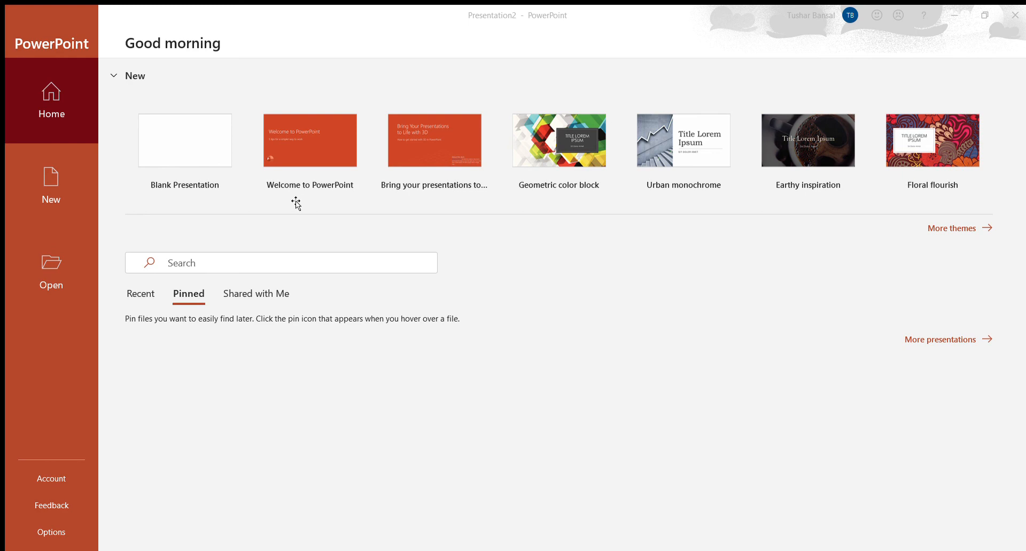
{"action": "mouse_move", "coordinate": [294, 201]}
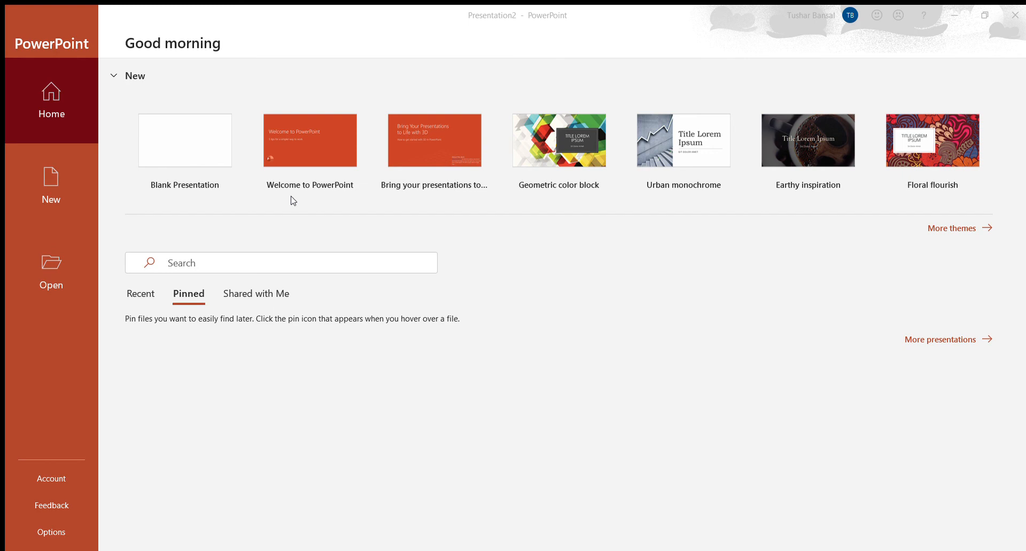
{"action": "mouse_move", "coordinate": [735, 193]}
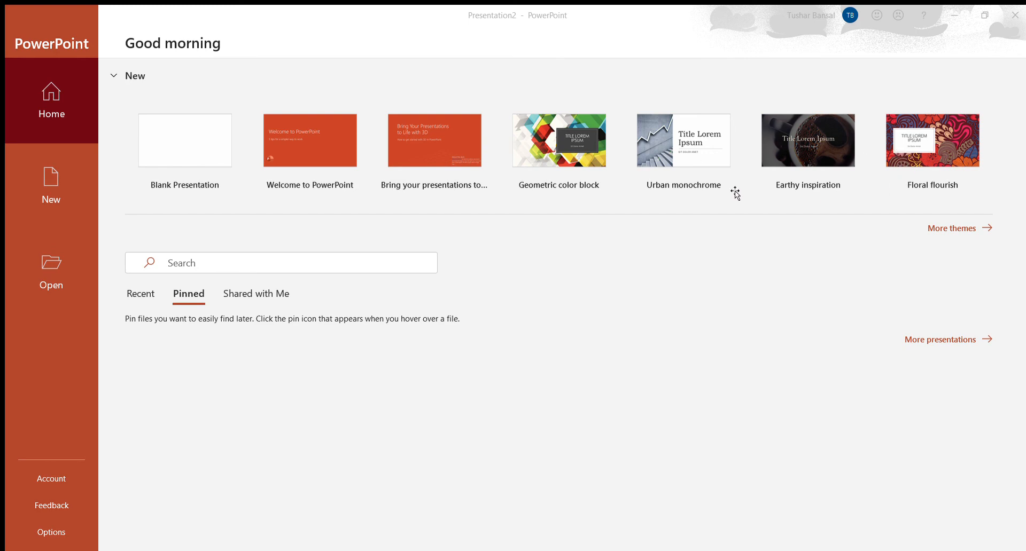
{"action": "mouse_move", "coordinate": [925, 186]}
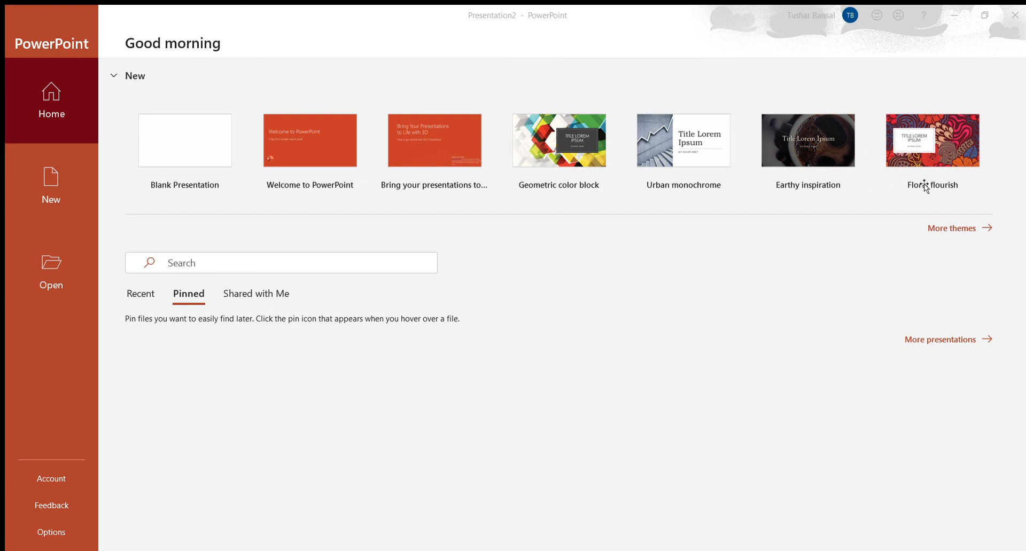
{"action": "mouse_move", "coordinate": [963, 142]}
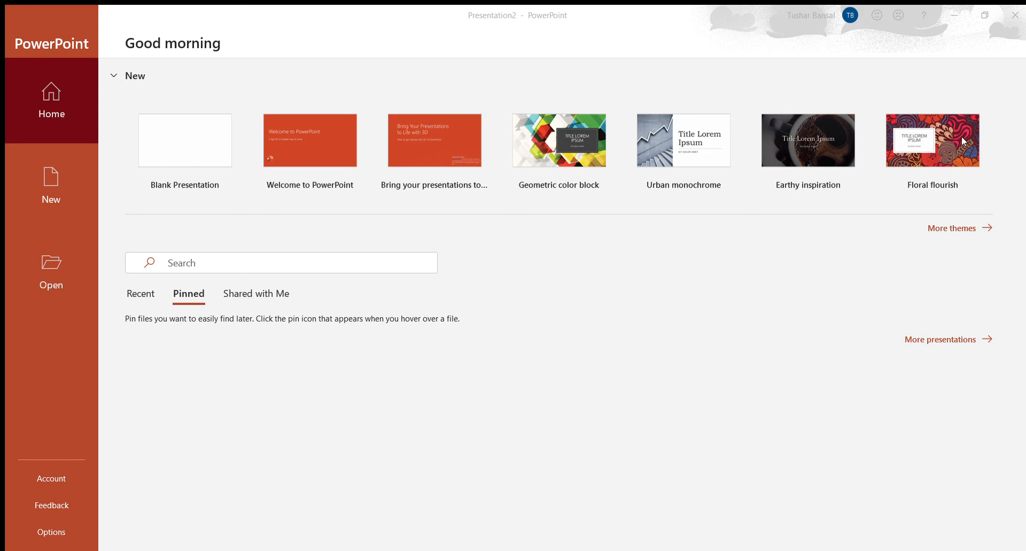